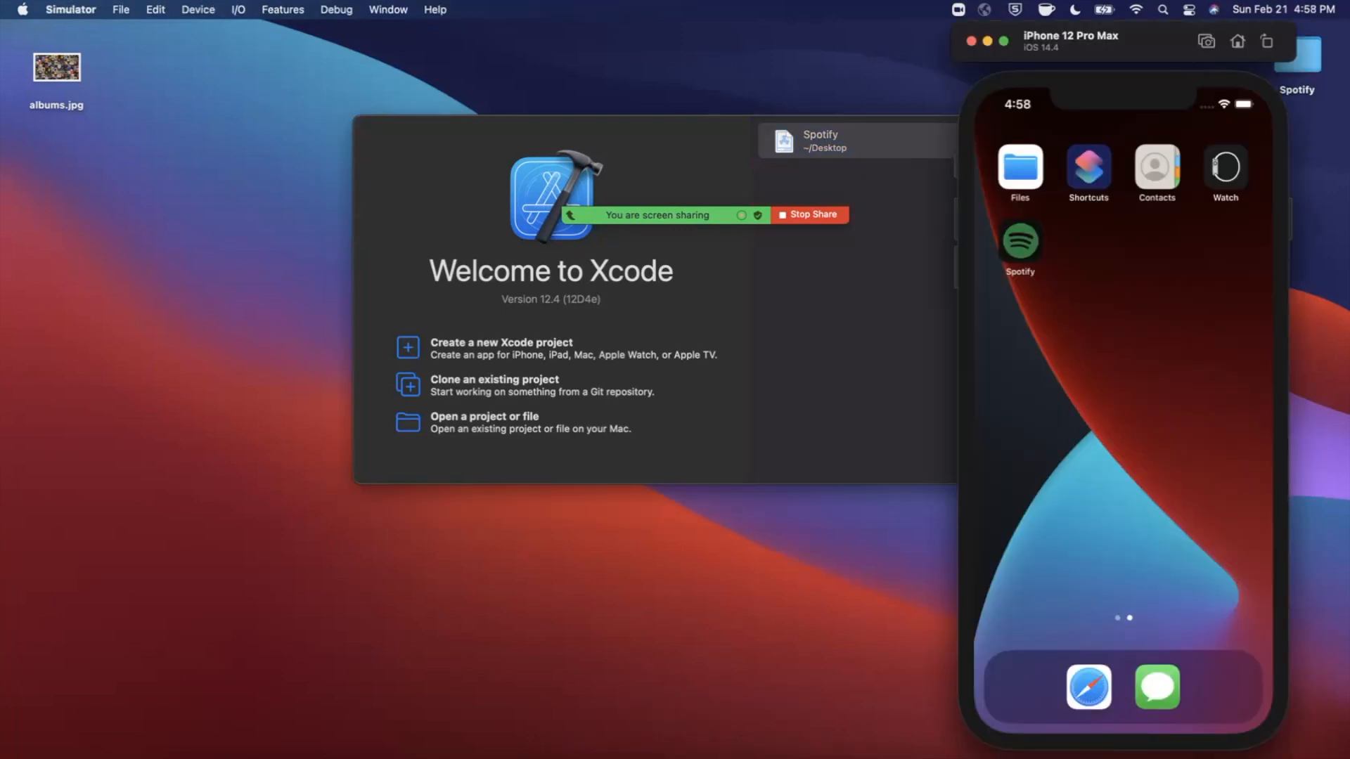
Step: Open the Spotify project from Xcode's recent projects list
left_click(1019, 243)
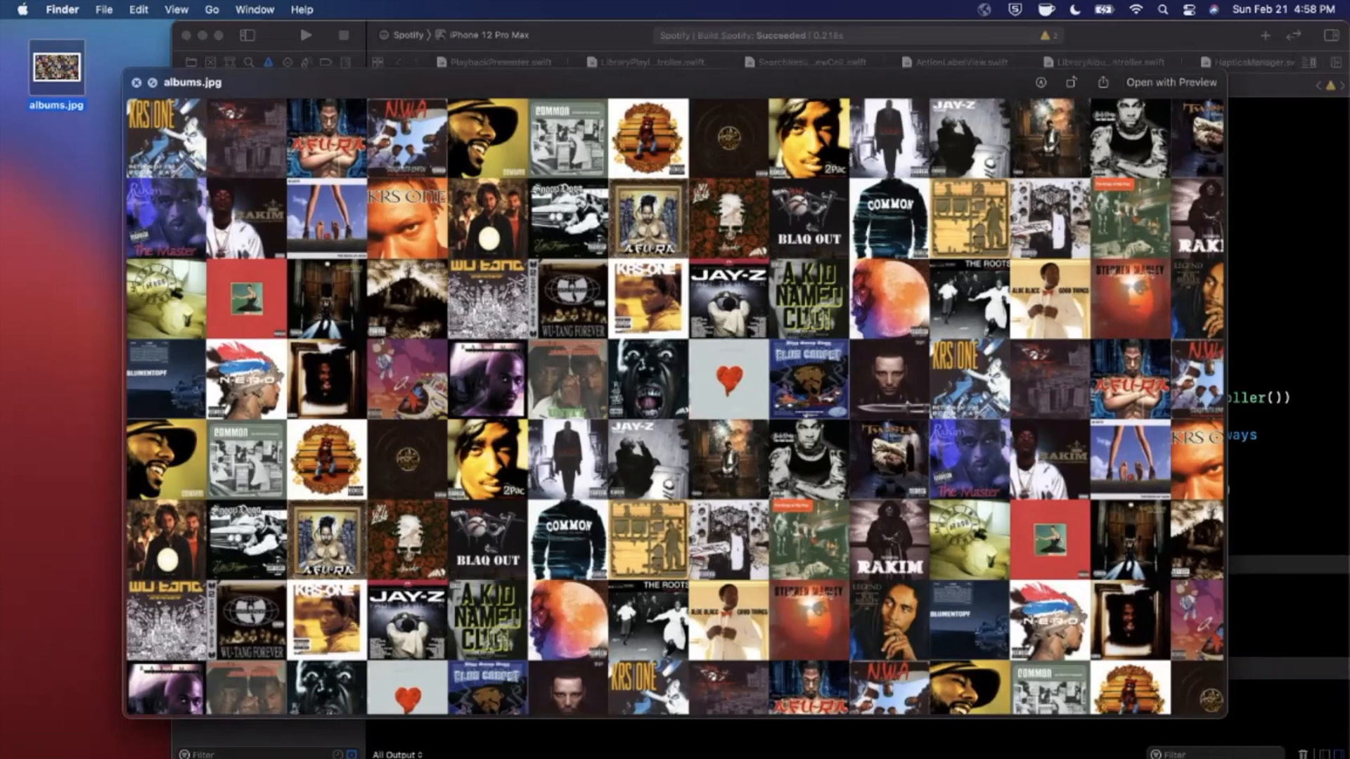
Step: Close the albums.jpg Quick Look preview window
left_click(136, 81)
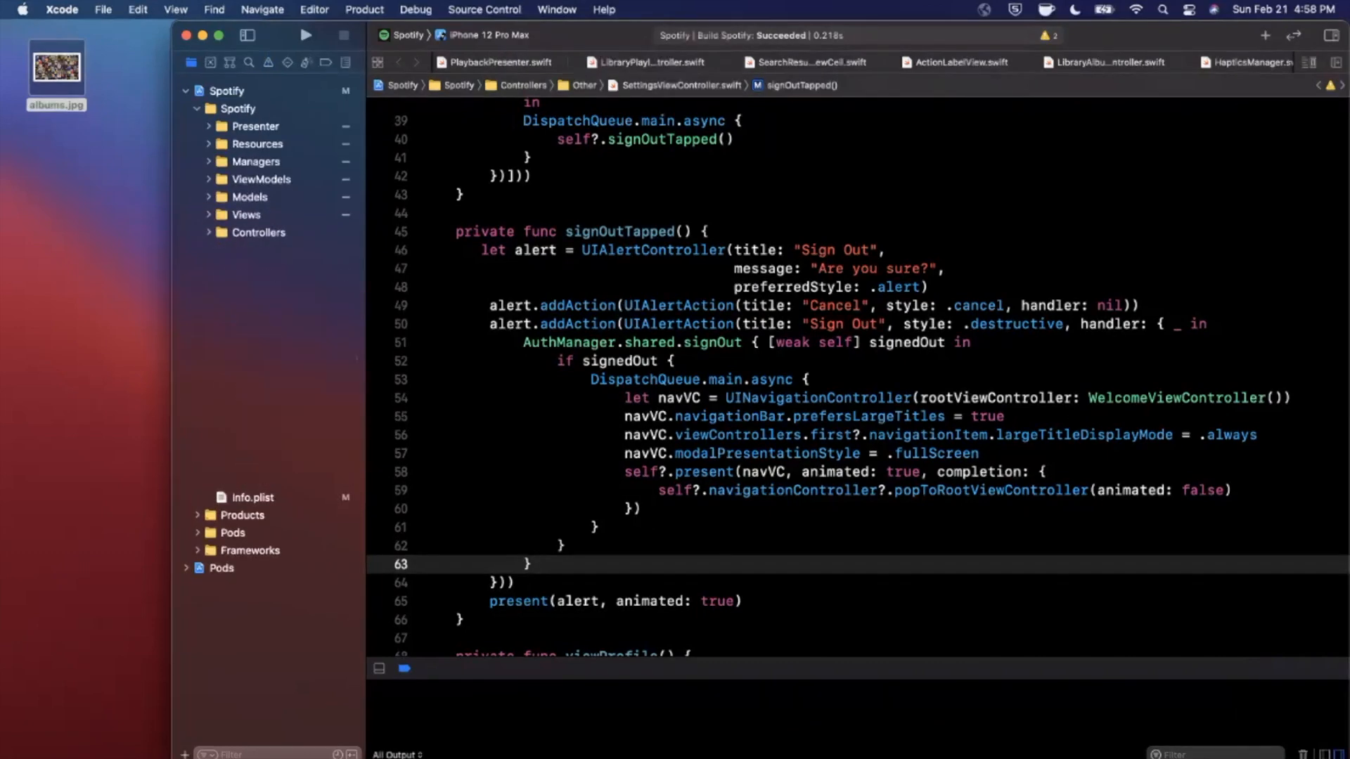
Step: Create an albums_background image set in Assets.xcassets holding albums.jpg at 1x
left_click(207, 232)
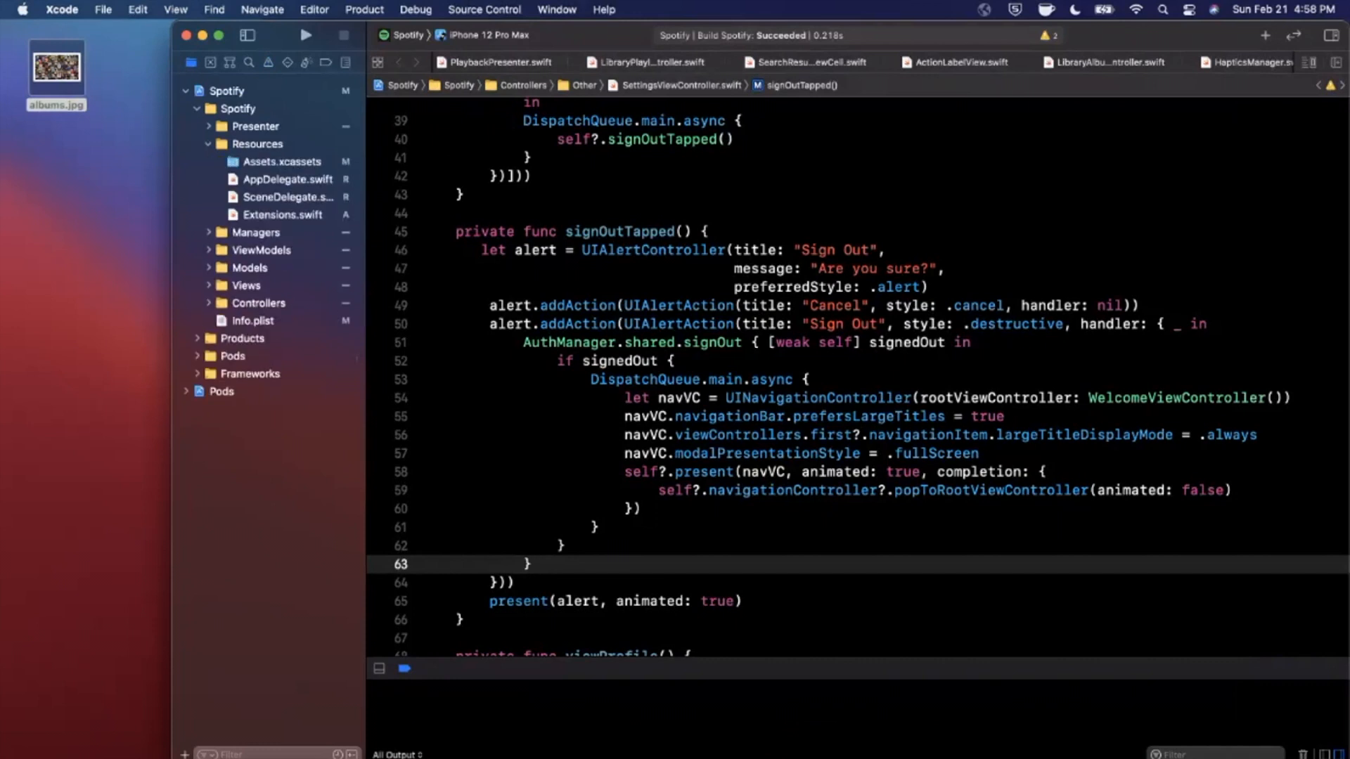
left_click(280, 161)
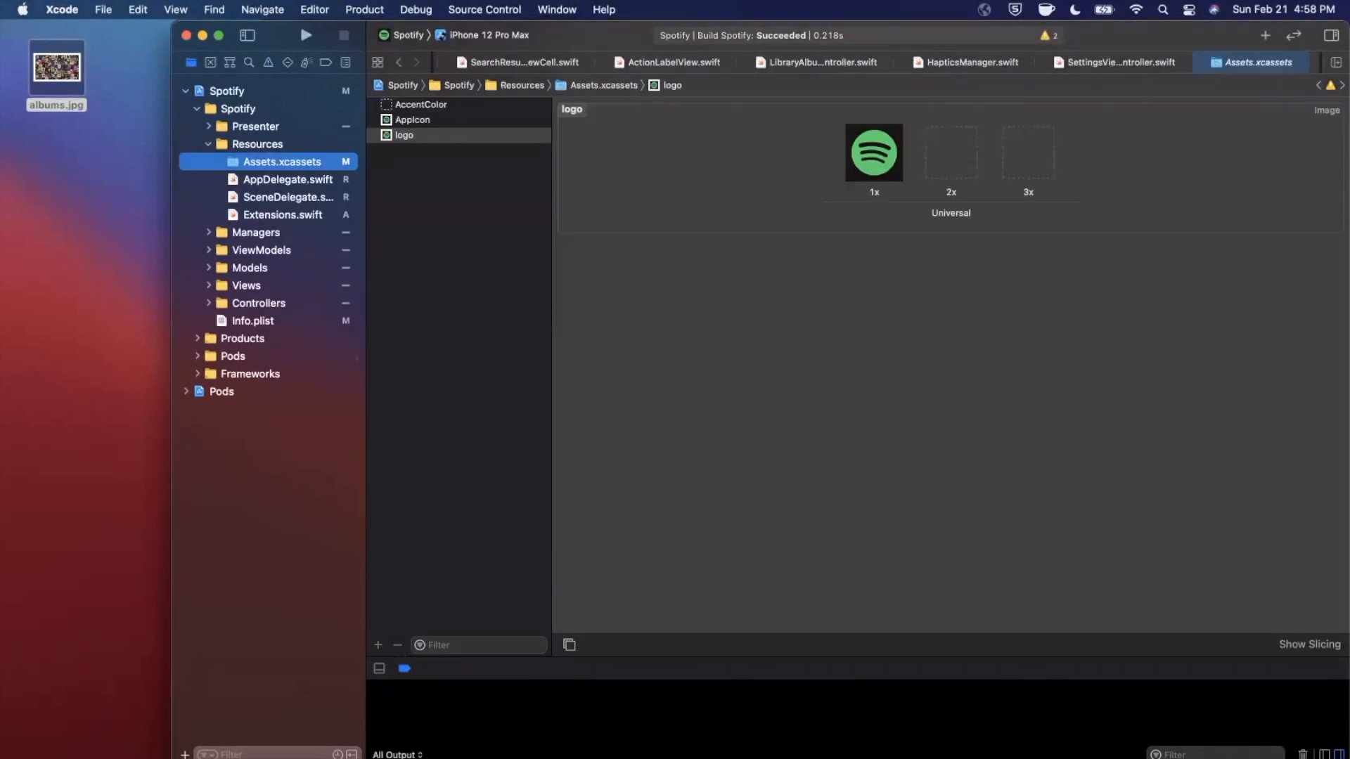
left_click(377, 644)
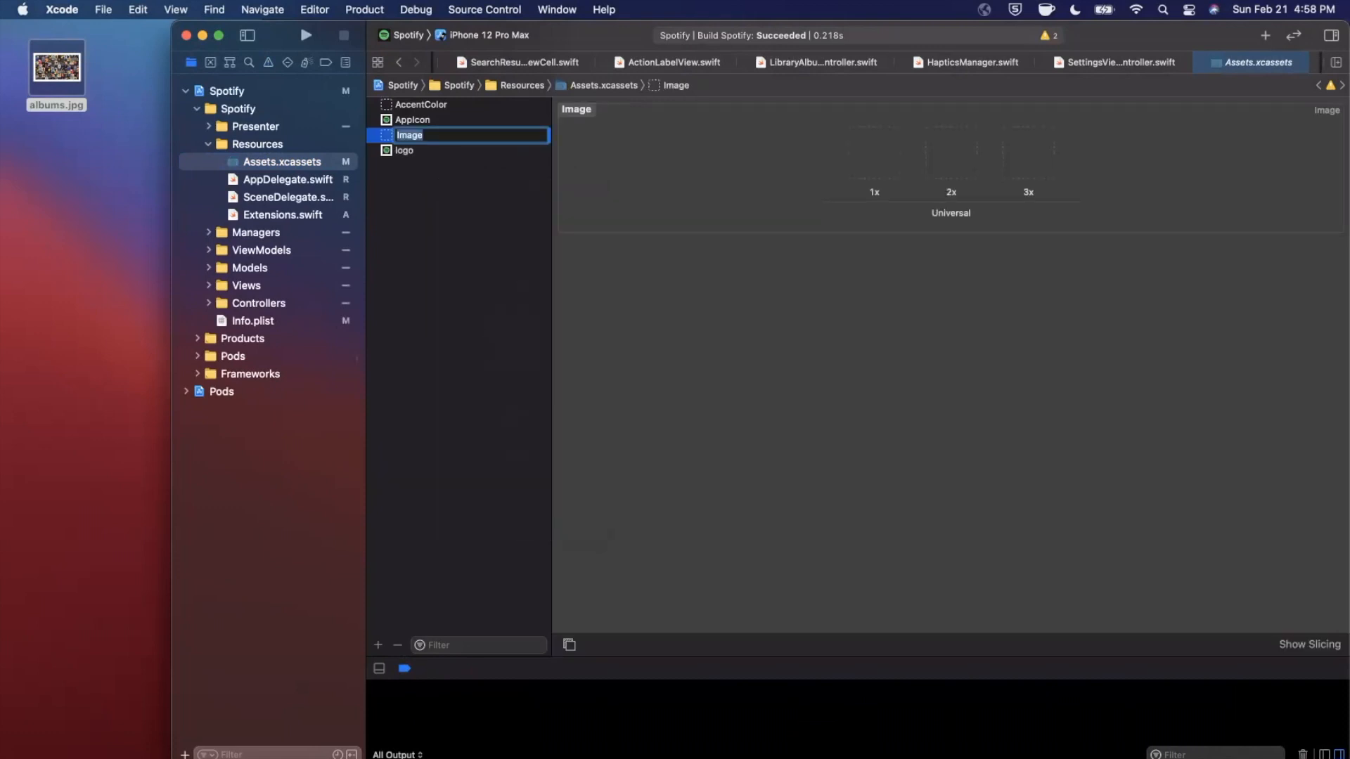
type("a")
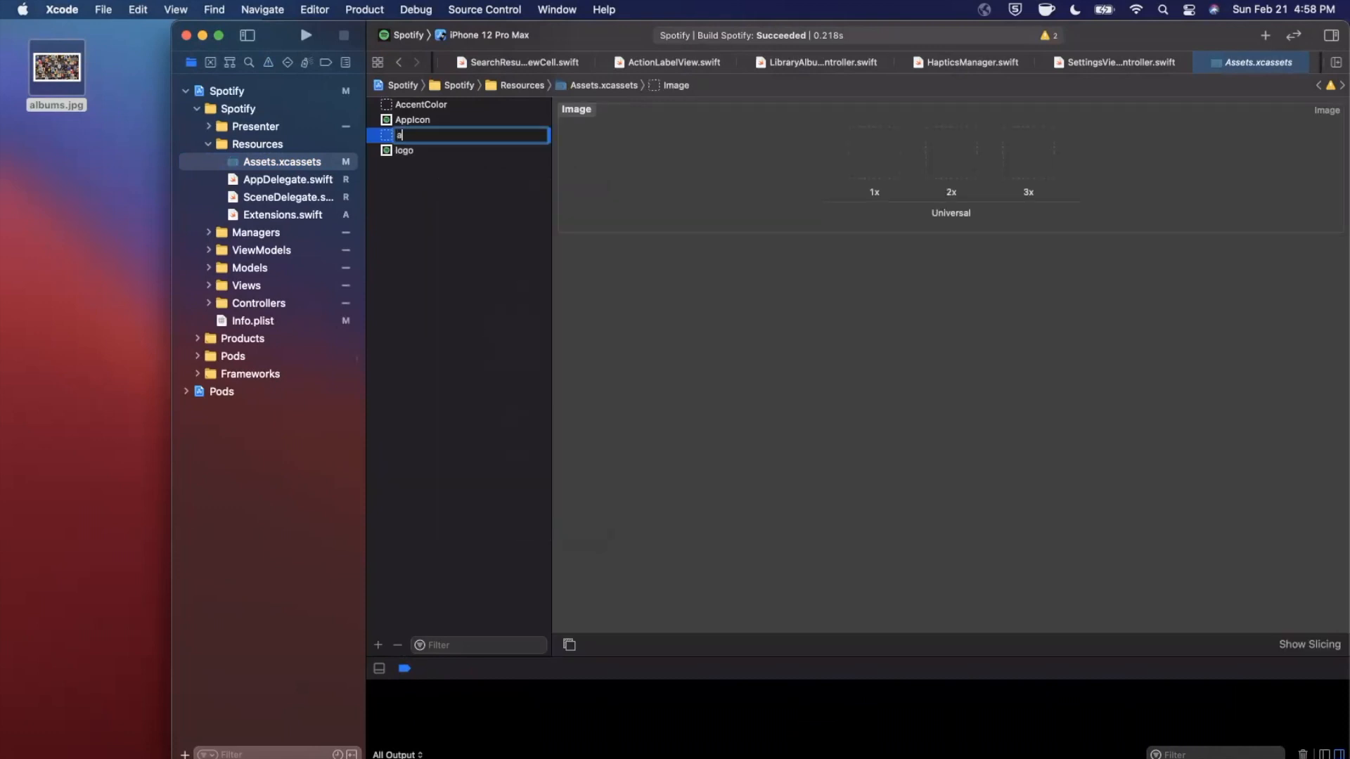
type("lbums_background")
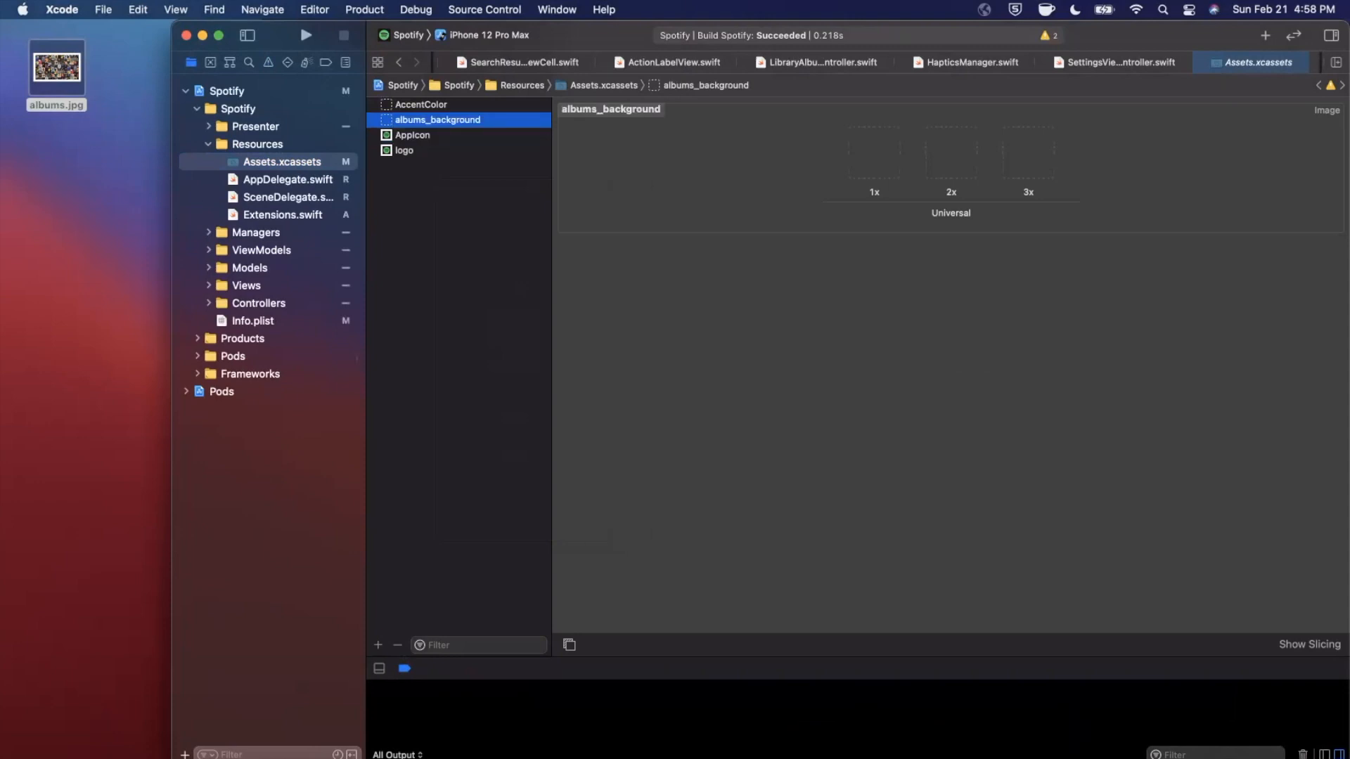
left_click_drag(56, 68, 871, 158)
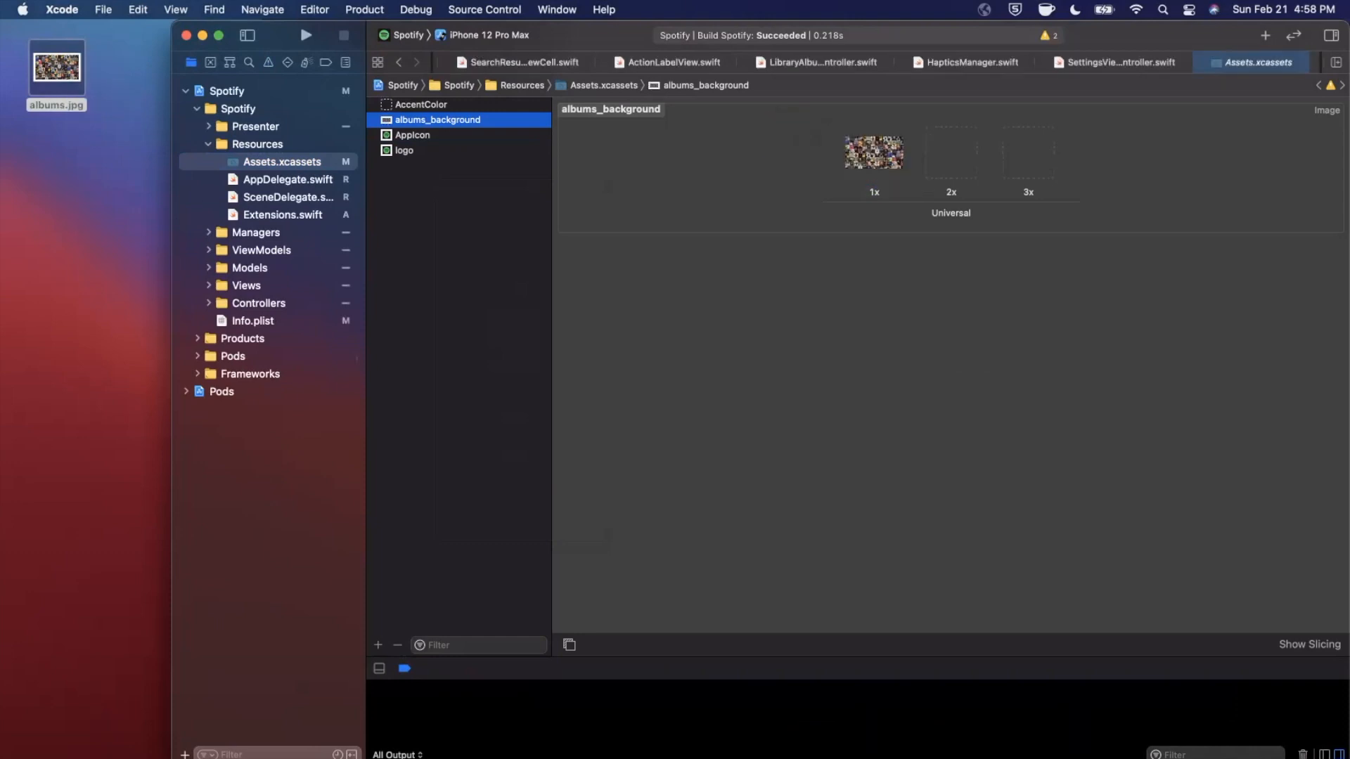
double_click(437, 120)
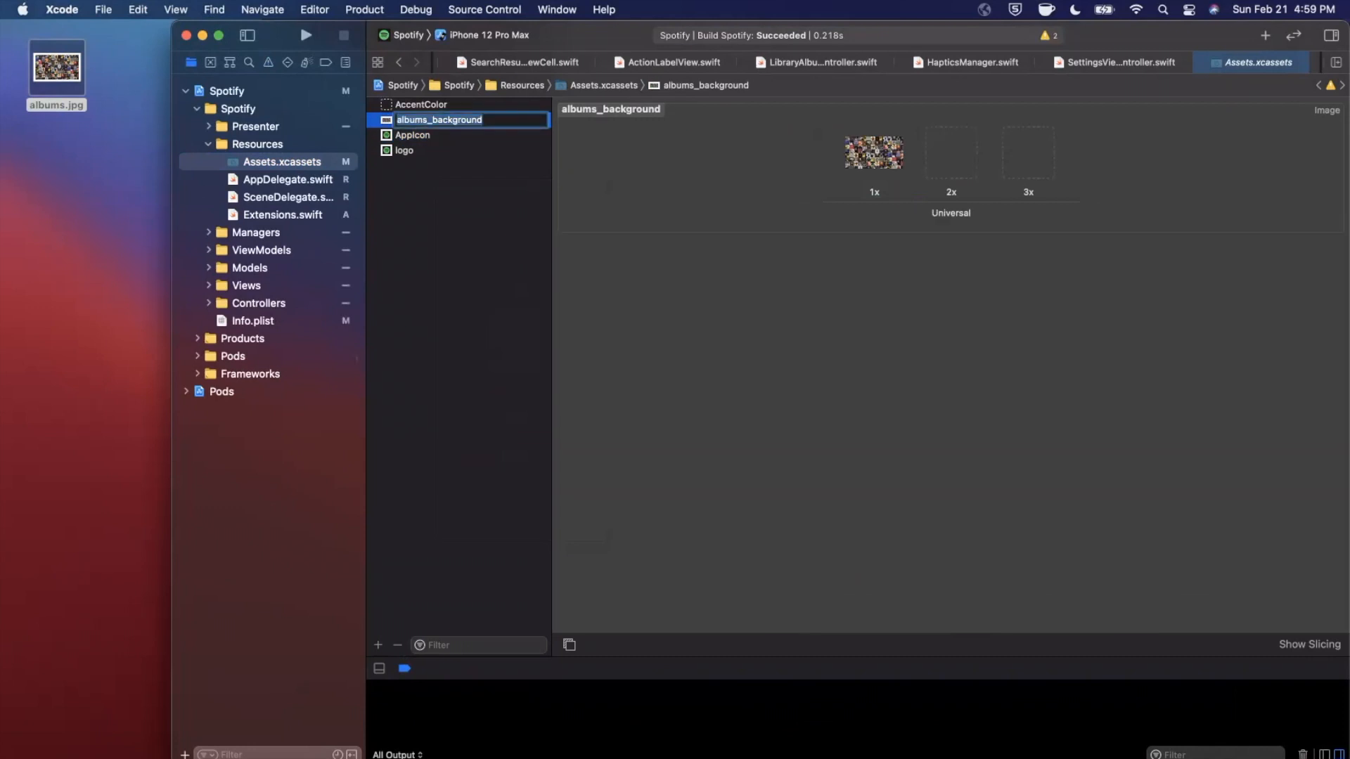
left_click(413, 134)
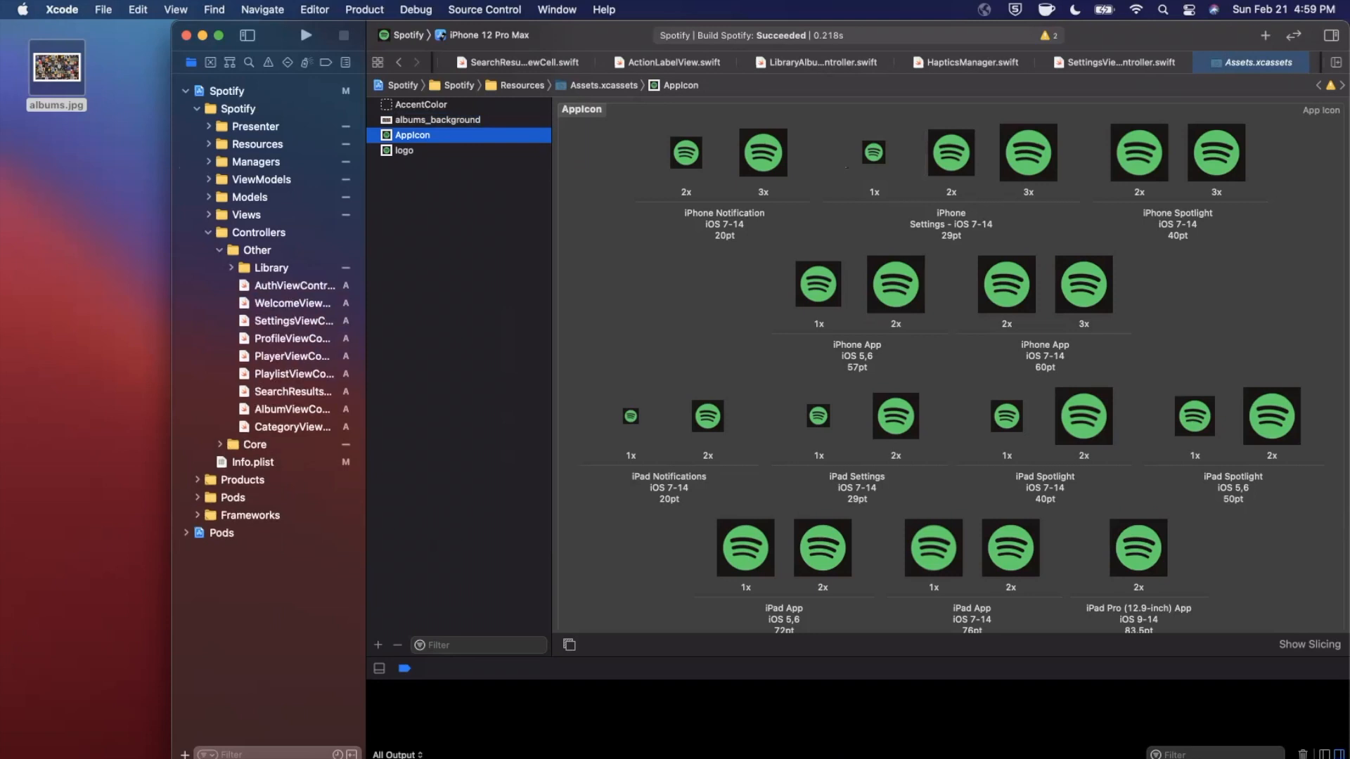
Step: Declare a private imageView UIImageView property in WelcomeViewController.swift
left_click(291, 303)
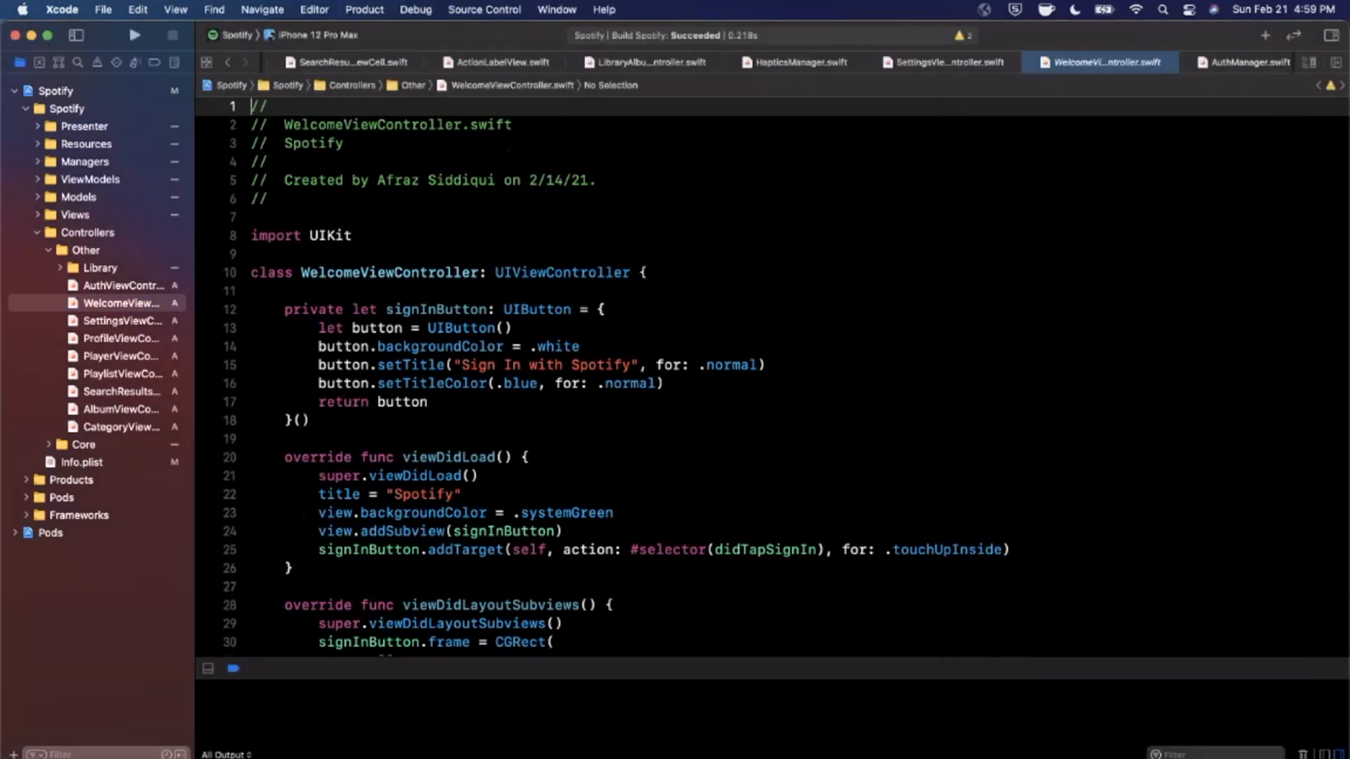
scroll("down", 3)
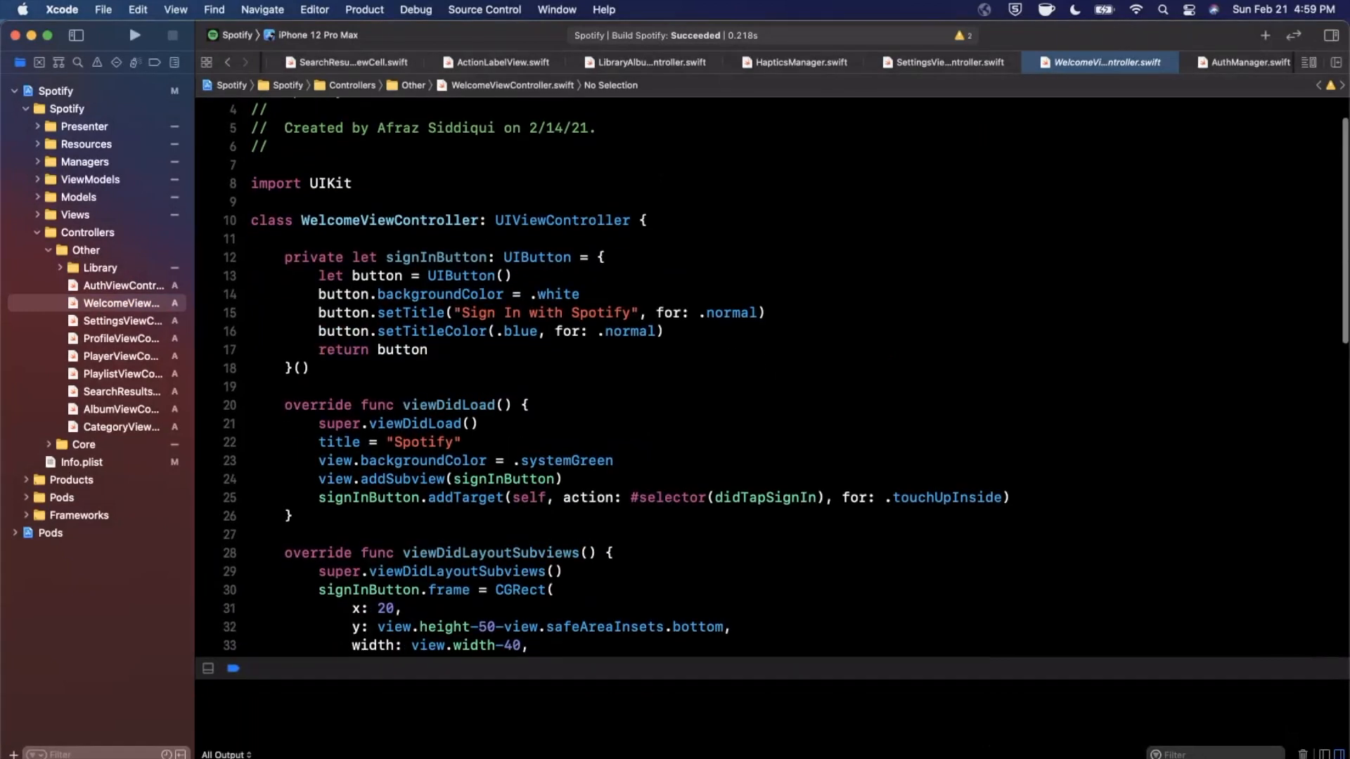
type("private")
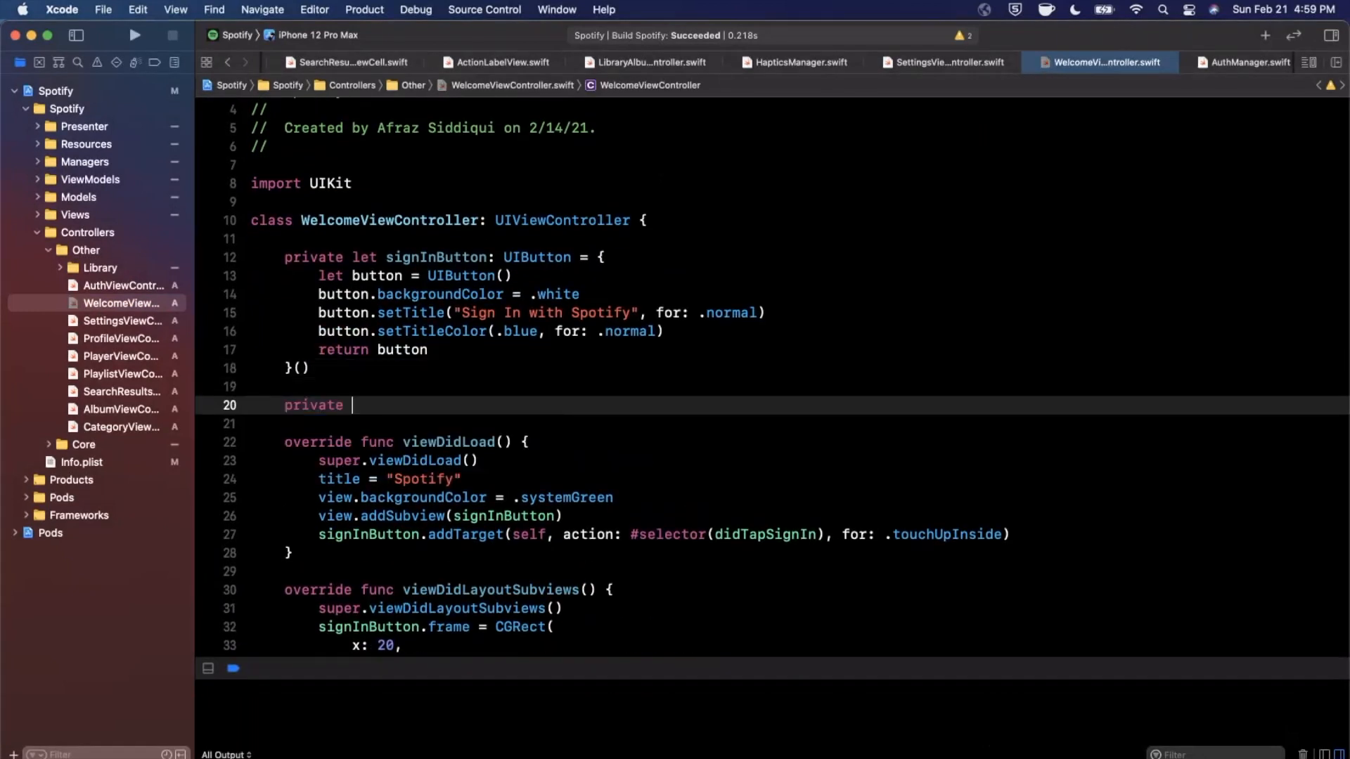
type("let image")
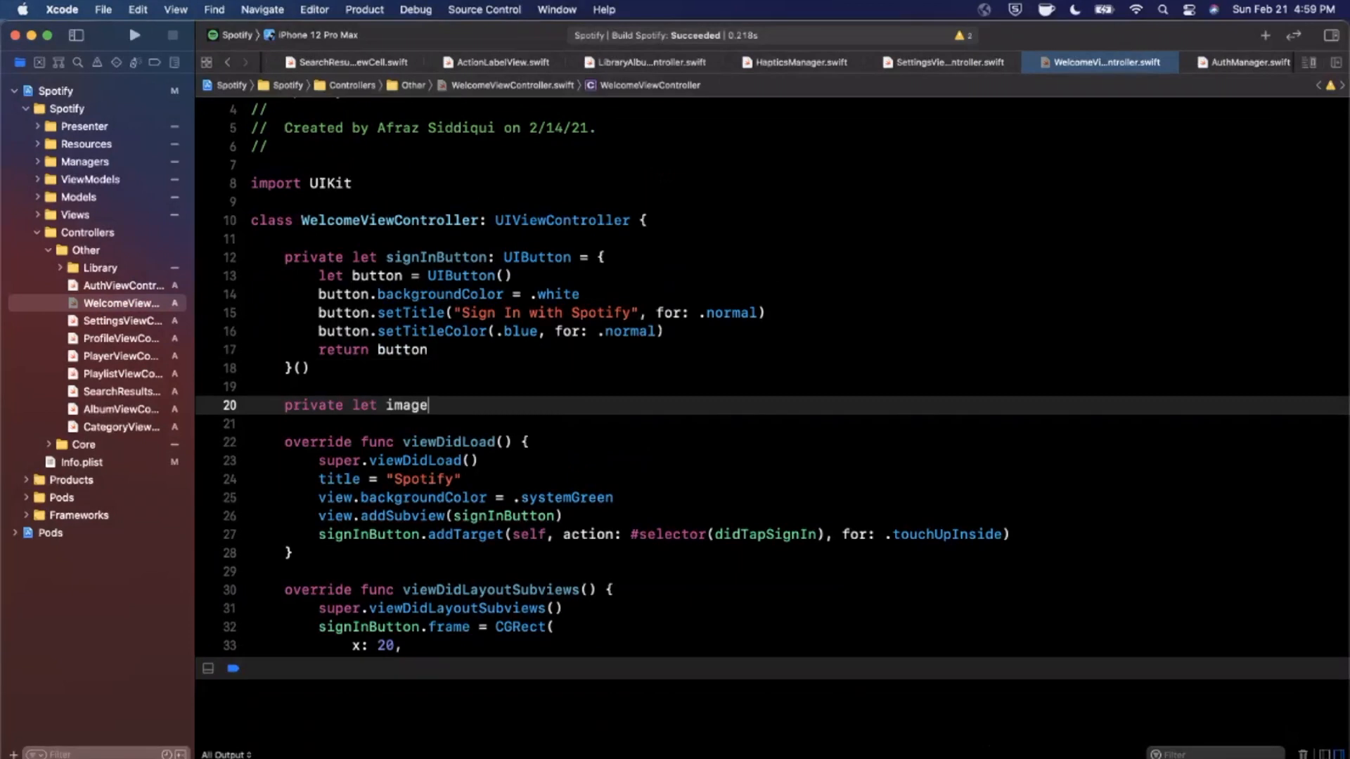
type("View: uiima")
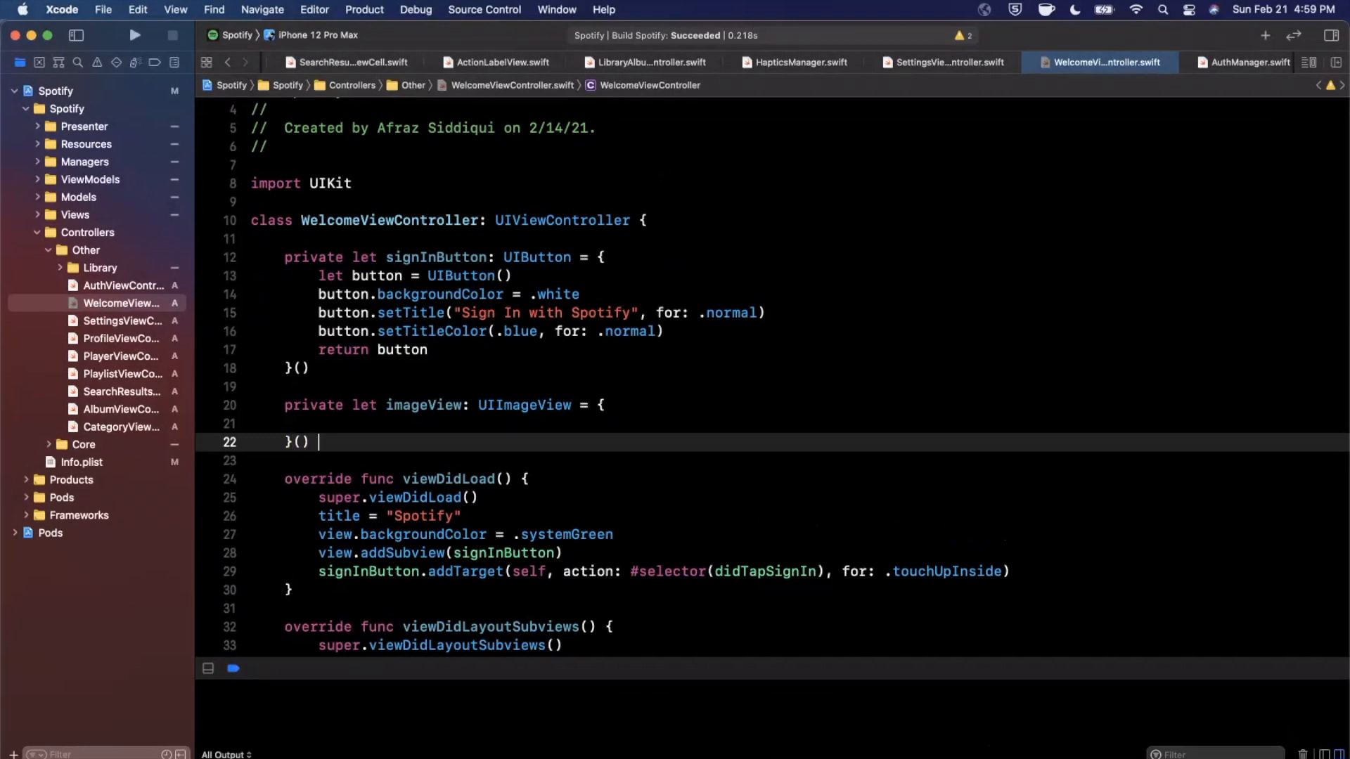
type("let ima")
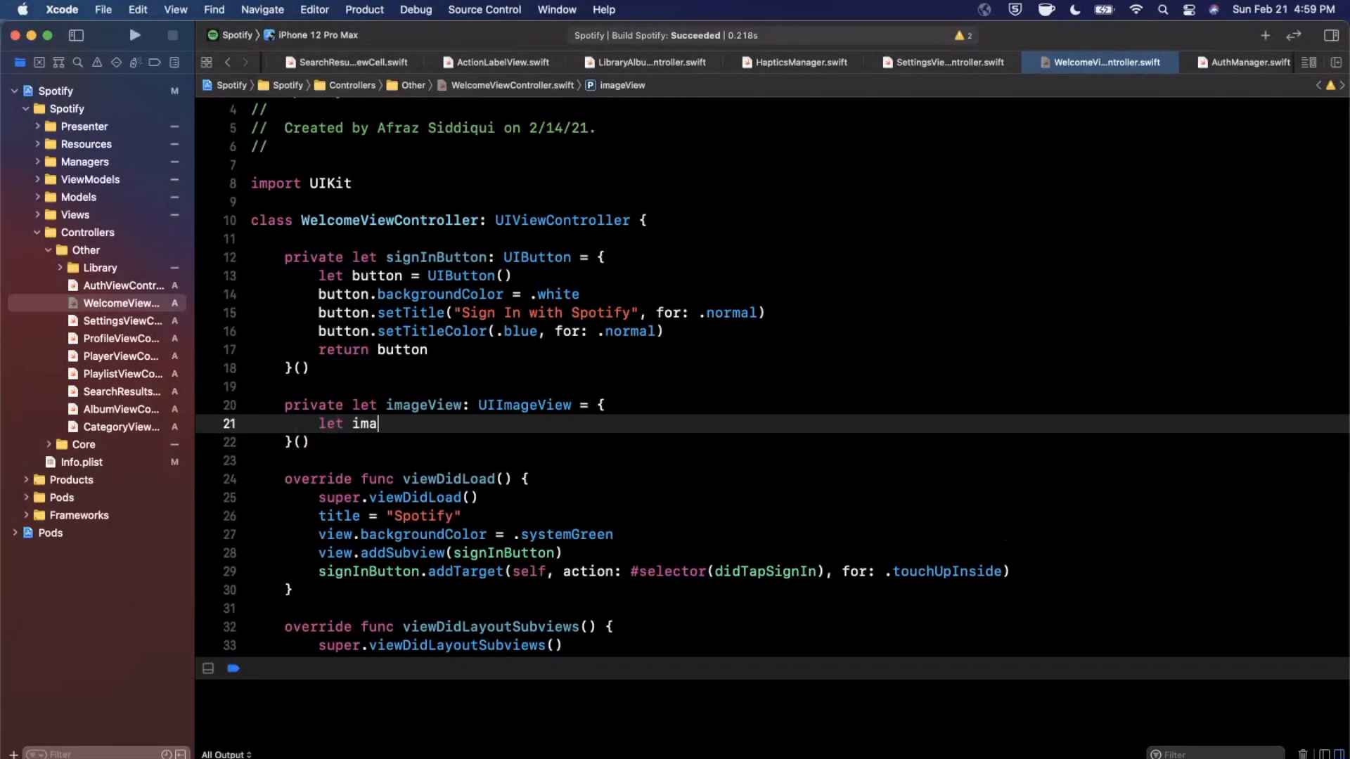
type("geView = uiimage")
type("retur")
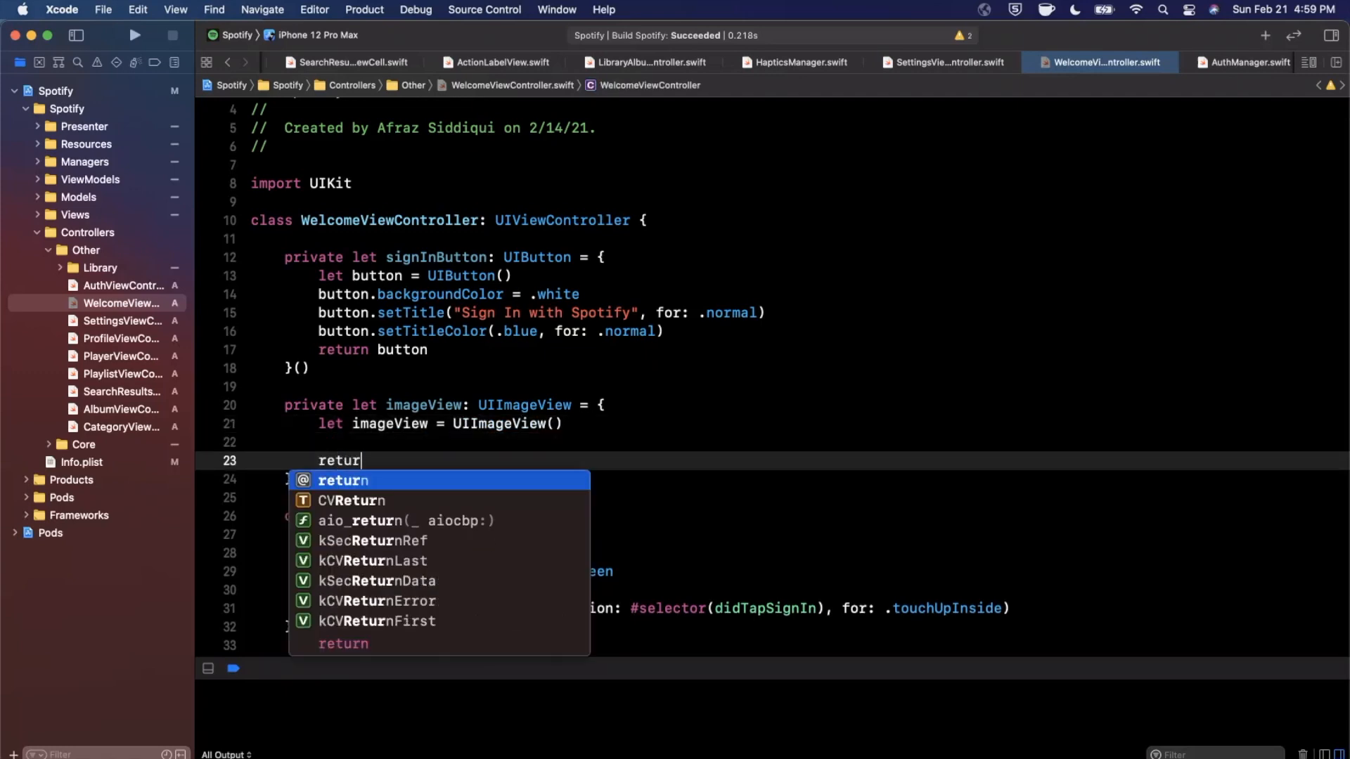
Step: Set imageView's contentMode to .scaleAspectFill and image to UIImage(named: "albums_background")
type("imageView.")
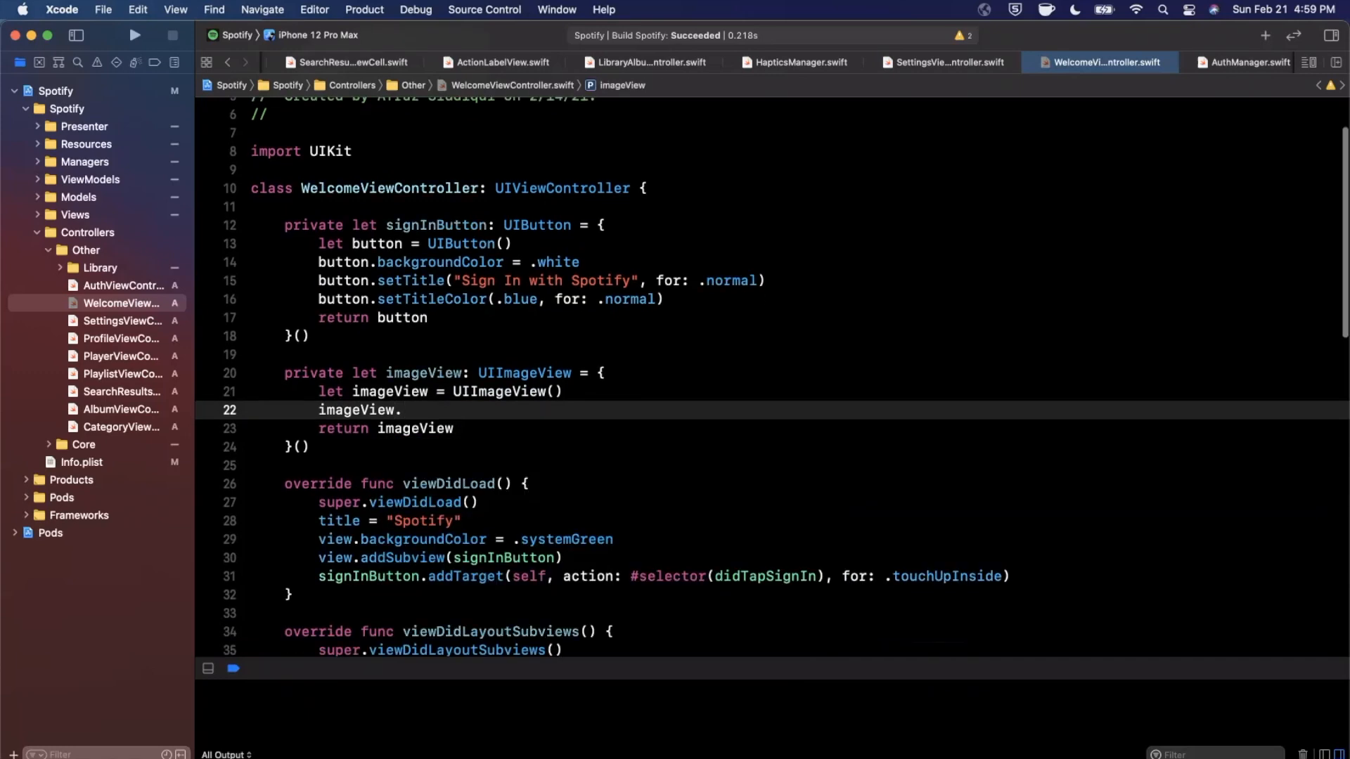
type("content")
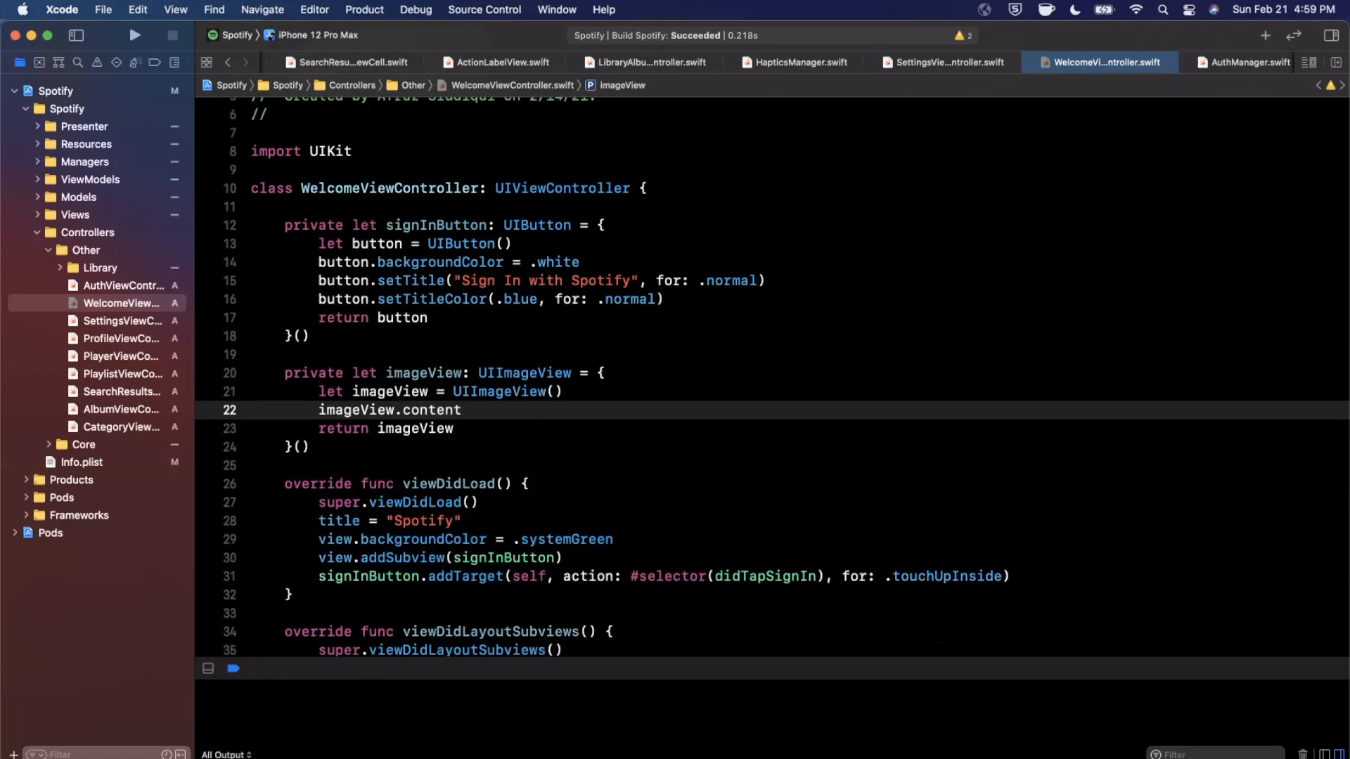
type("Mode =")
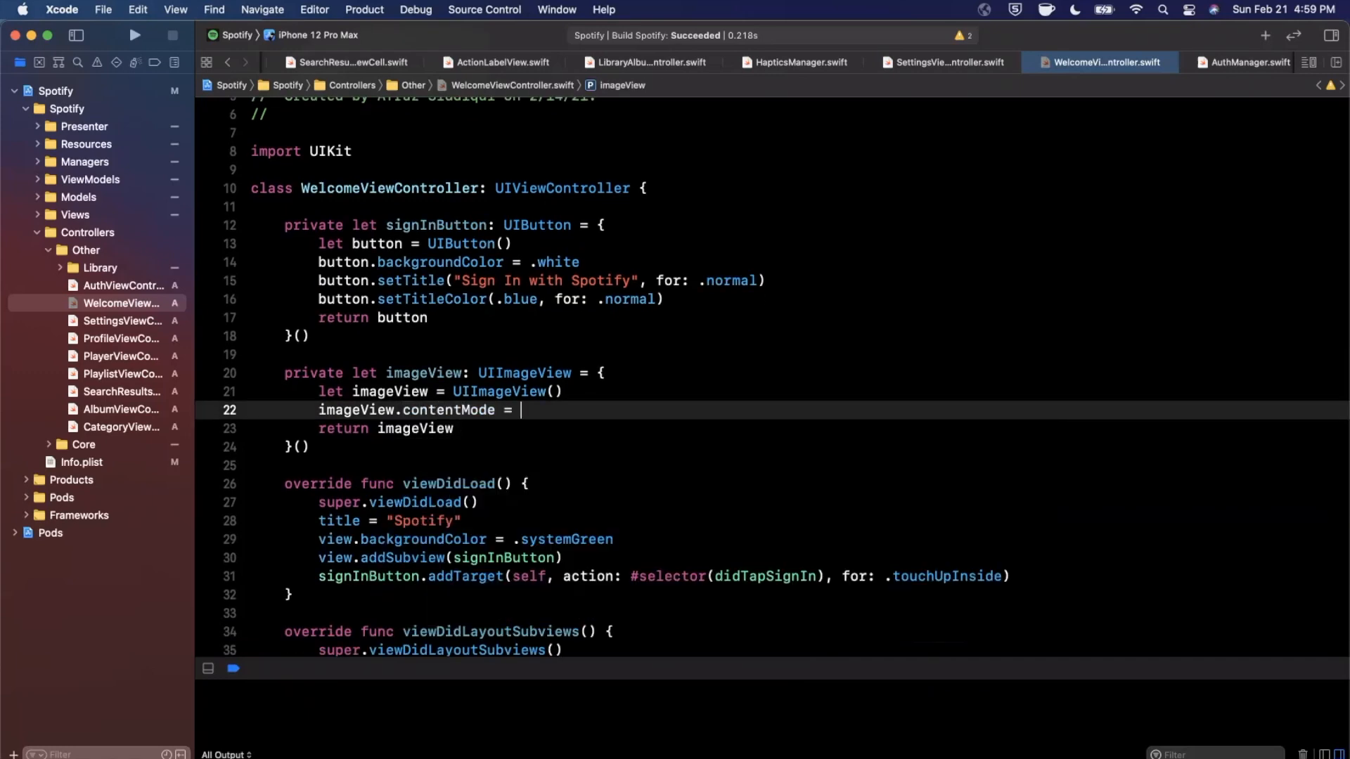
type("scaleAspectFill")
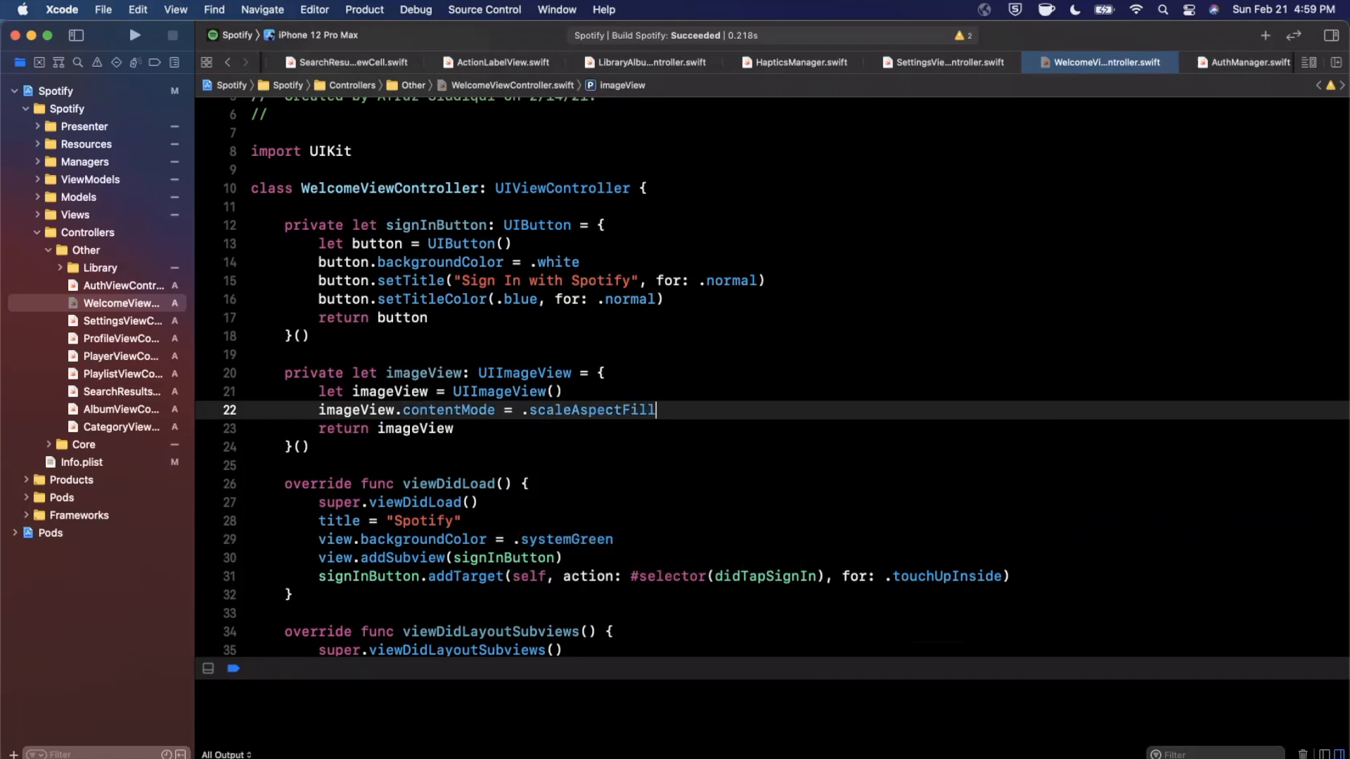
type("imageView.")
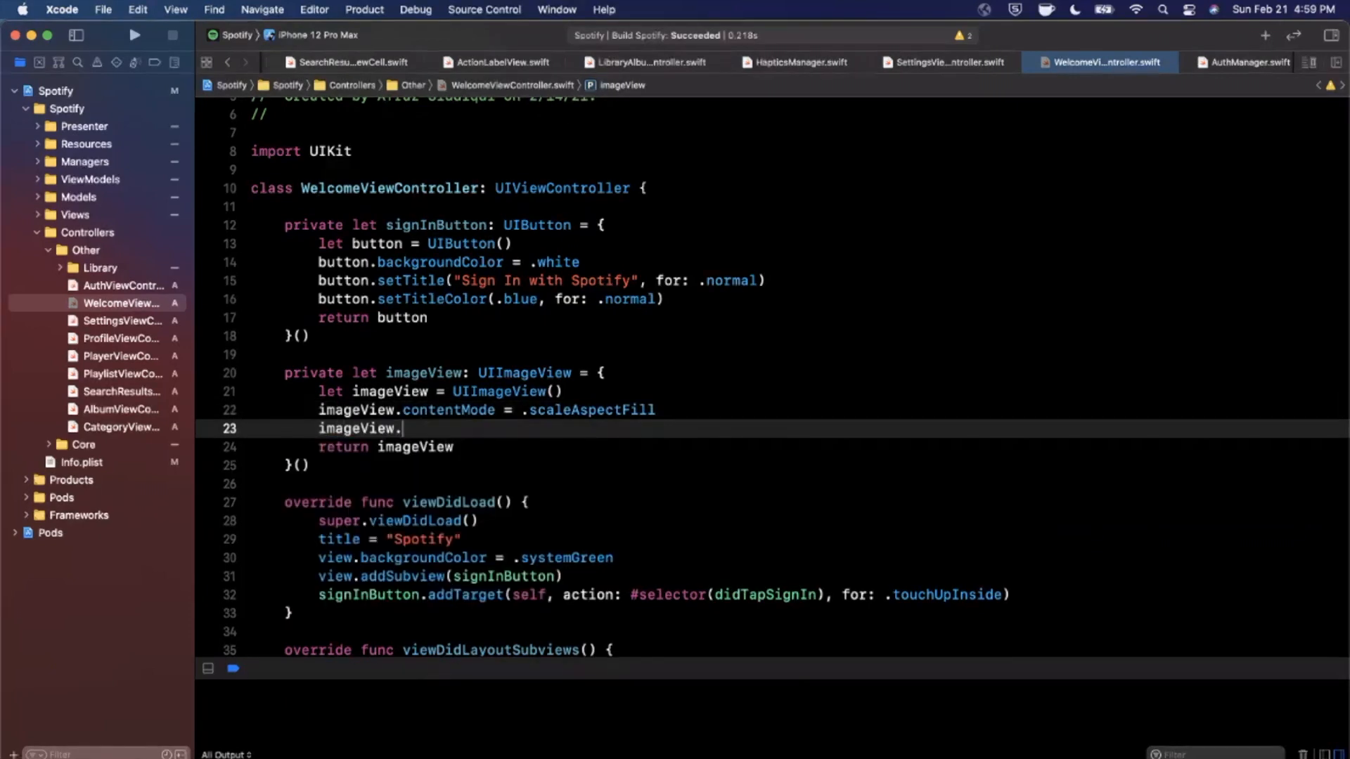
type("image = u")
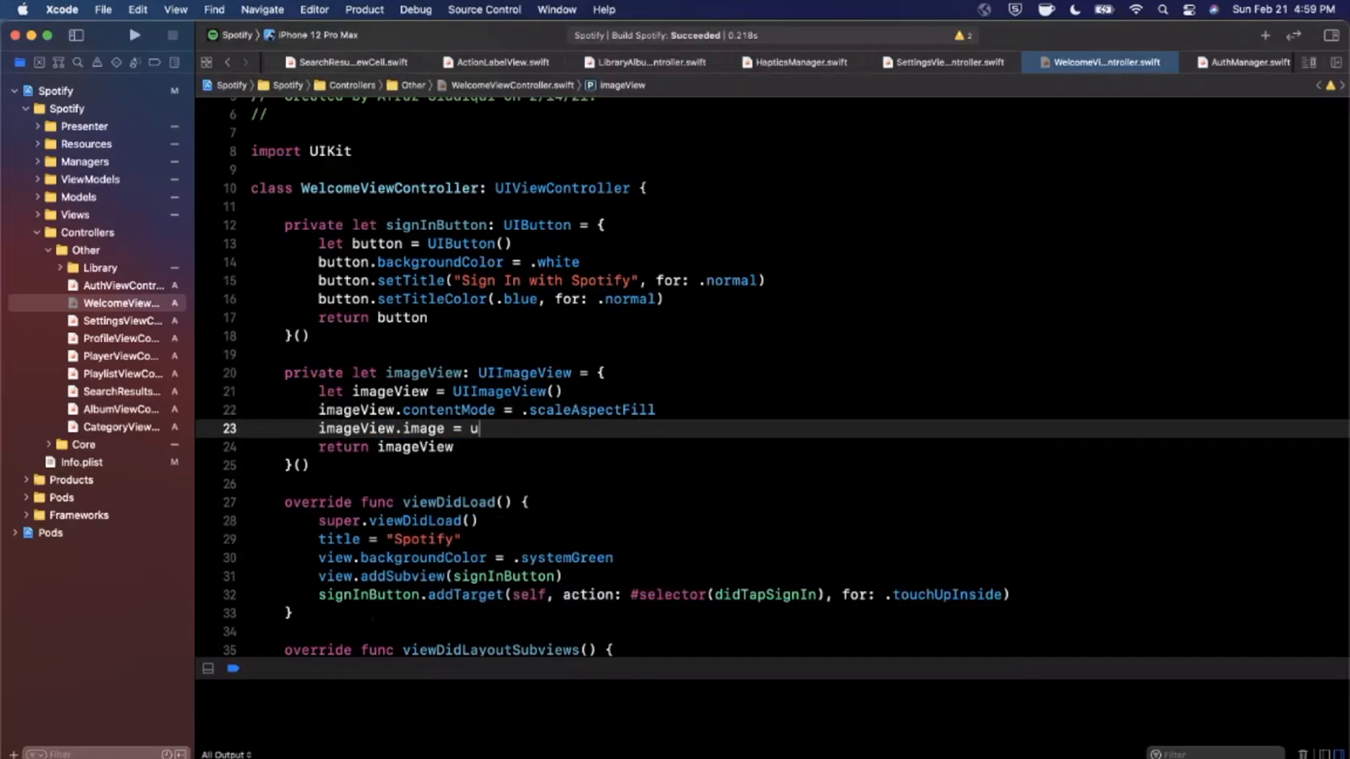
type("IImage(")
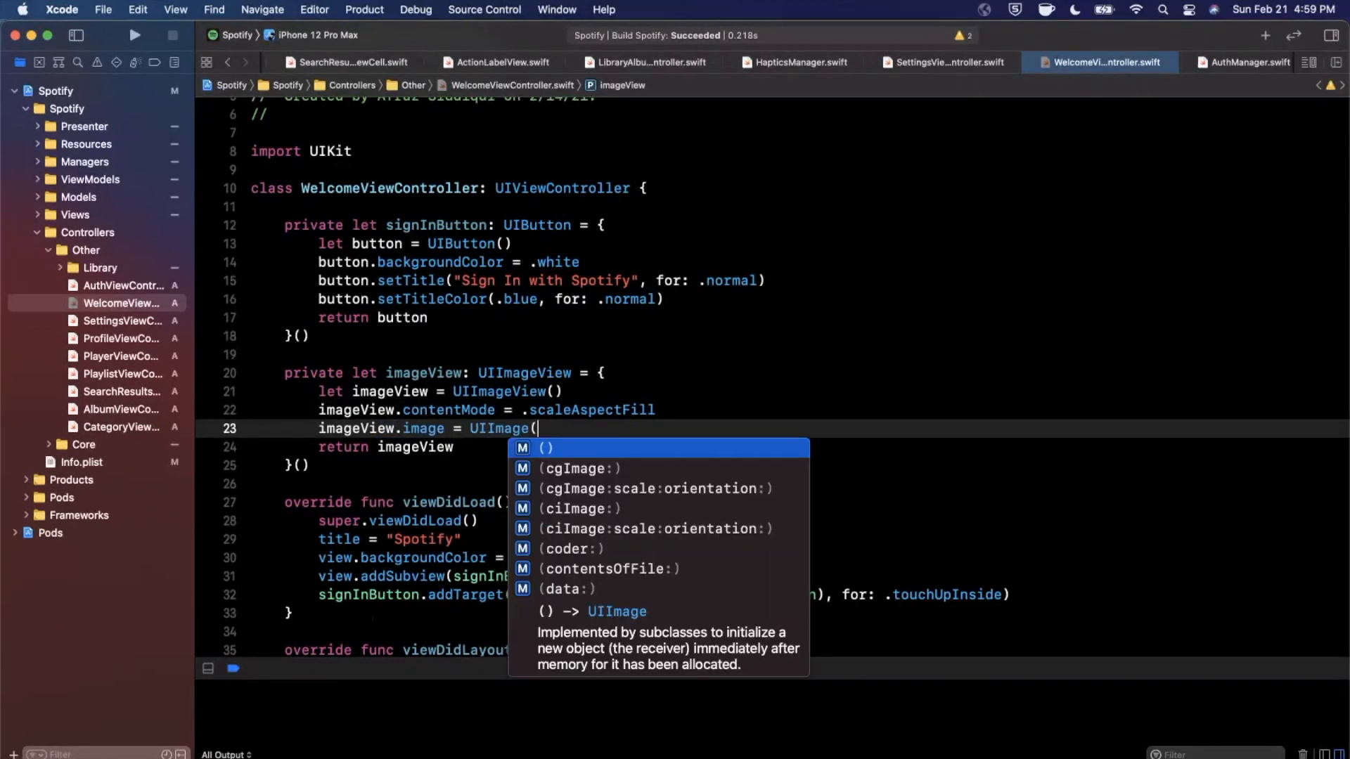
type("named: \"albums_background\"")
type("view.addSubview(")
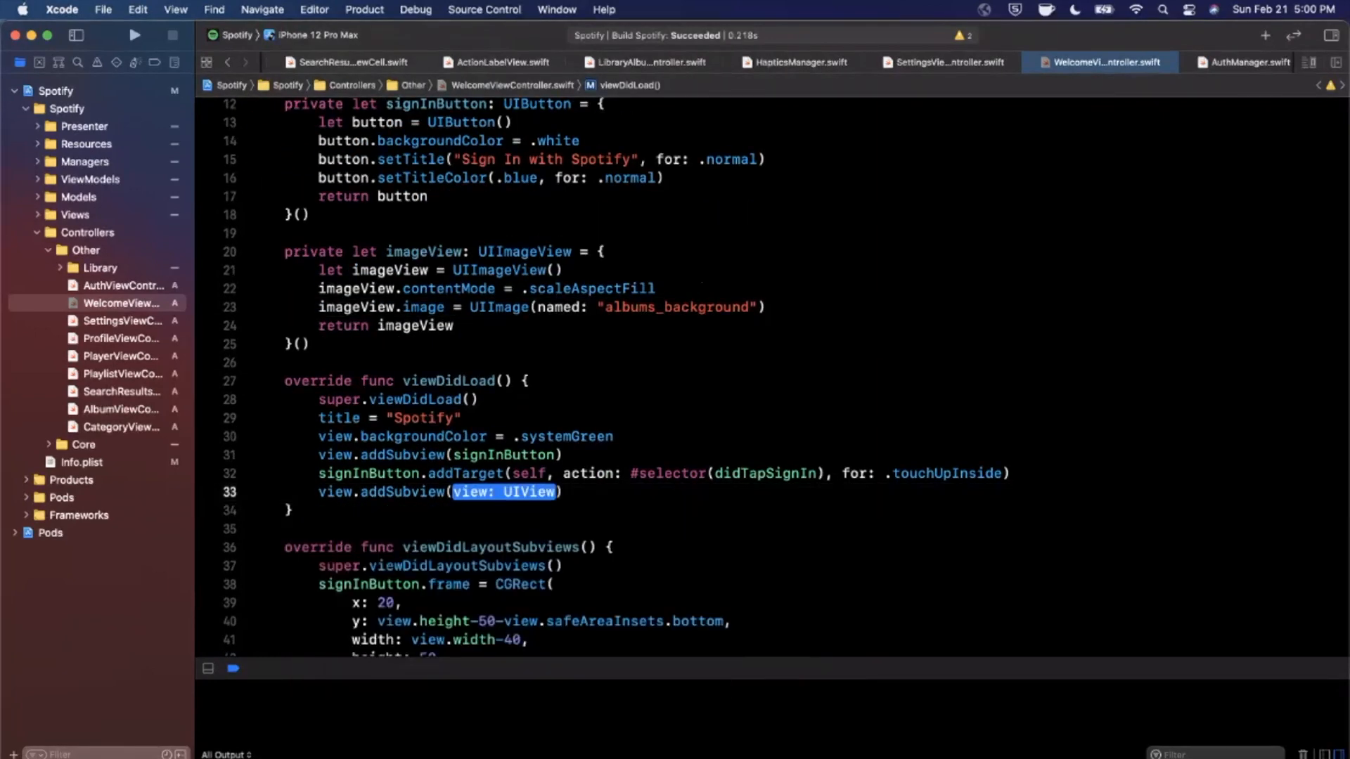
Step: Set the view background to .blue and imageView.frame to view.bounds
type(".blu")
type("i")
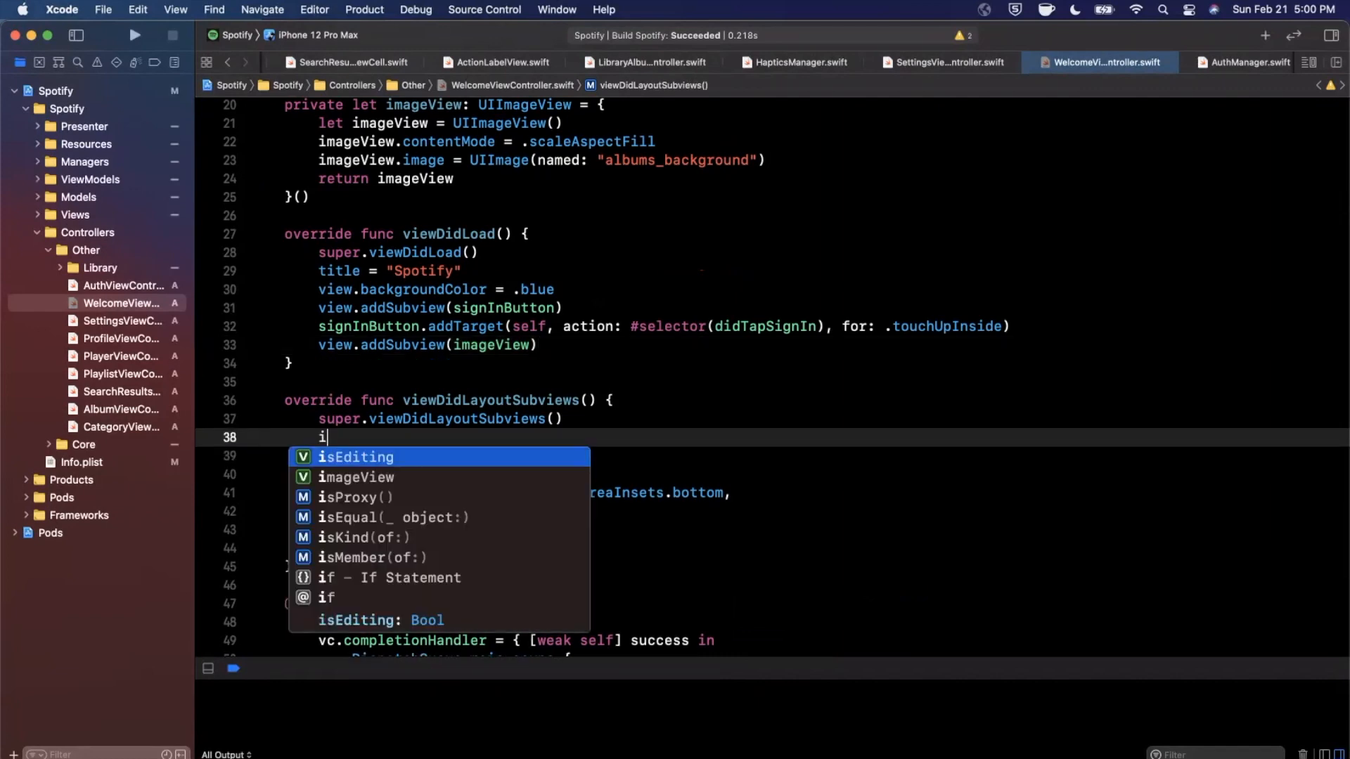
type("mageView.frame")
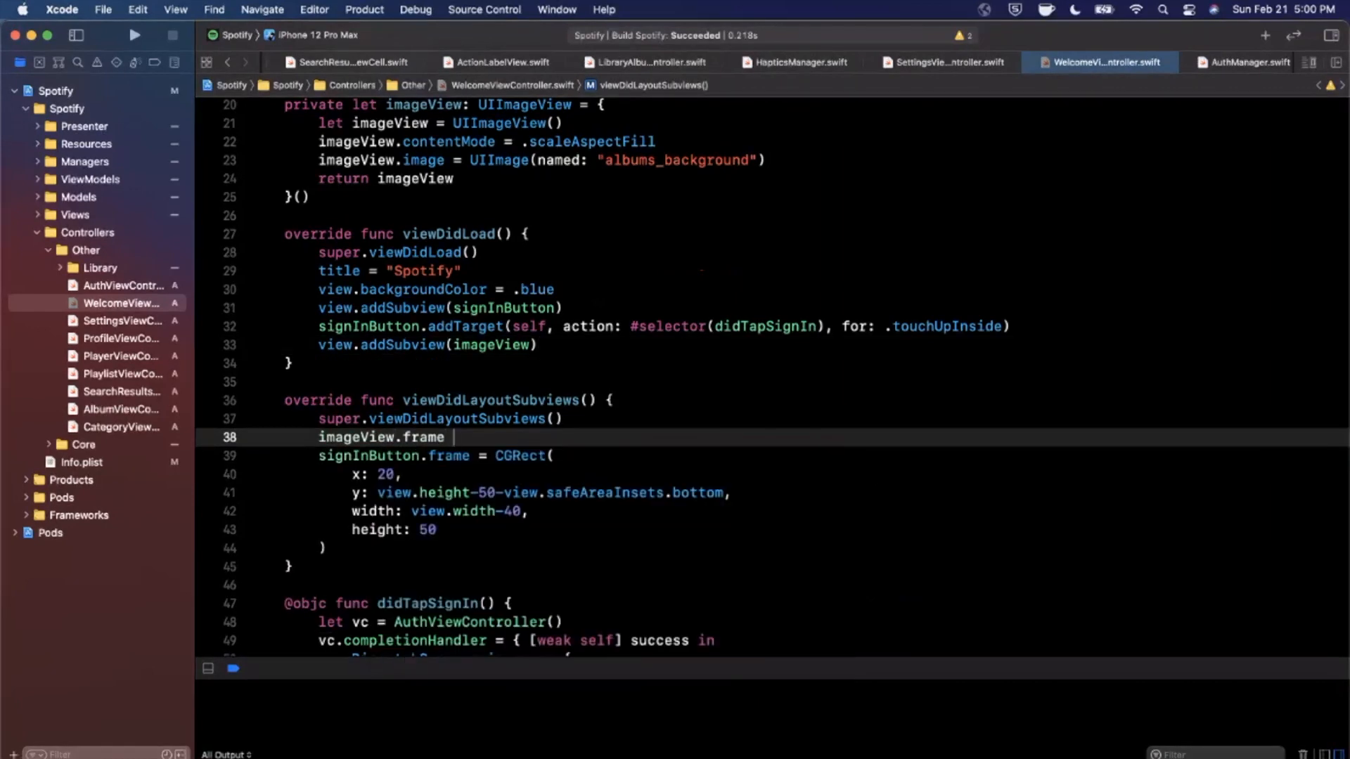
type("= view.bo")
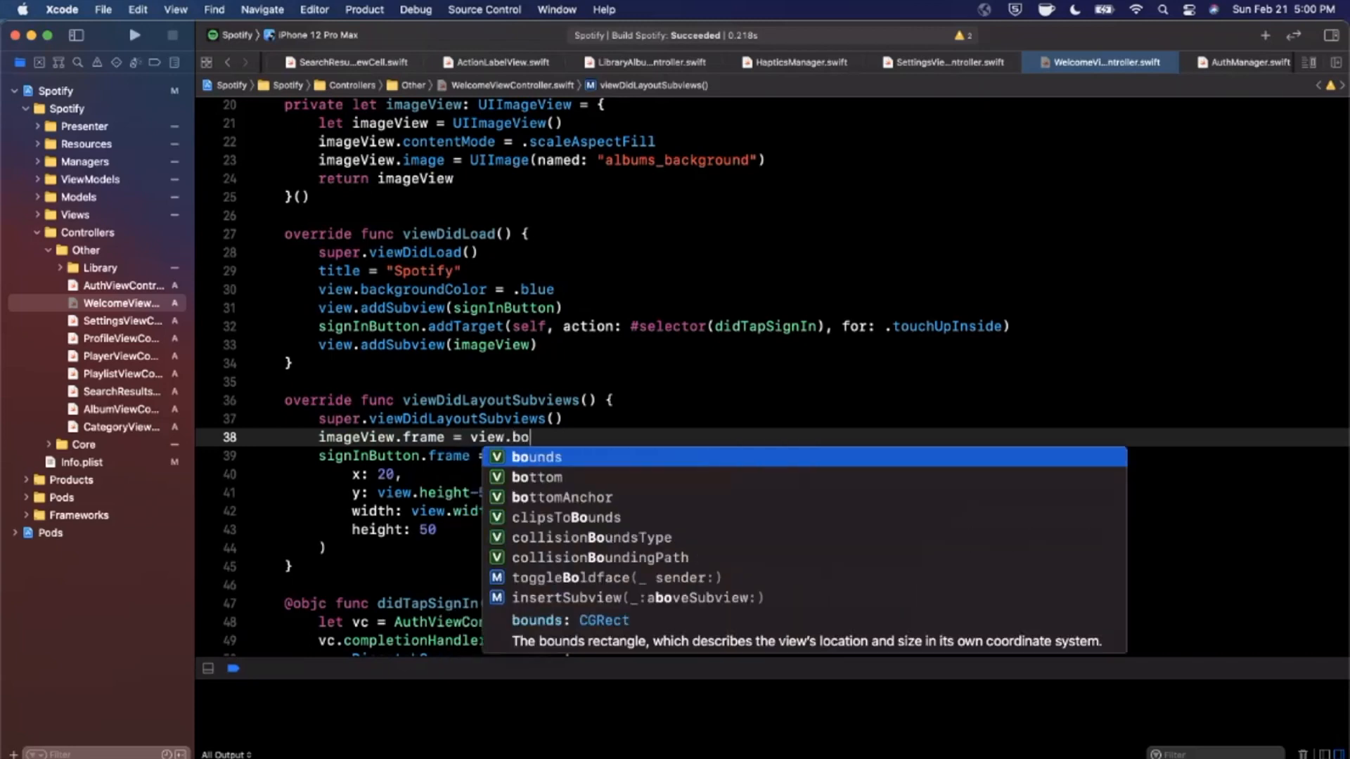
key("Return")
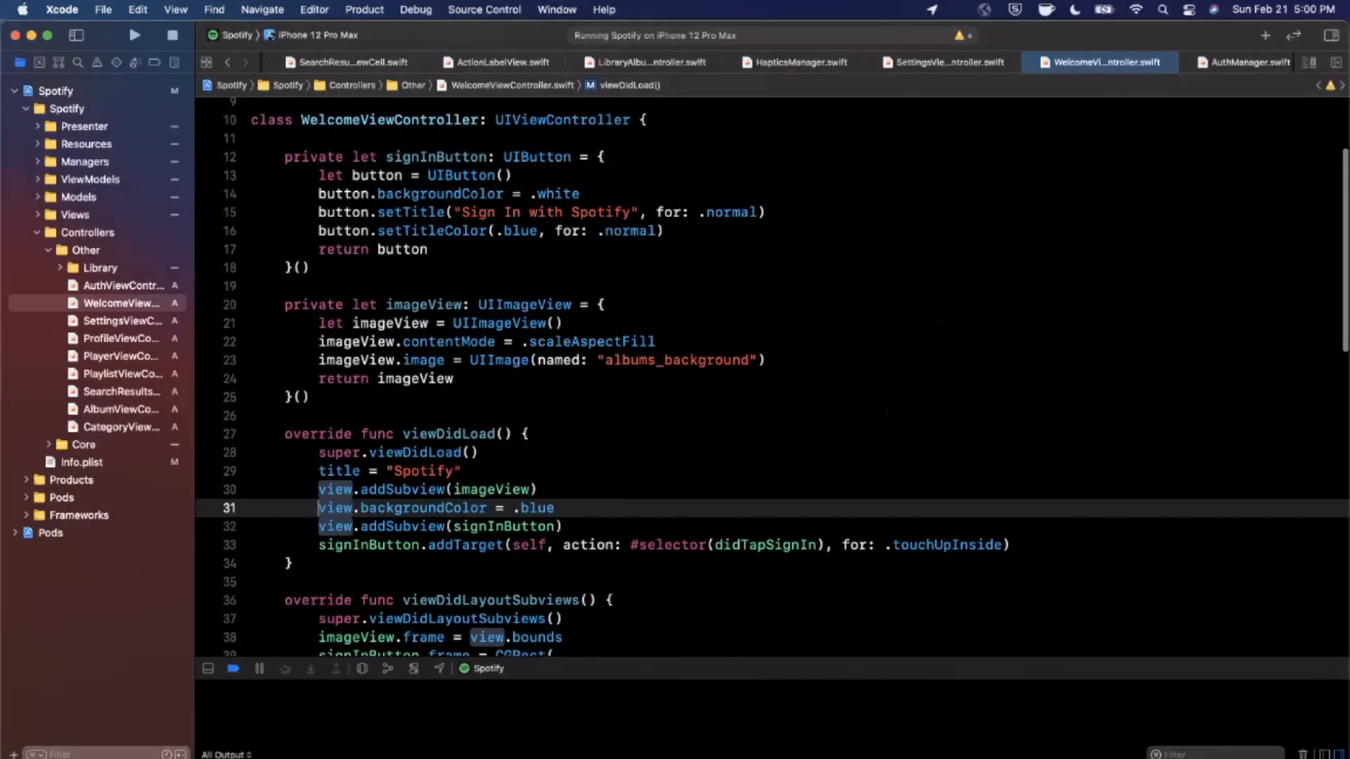
Step: Declare a private overlayView UIView with a blue background and 0.7 alpha
scroll("down", 3)
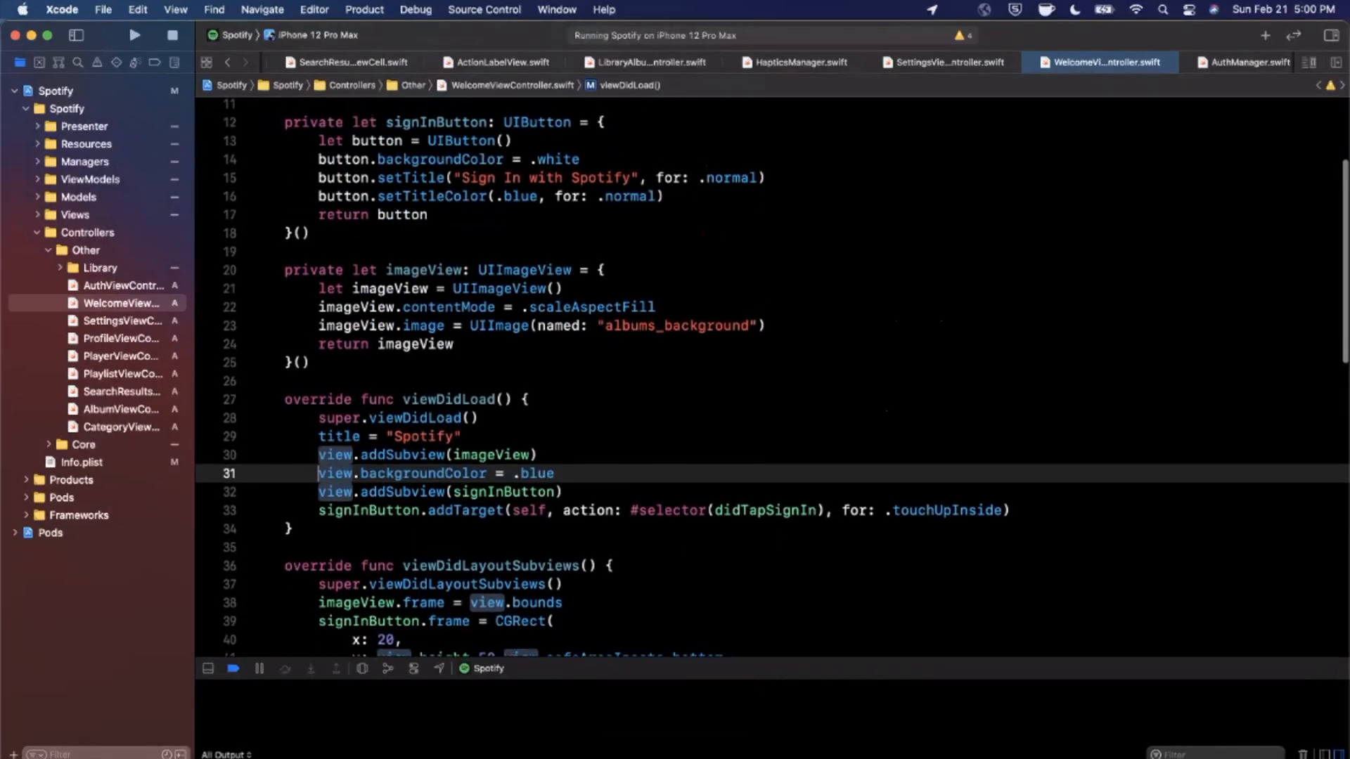
type("rp")
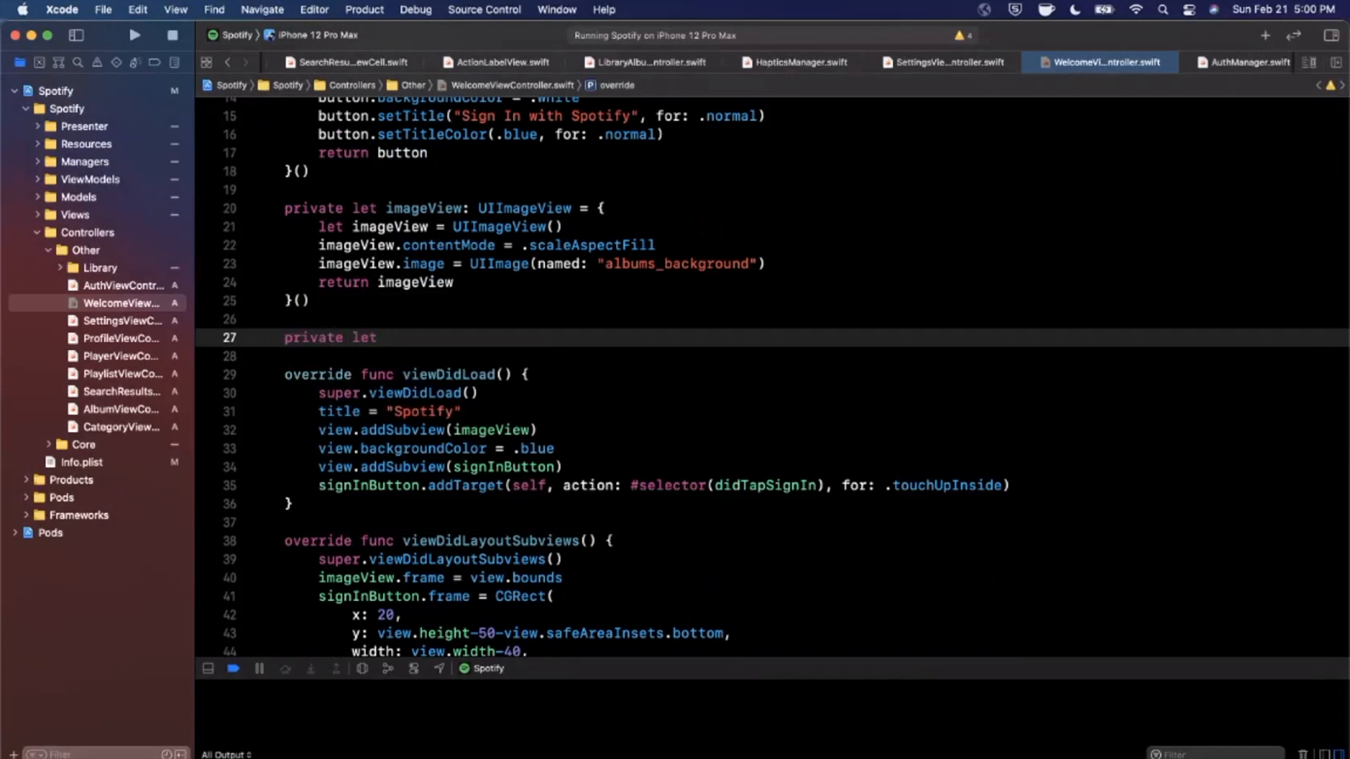
type("overlayView: u")
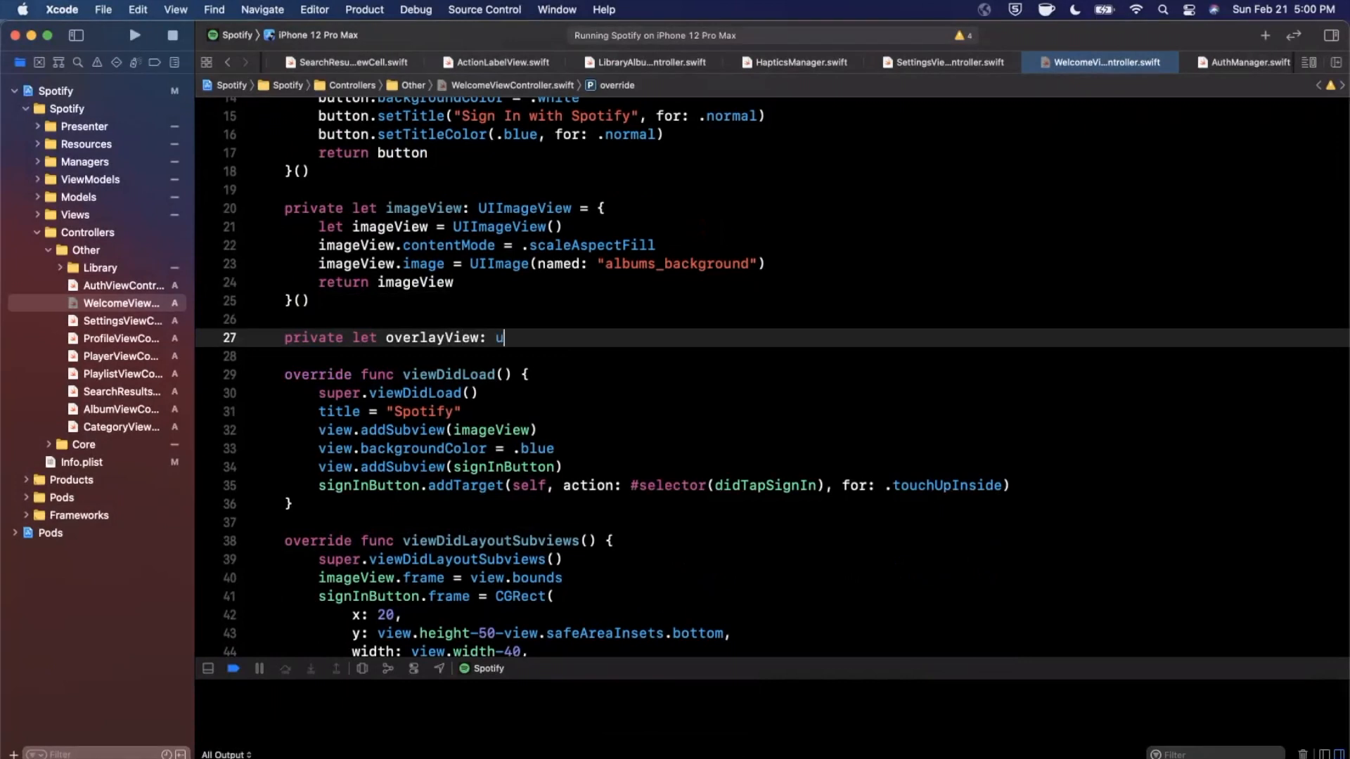
type("IView = {")
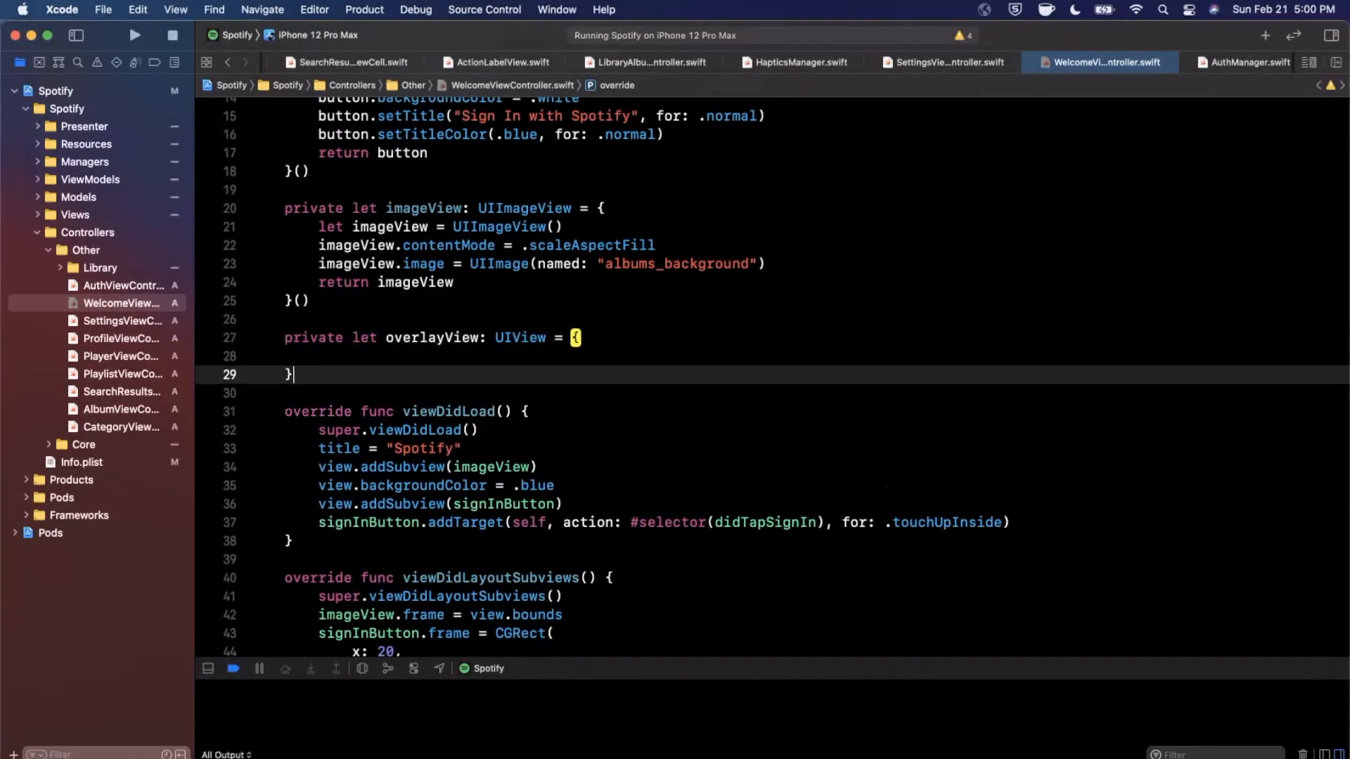
type("let view = uiv")
type("retur")
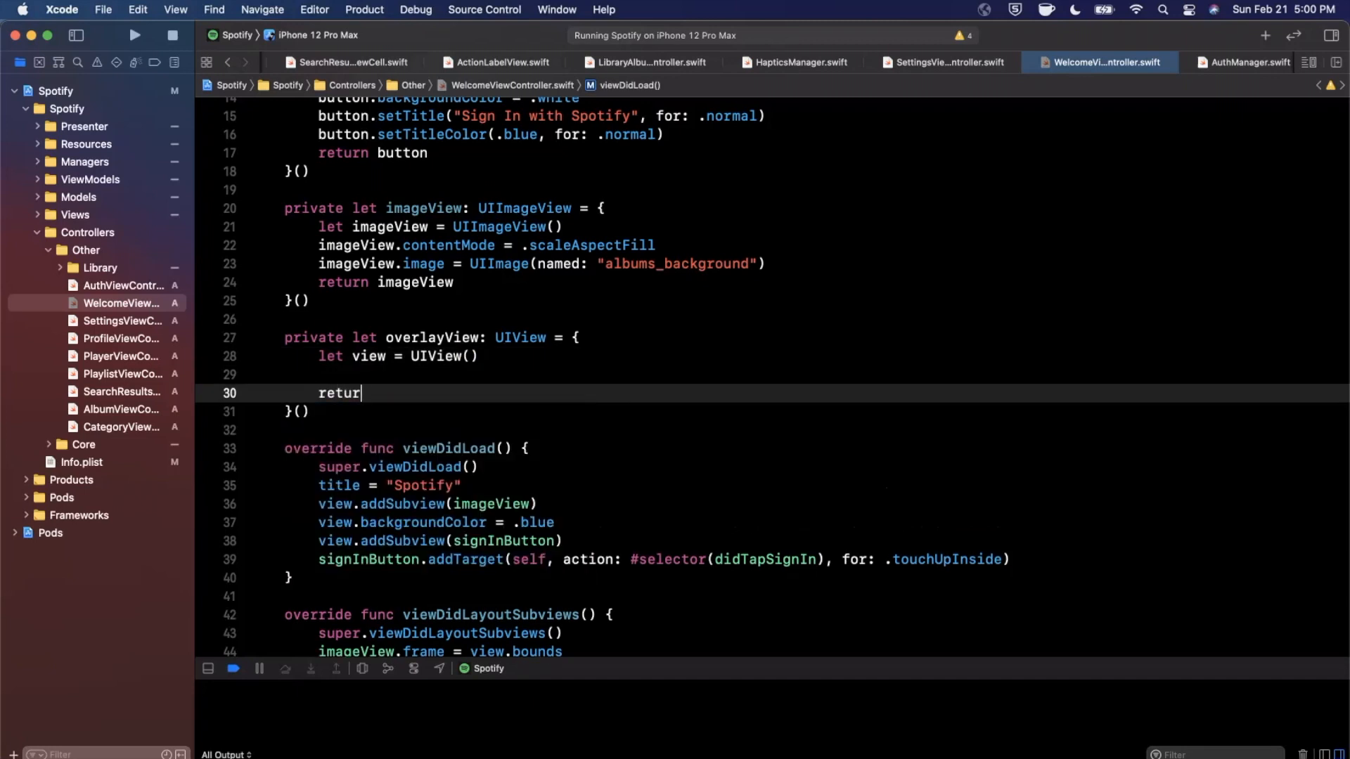
type("view.backgroundColor = .blue")
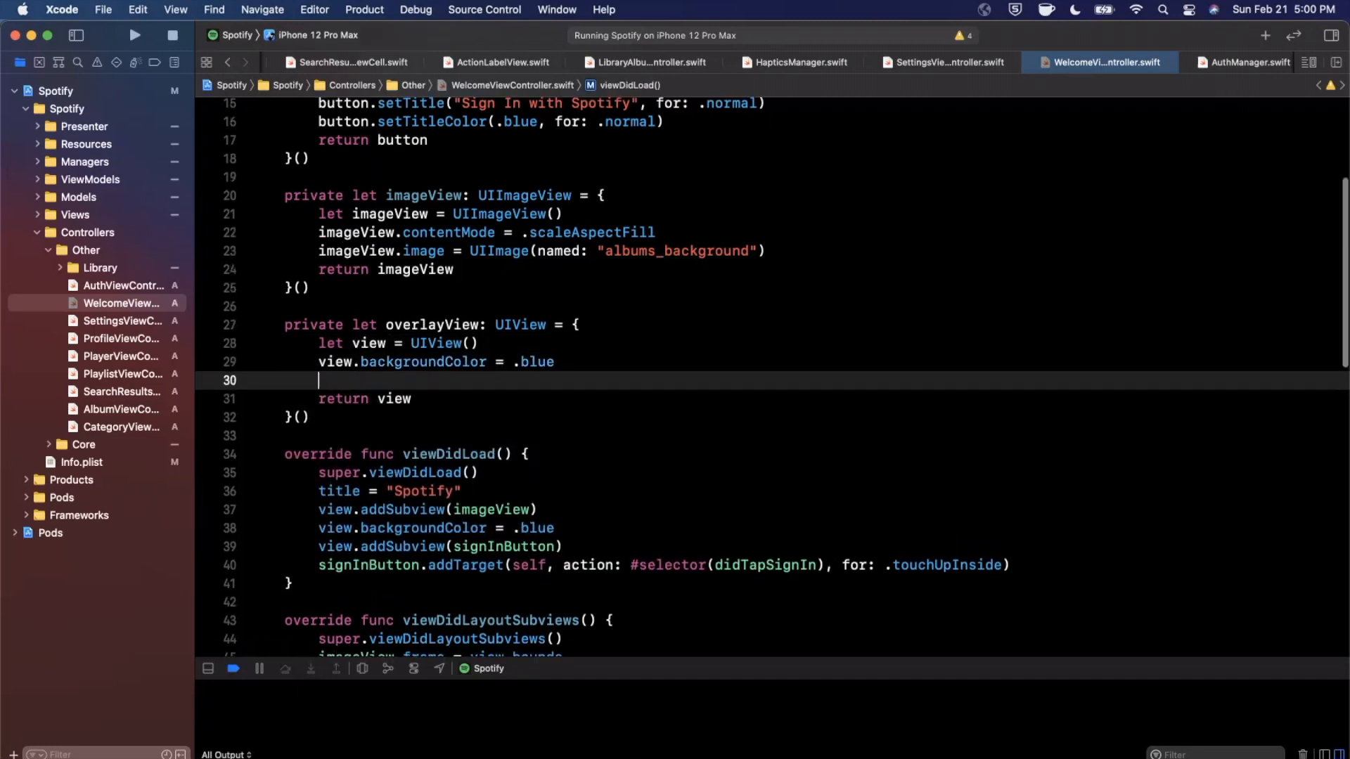
type("view.alpha")
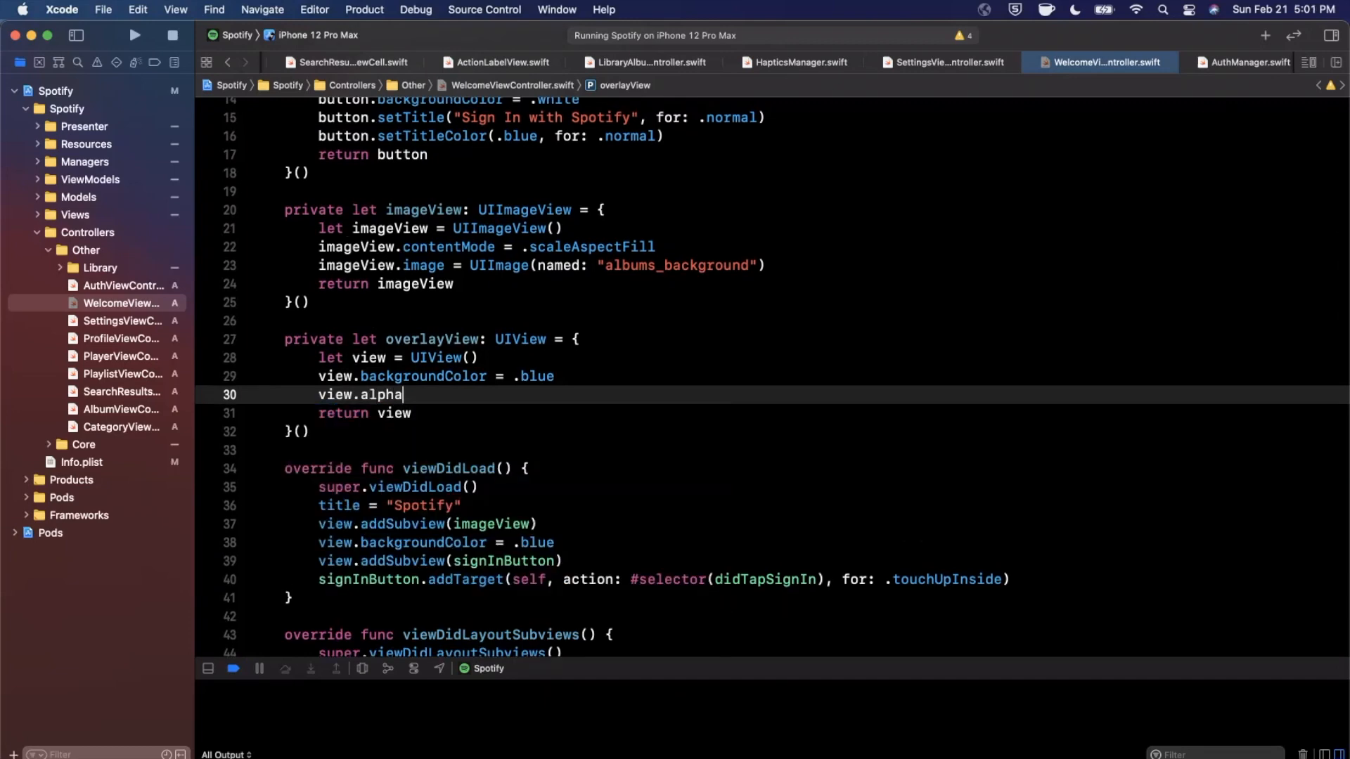
type("= 0.7")
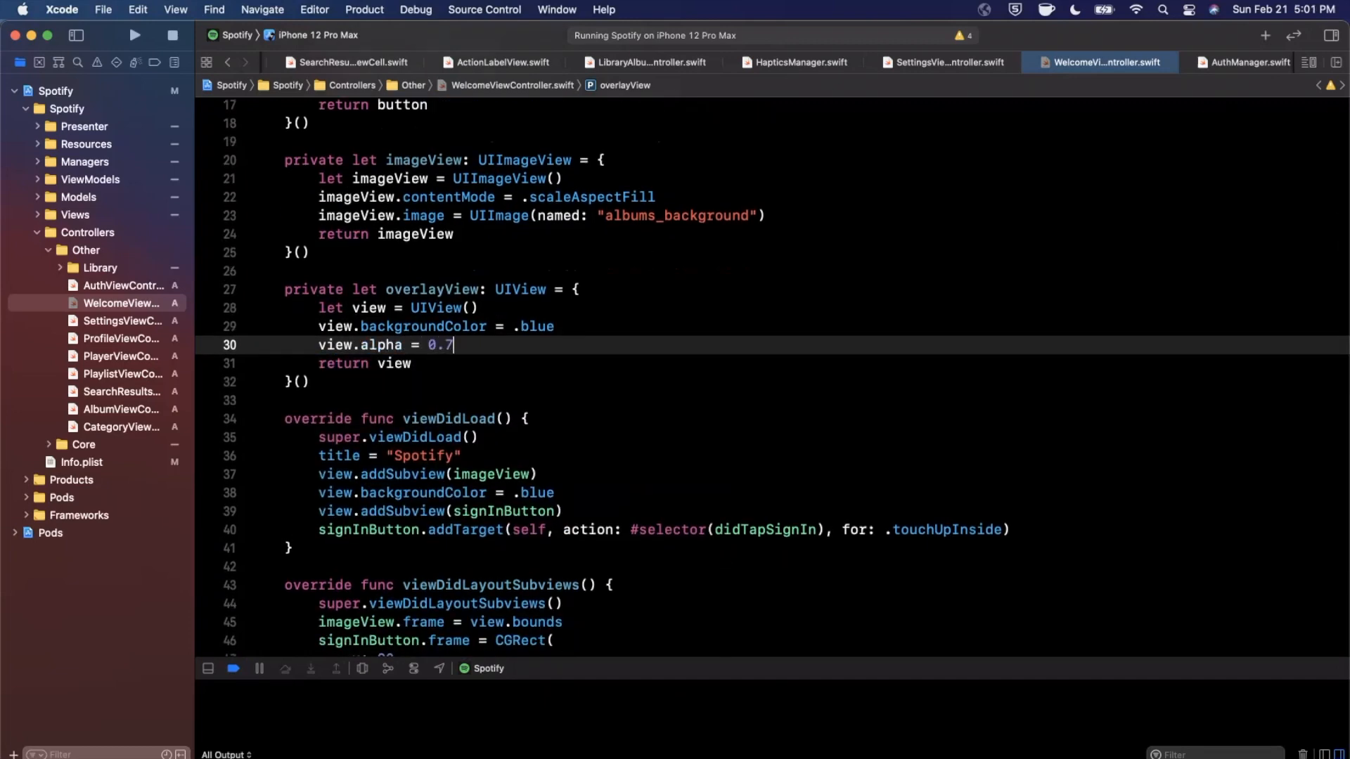
scroll("down", 3)
type("overlayView.frame = view.bounds")
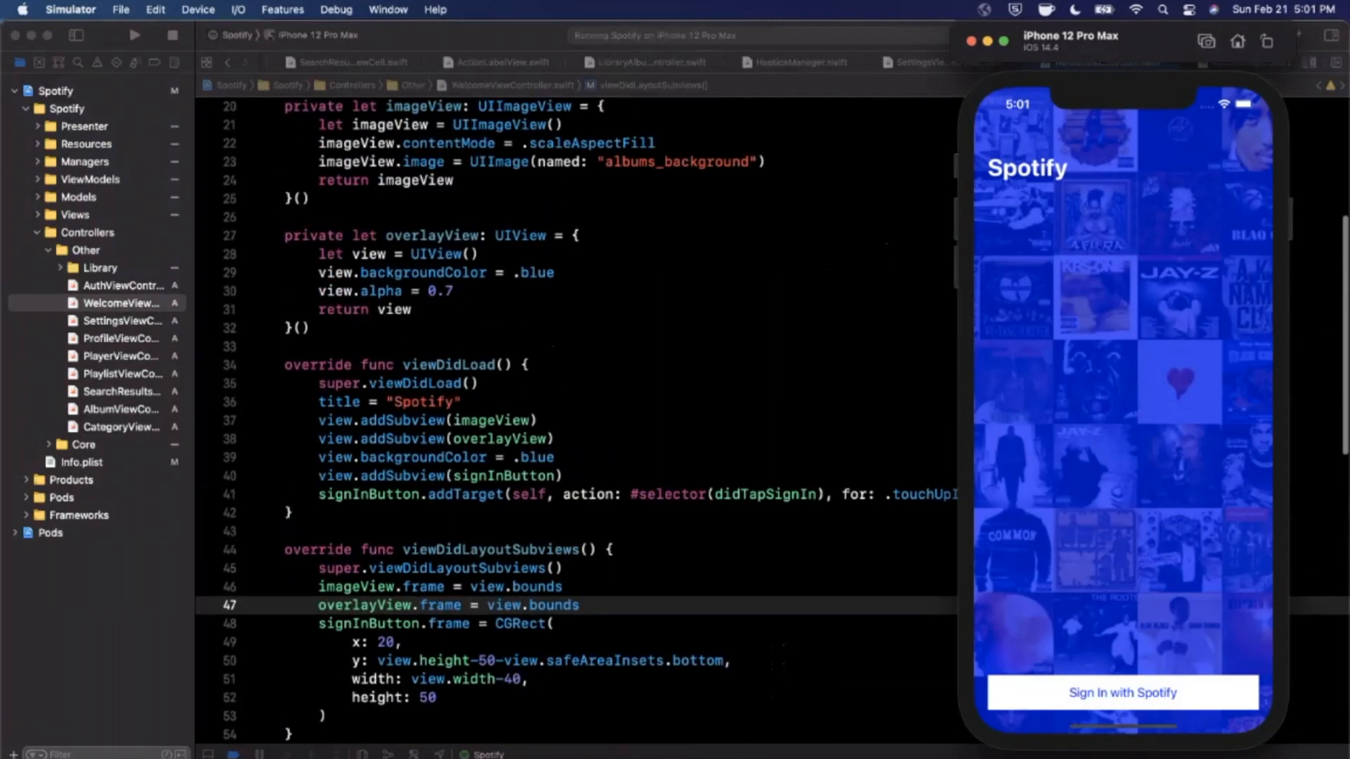
Step: Change the overlayView background colour from blue to black
type("black")
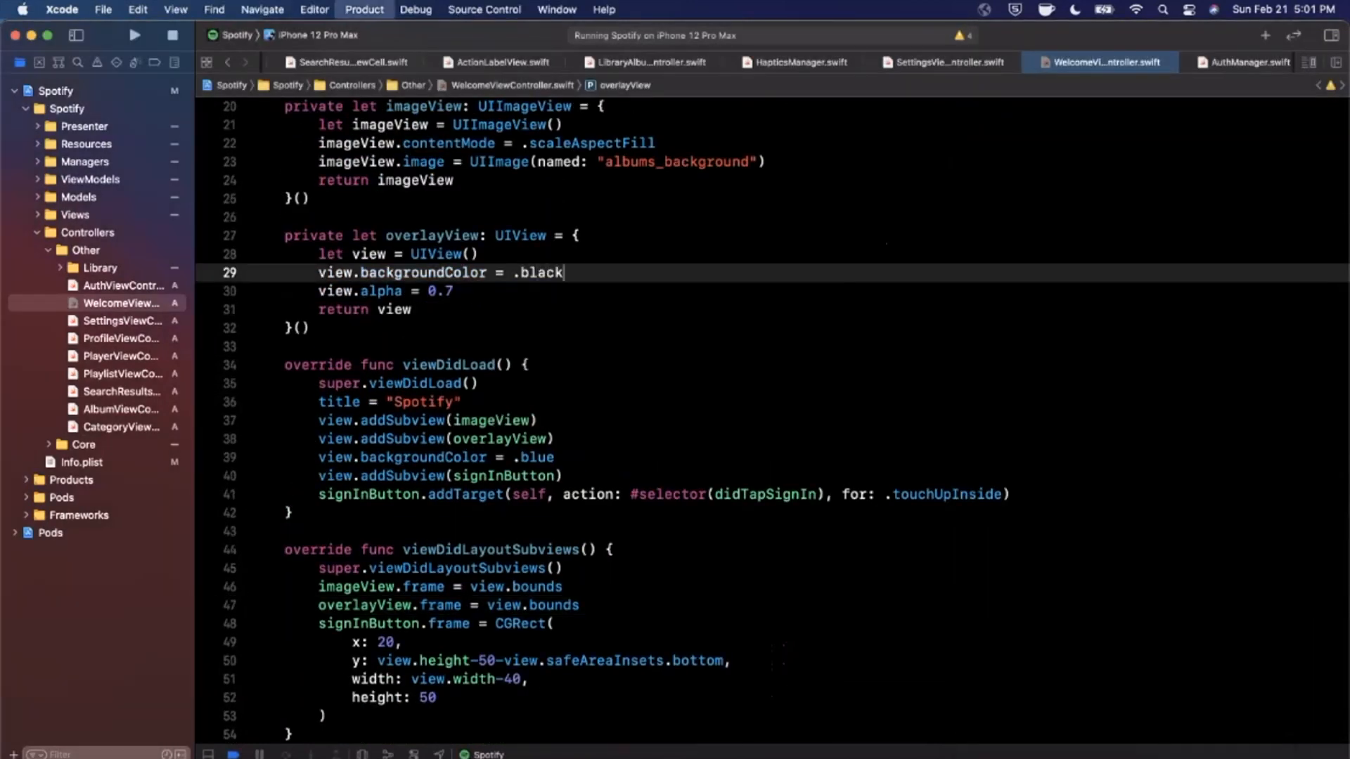
left_click(134, 35)
type("pri")
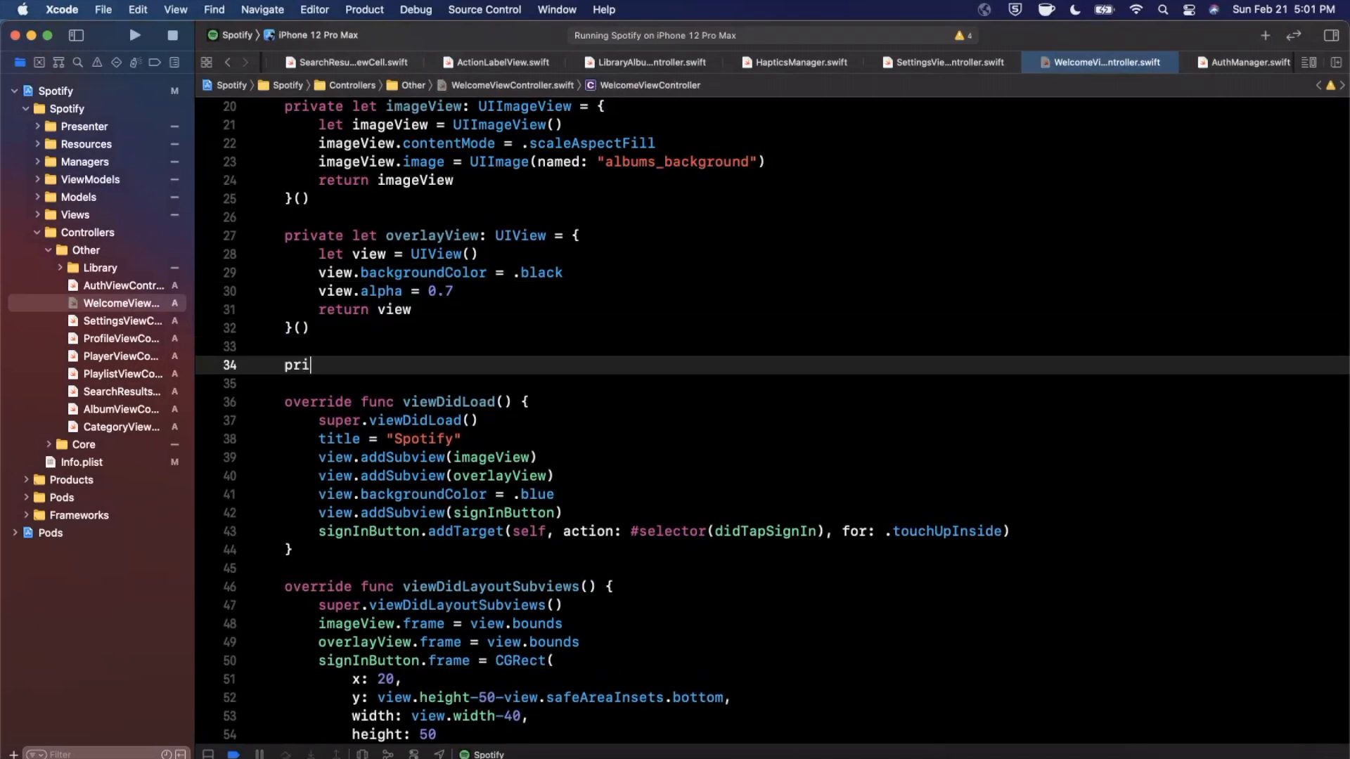
Step: Declare a private logoImageView loading UIImage named "logo" with .scaleAspectFit content mode
type("vate let logo")
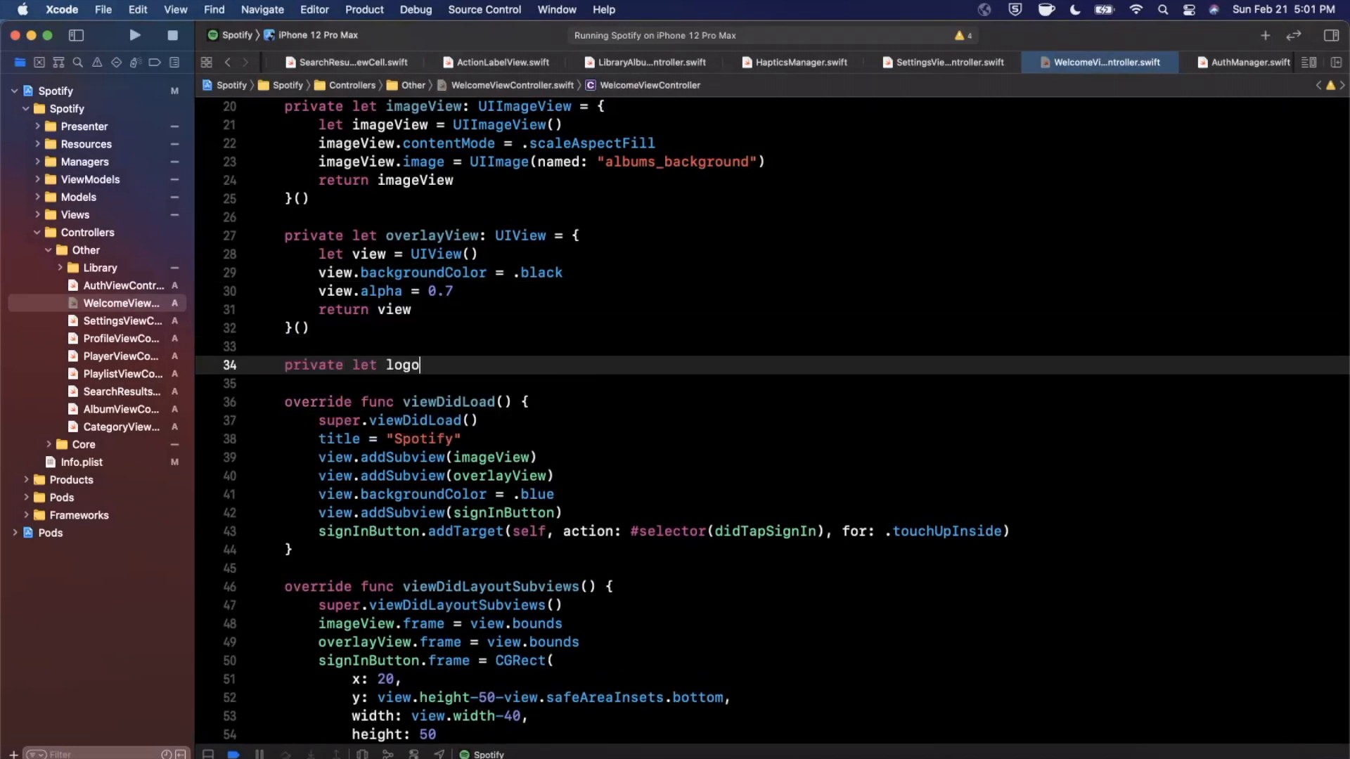
type("ImageView: ui")
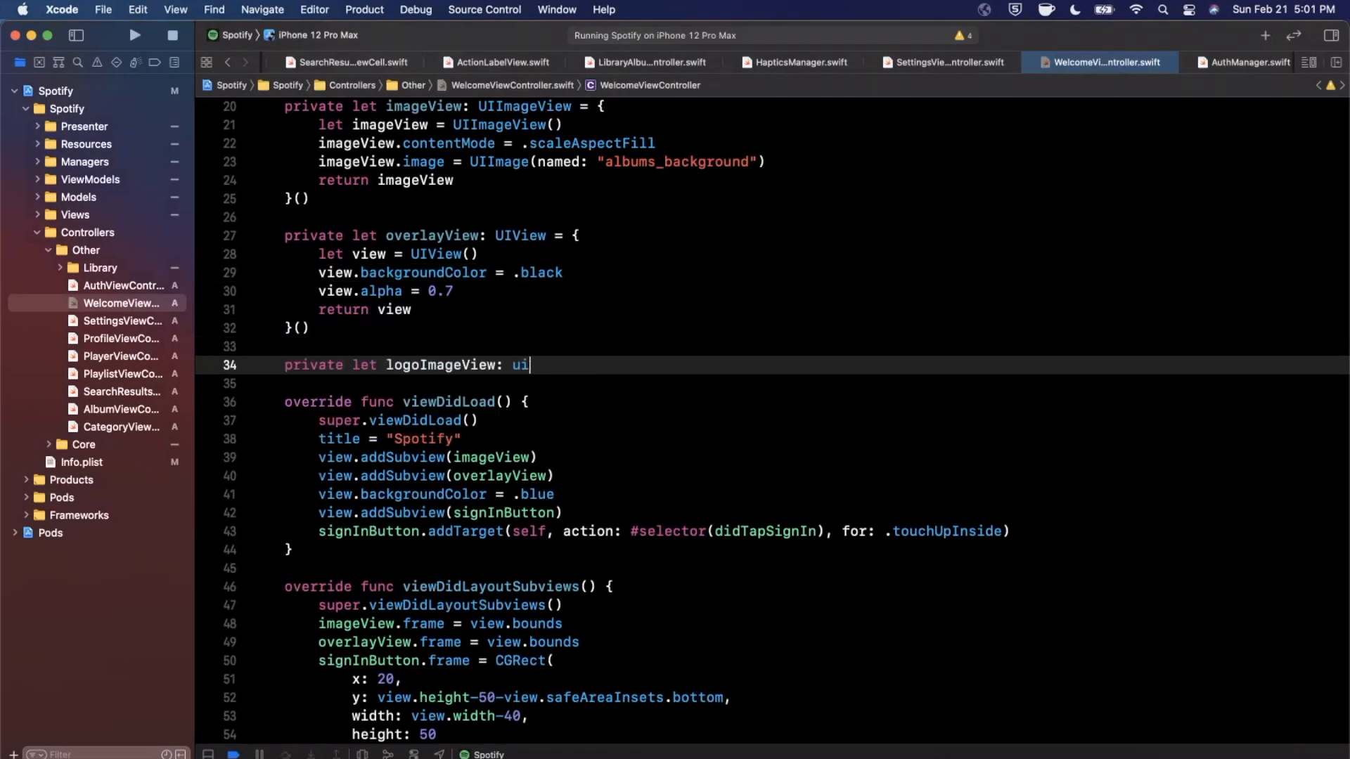
type("UIImageView = {")
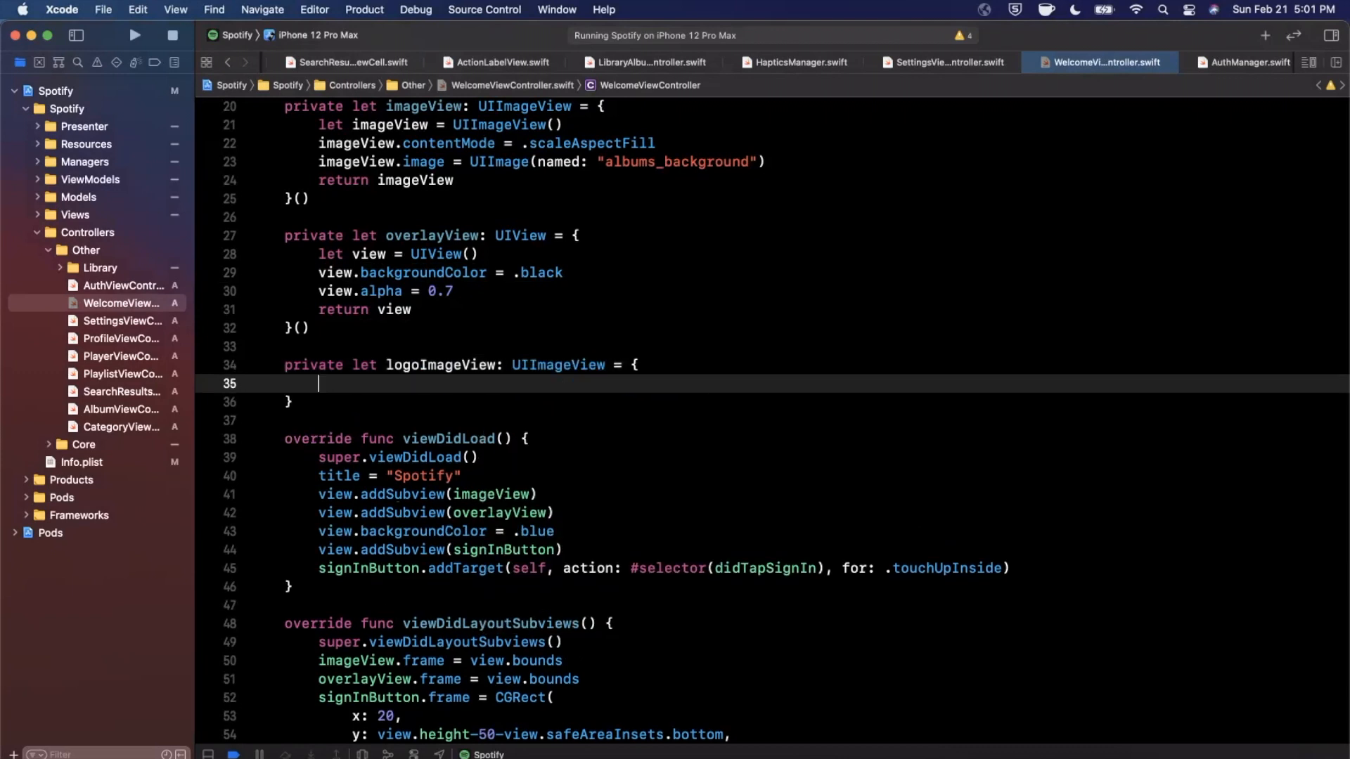
type("(")
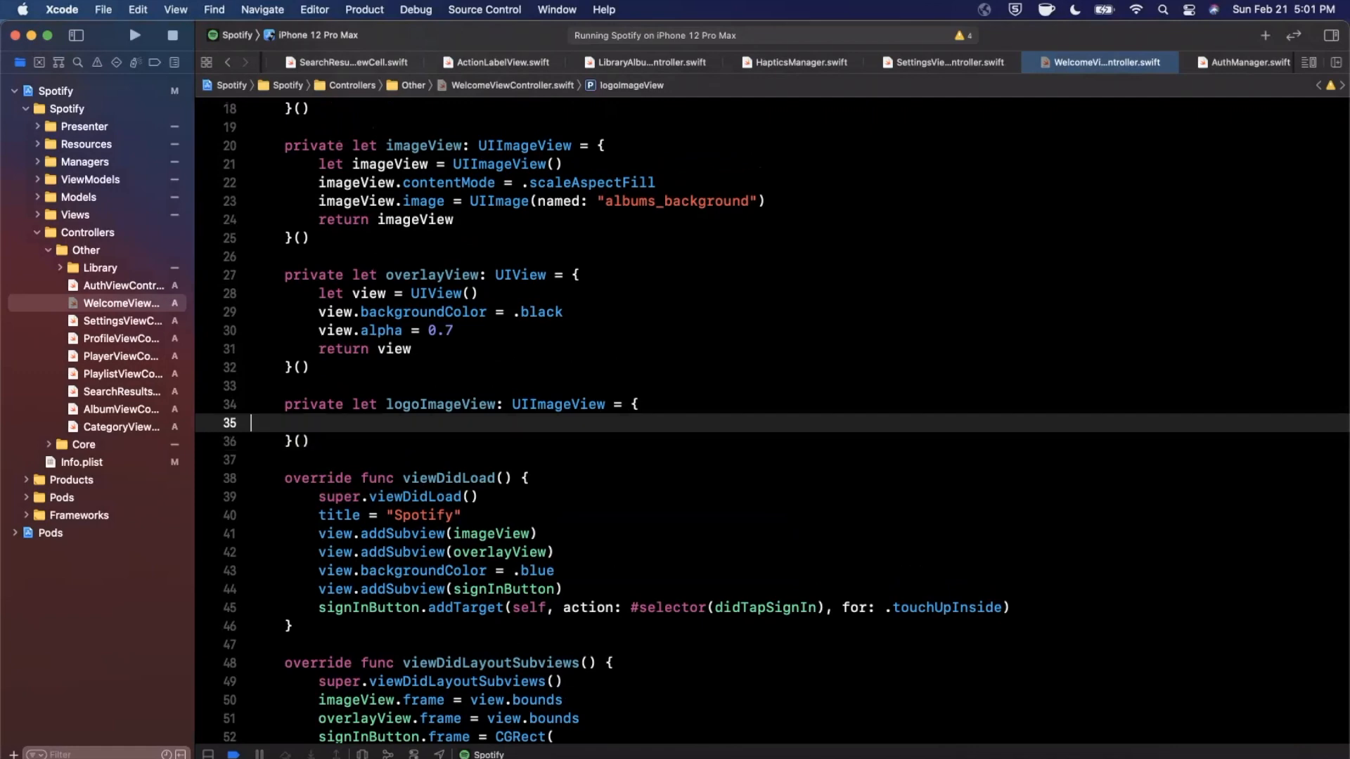
type("let imageView =")
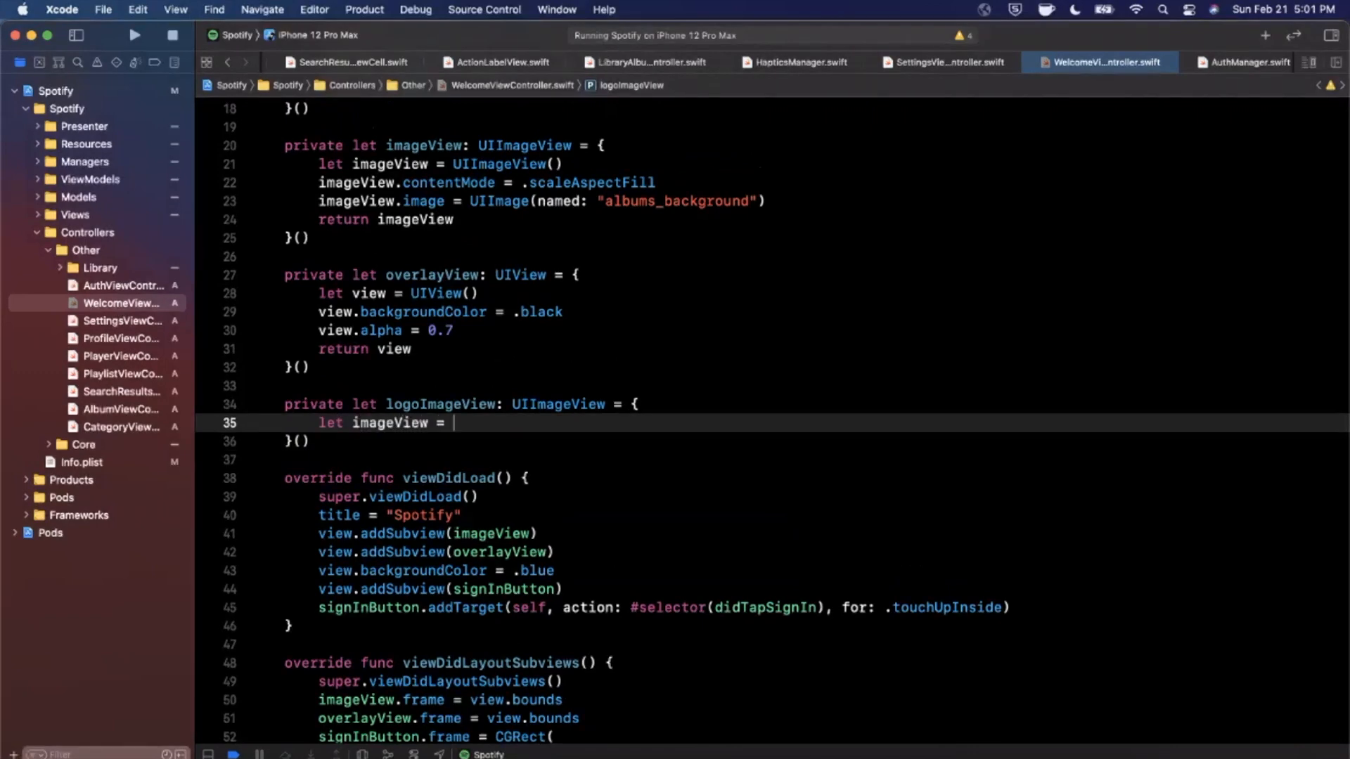
type("UIImageView(im")
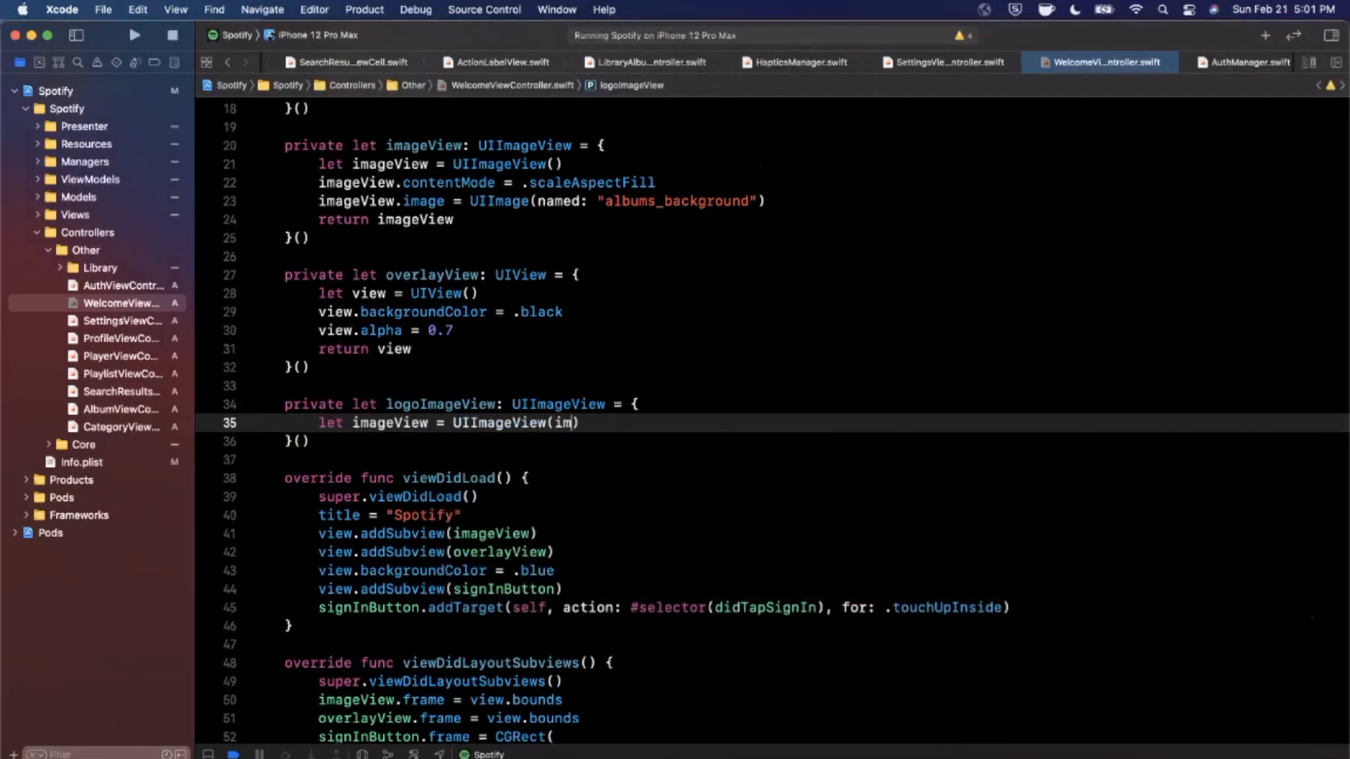
type("age: UIImage(named: \"logo")
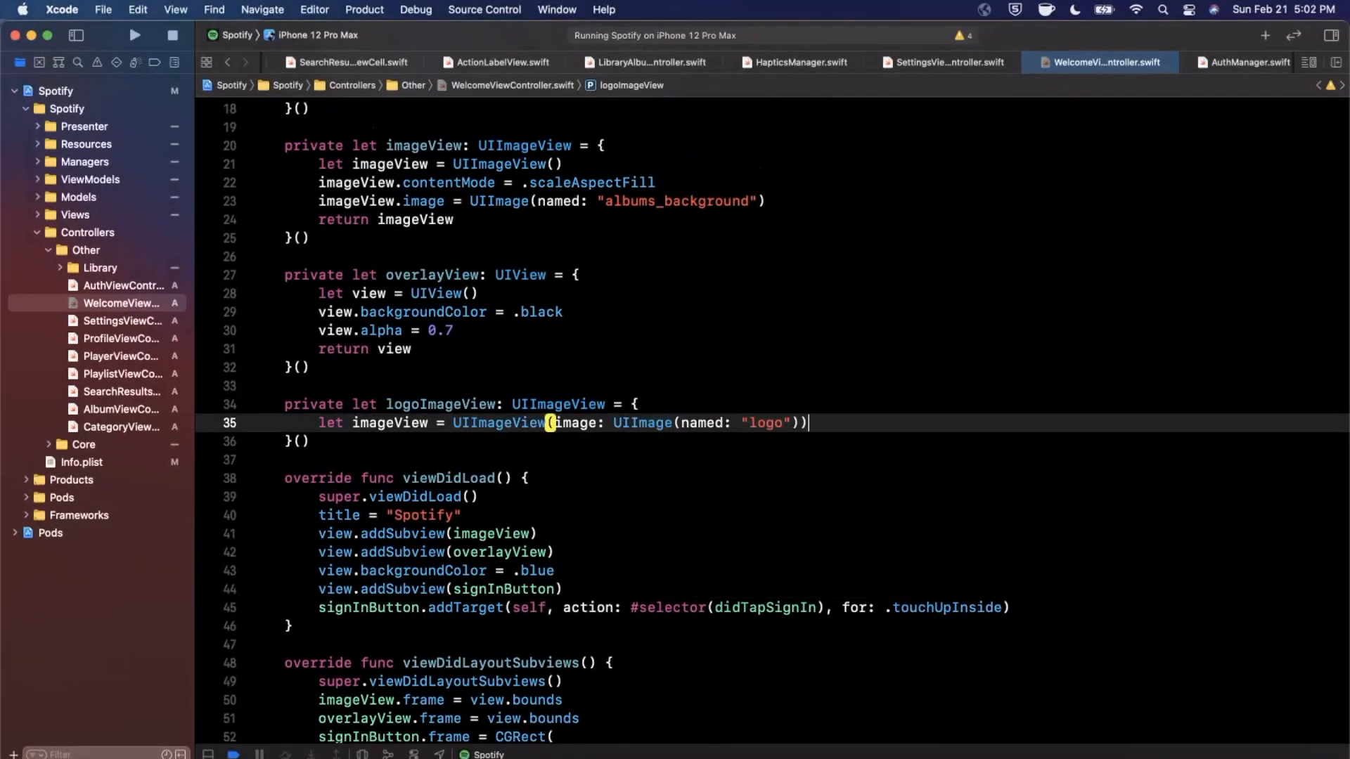
type("return imag")
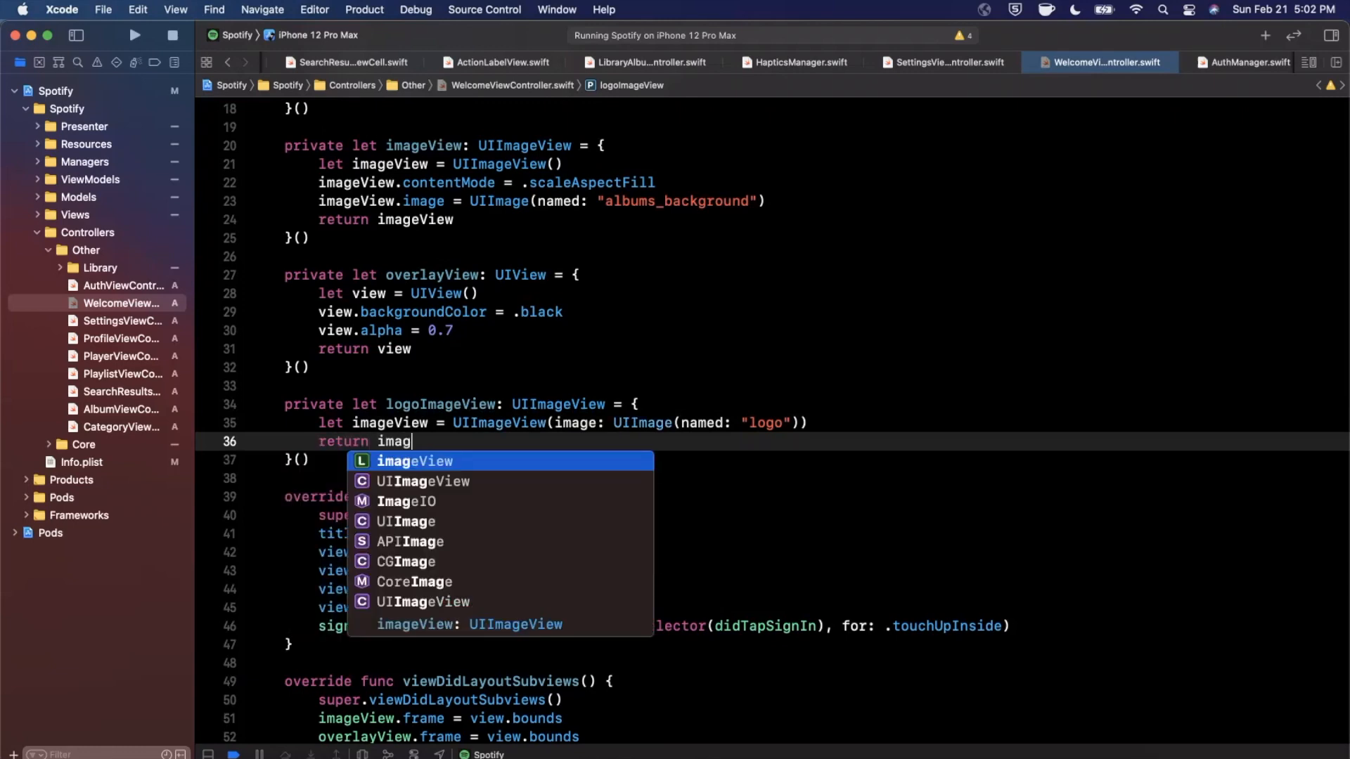
key("Return")
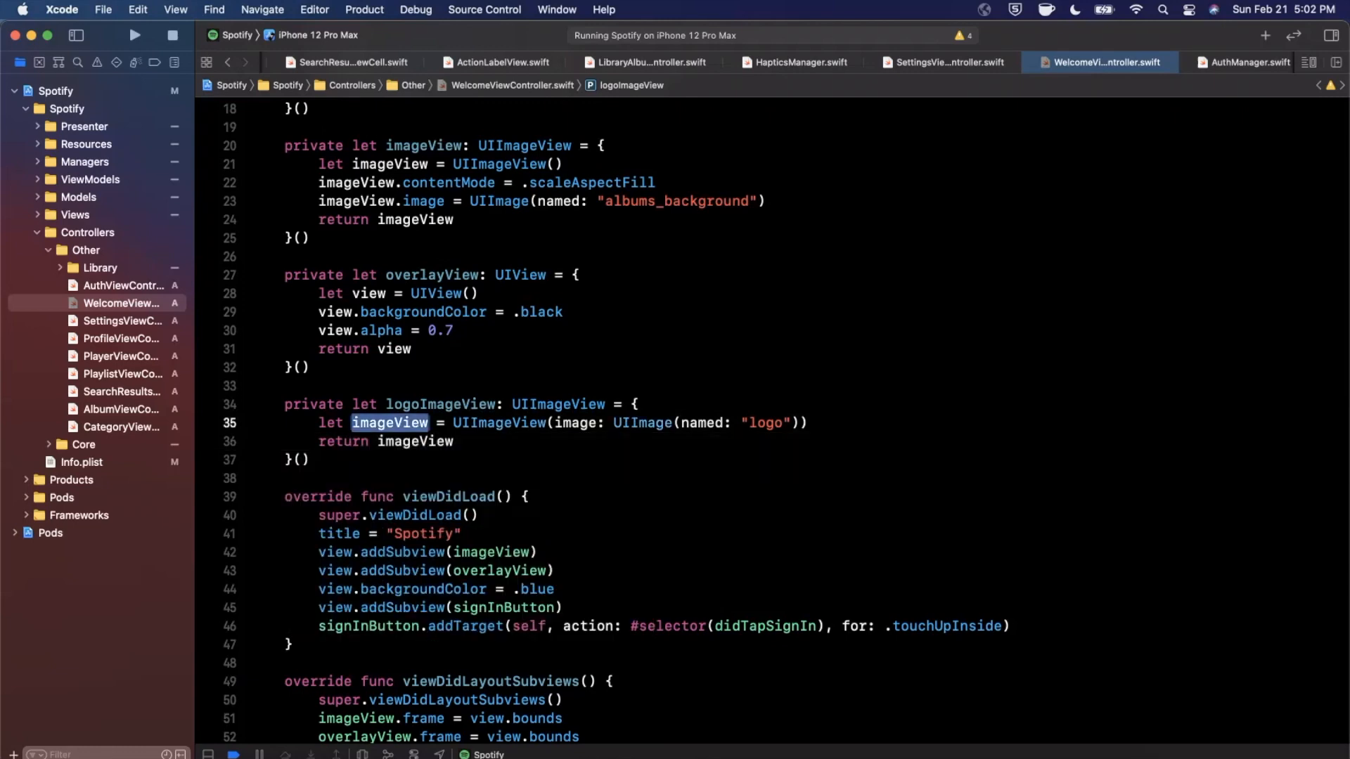
type("imageView.contentm")
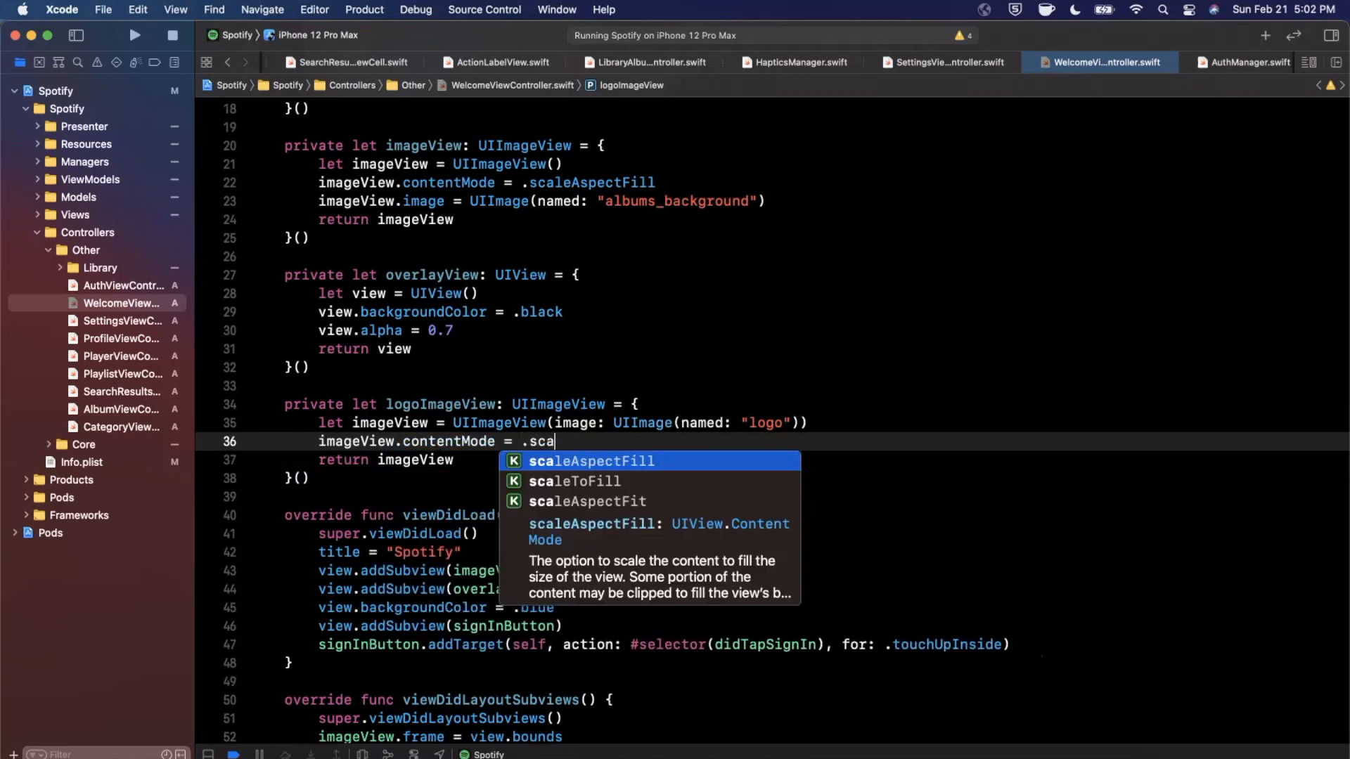
left_click(587, 501)
type("private let label")
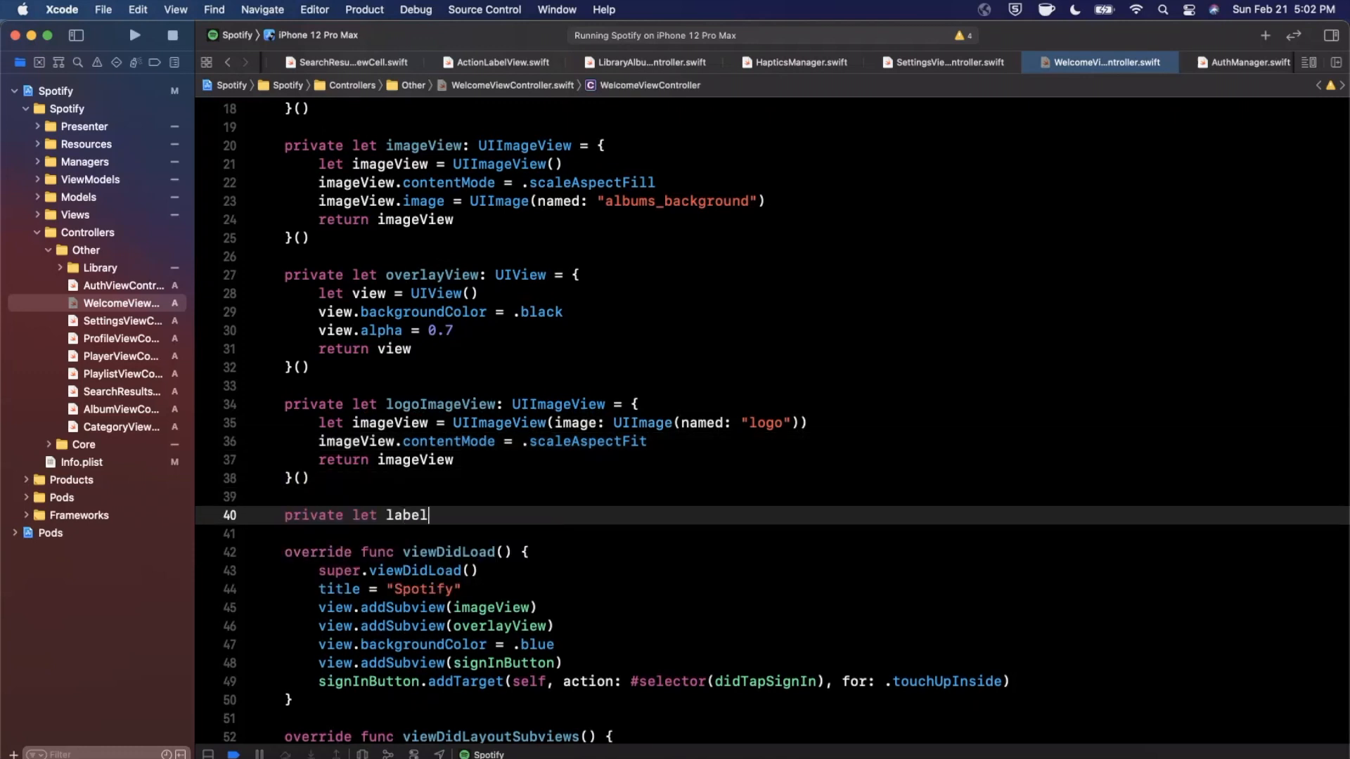
Step: Declare a UILabel with the 'Millions of Songs' tagline broken across three lines
type(": UILabel = {")
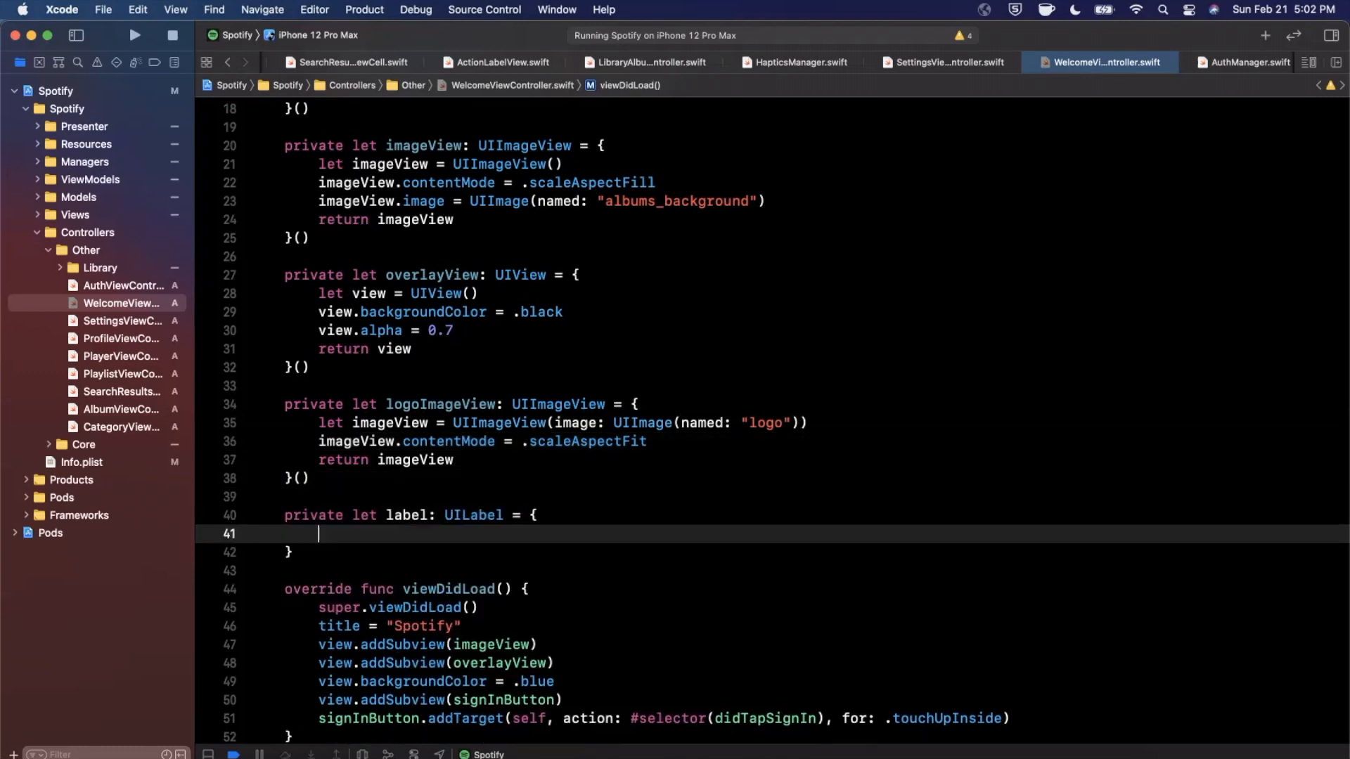
type("let label = UILabel(")
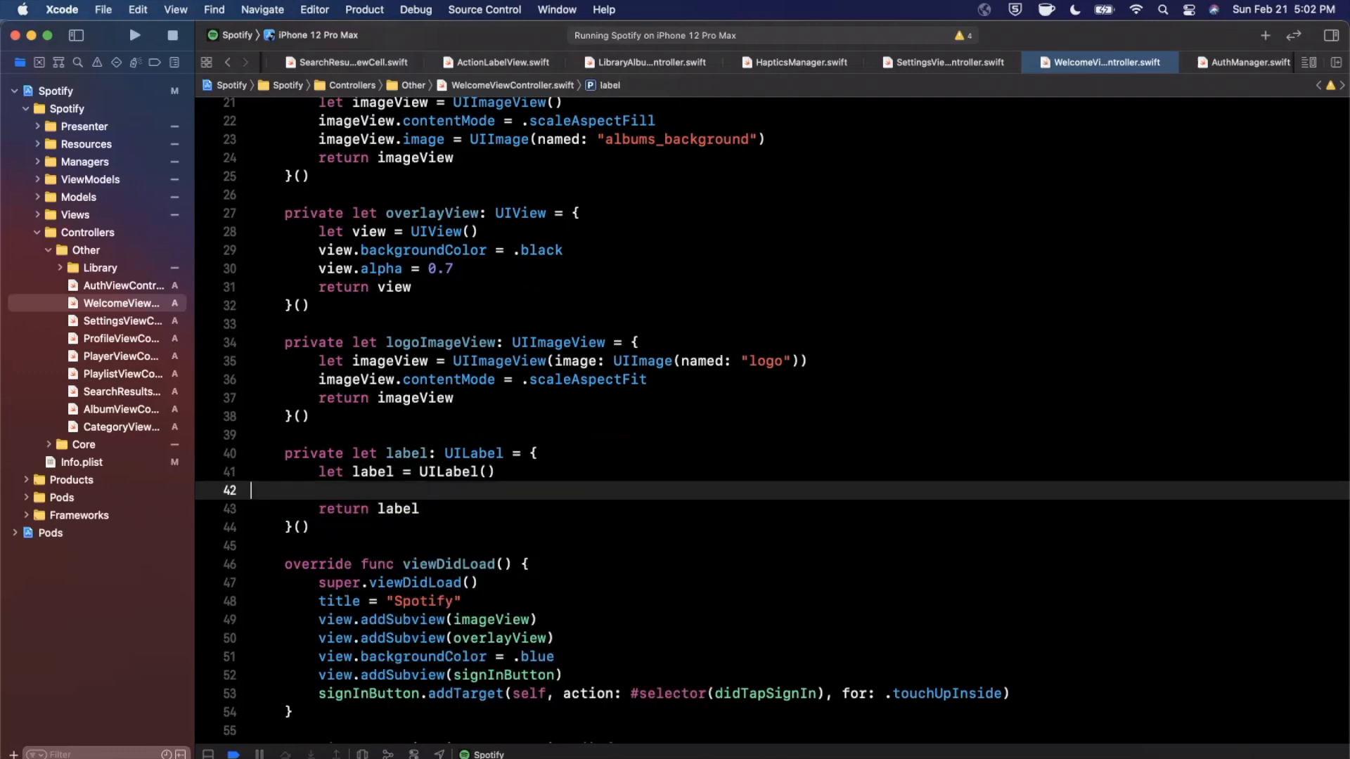
type("label.text")
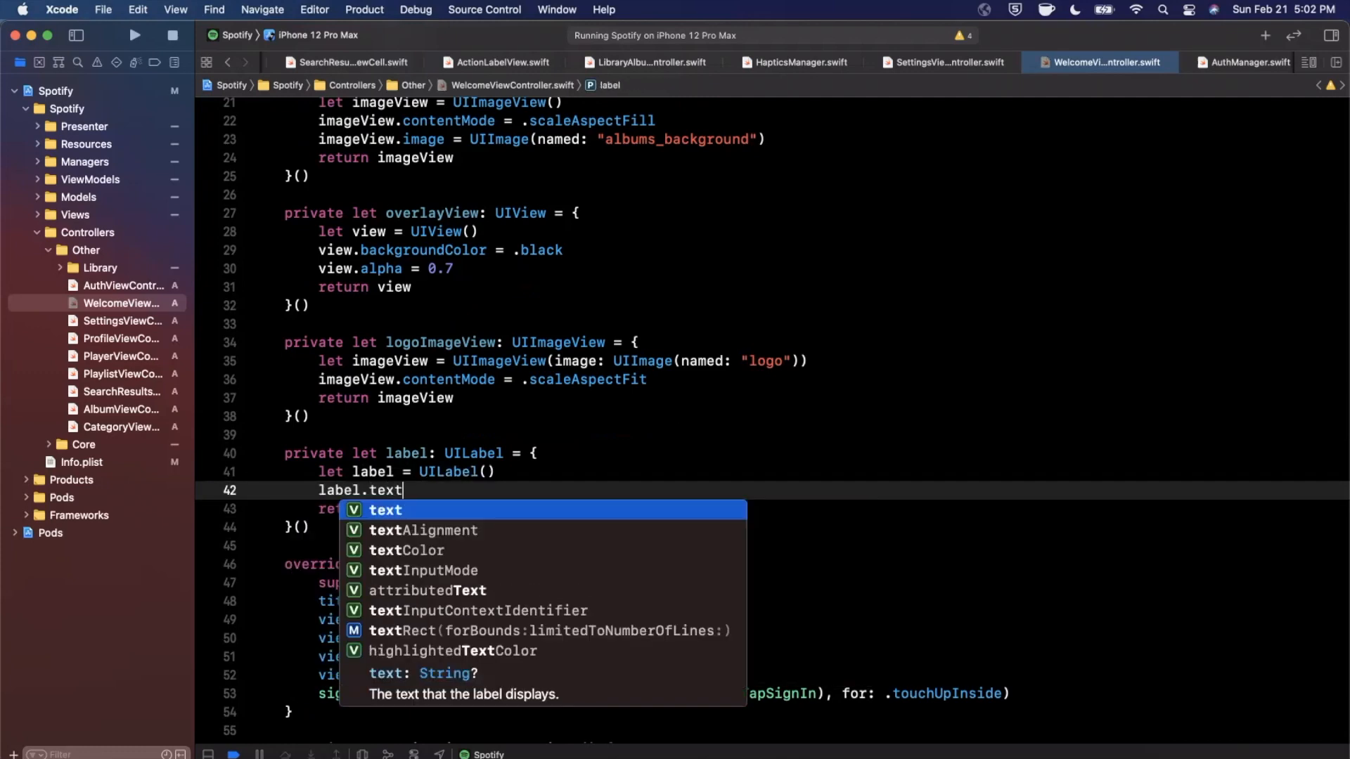
type("= \"Listen to")
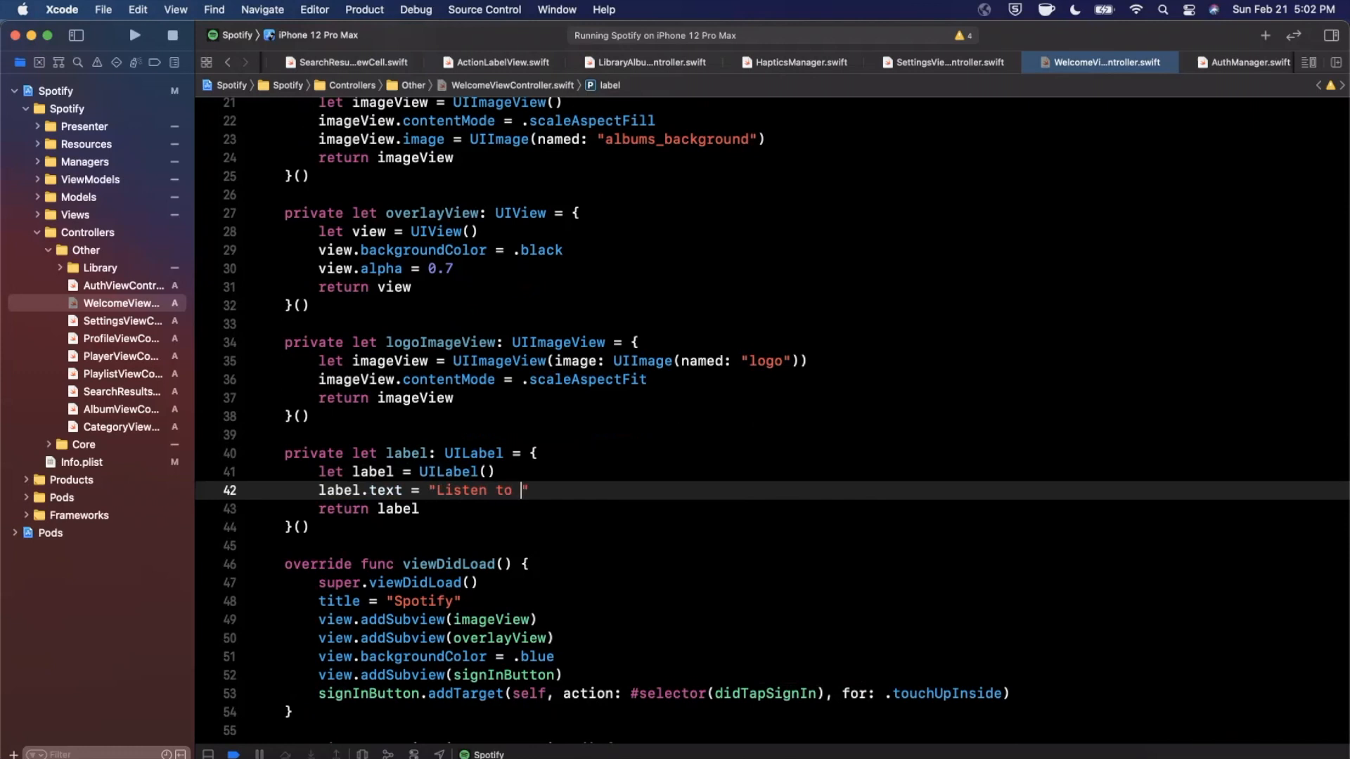
type("Millions of Songs on")
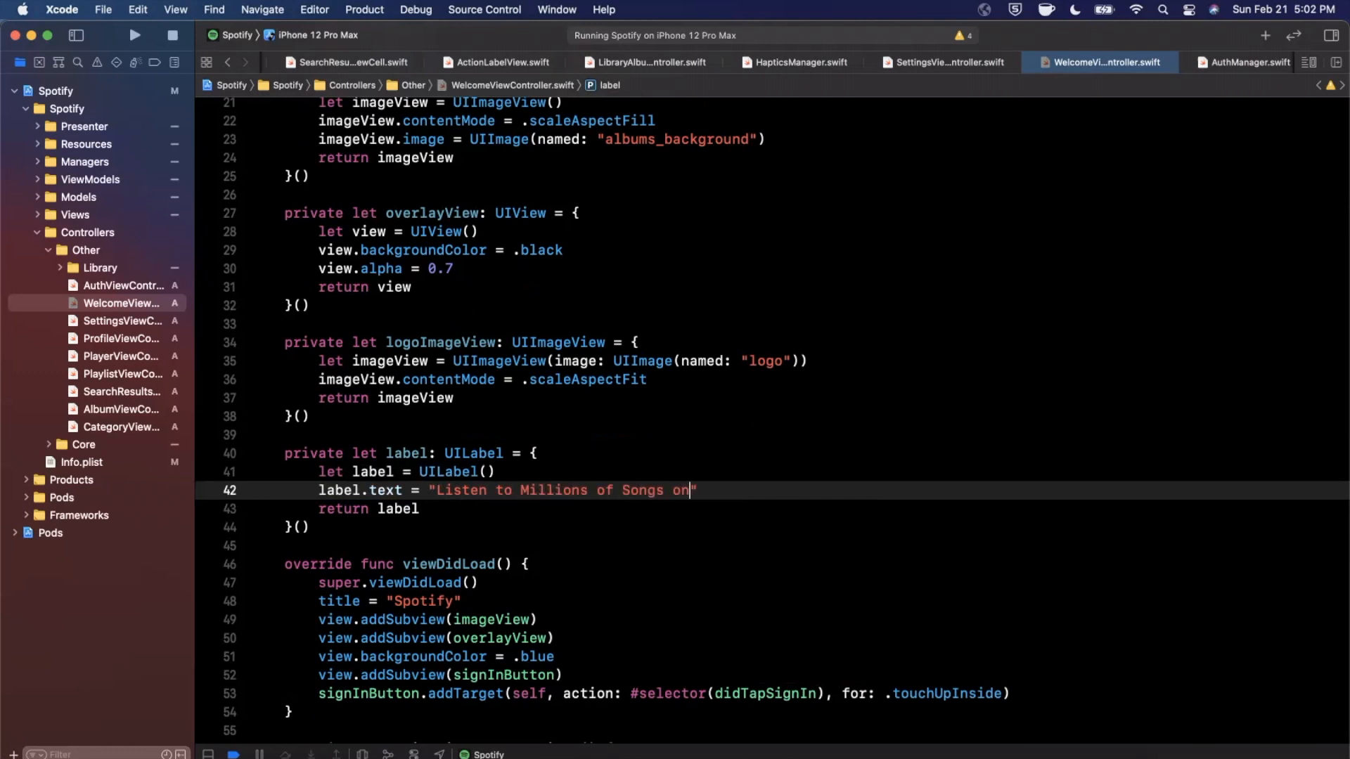
type("the go.")
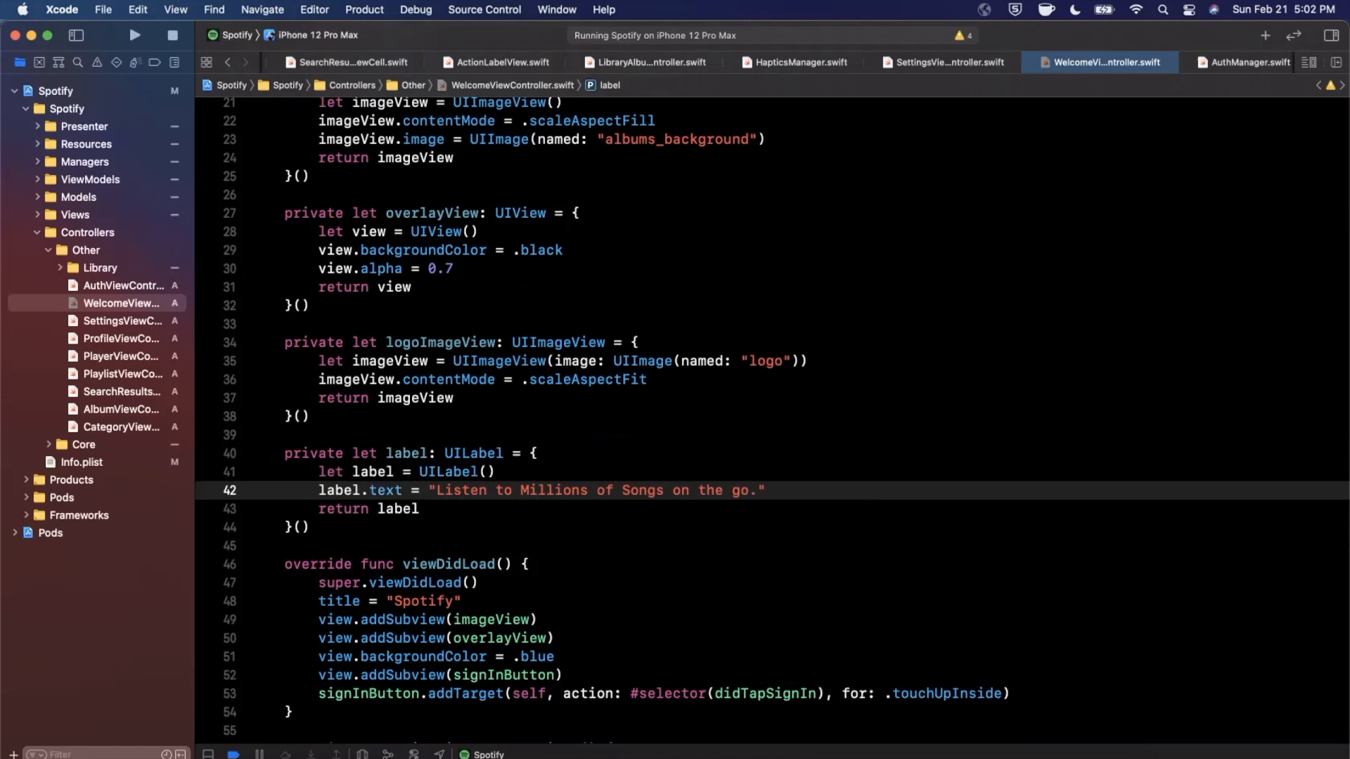
left_click(557, 490)
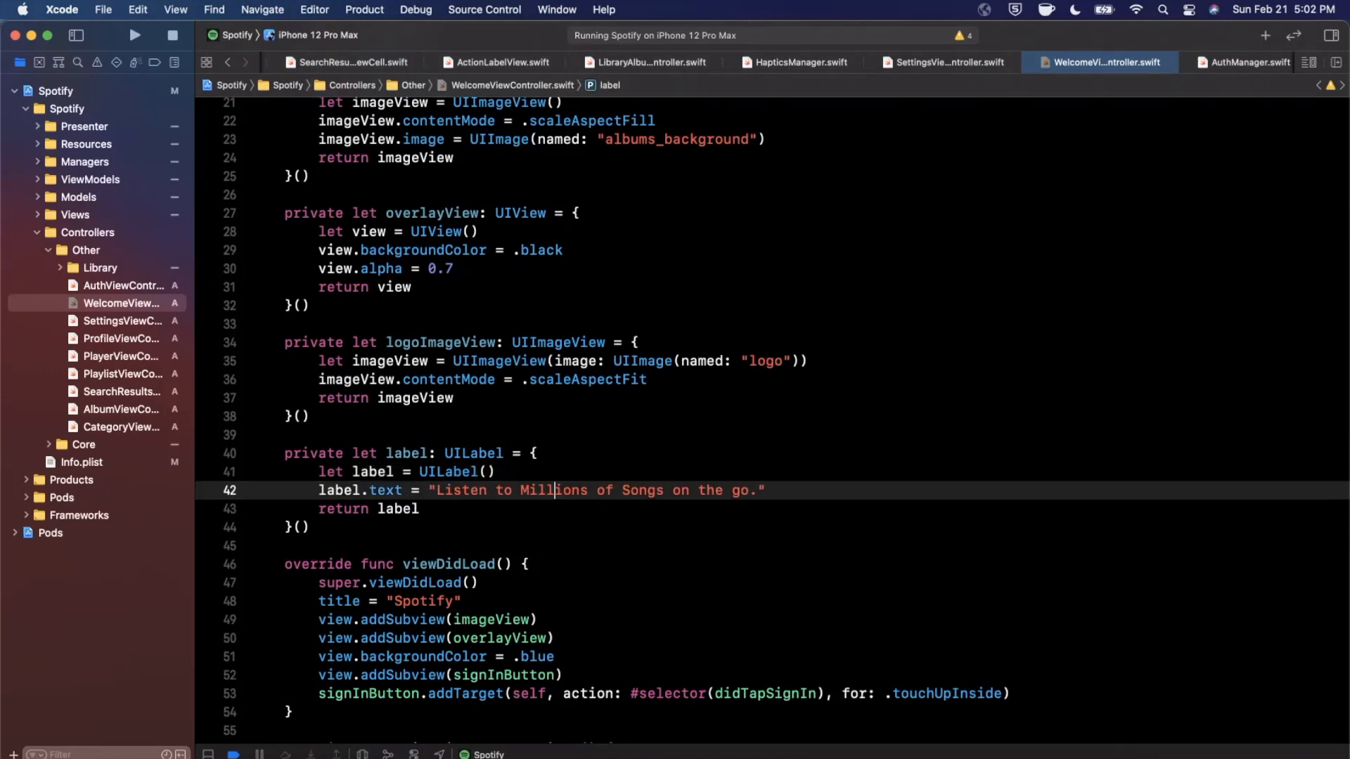
type("\\n")
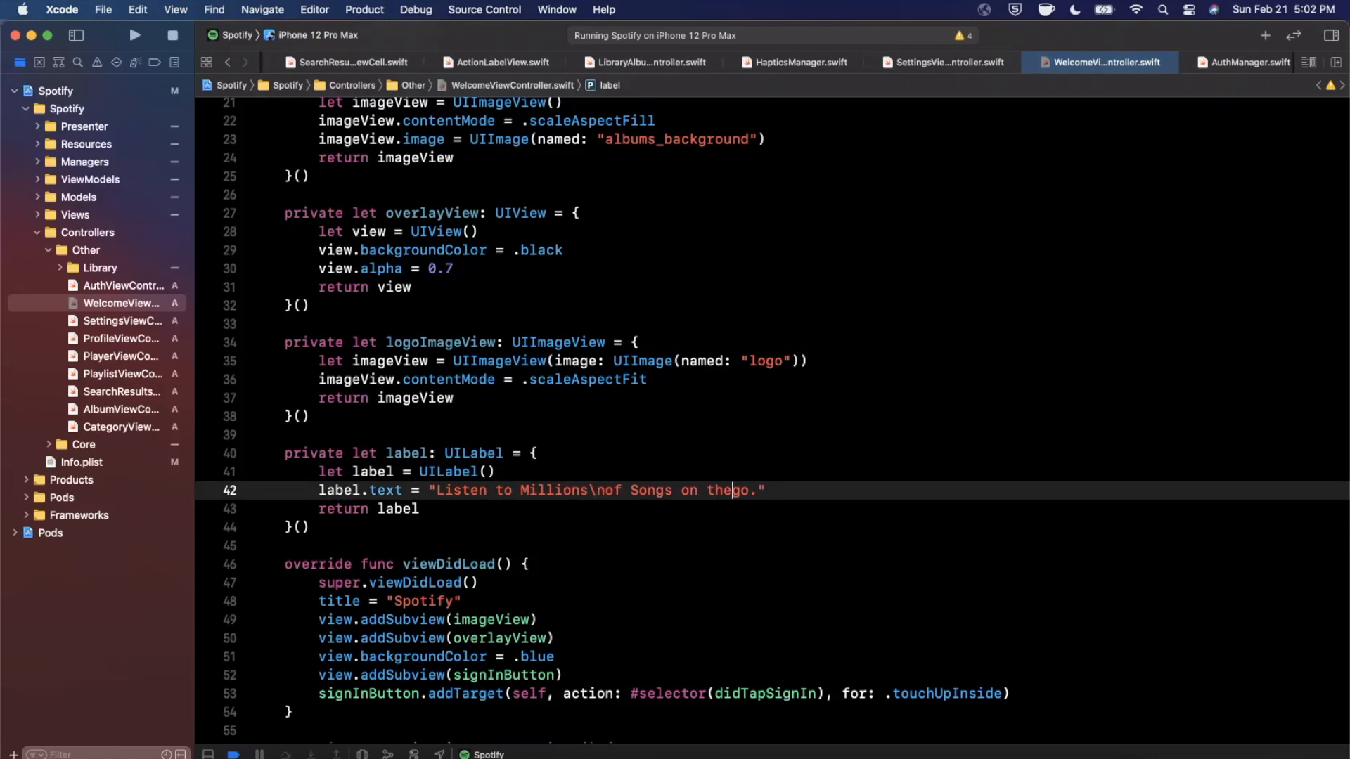
type("\" \"")
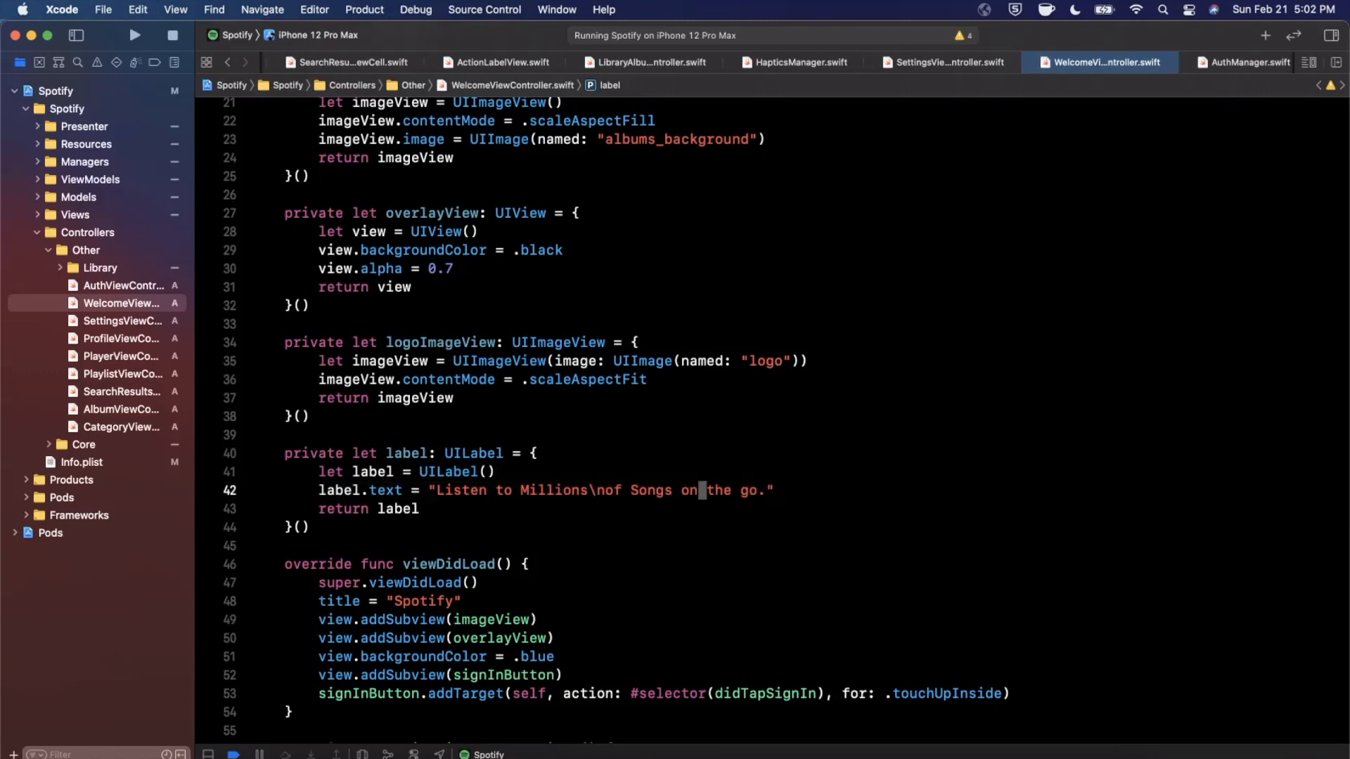
type("\\n")
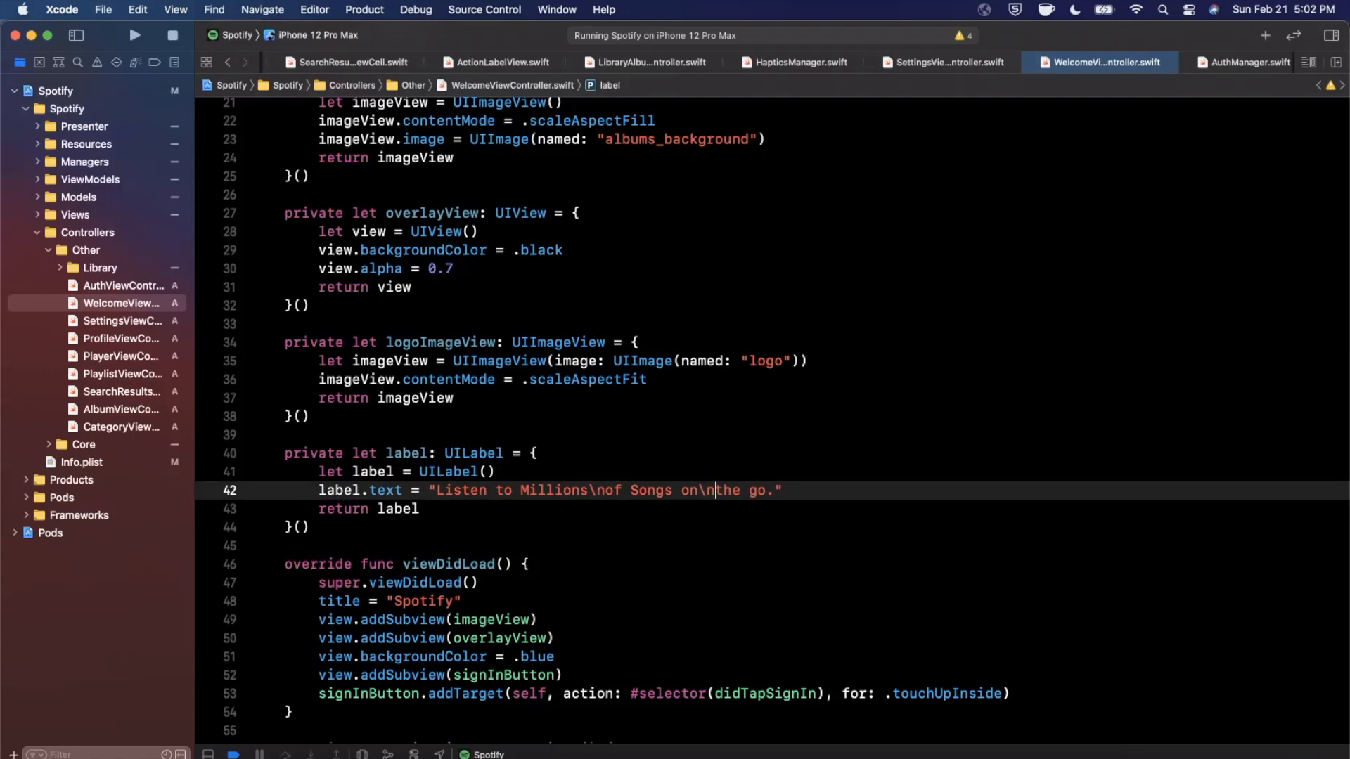
Step: Make the label multi-line white text in a 32-pt semibold system font
type("label.numberOfLines = 0")
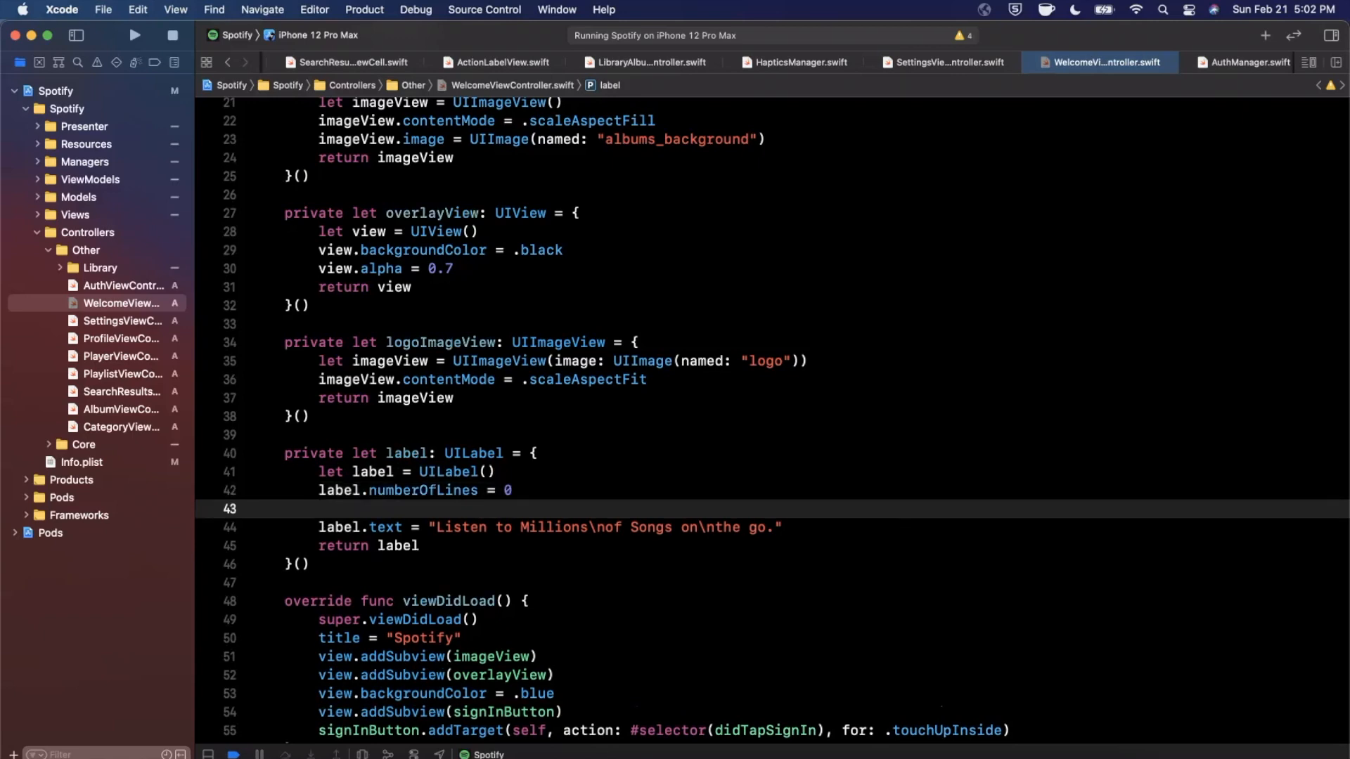
type("label.textColor = .white")
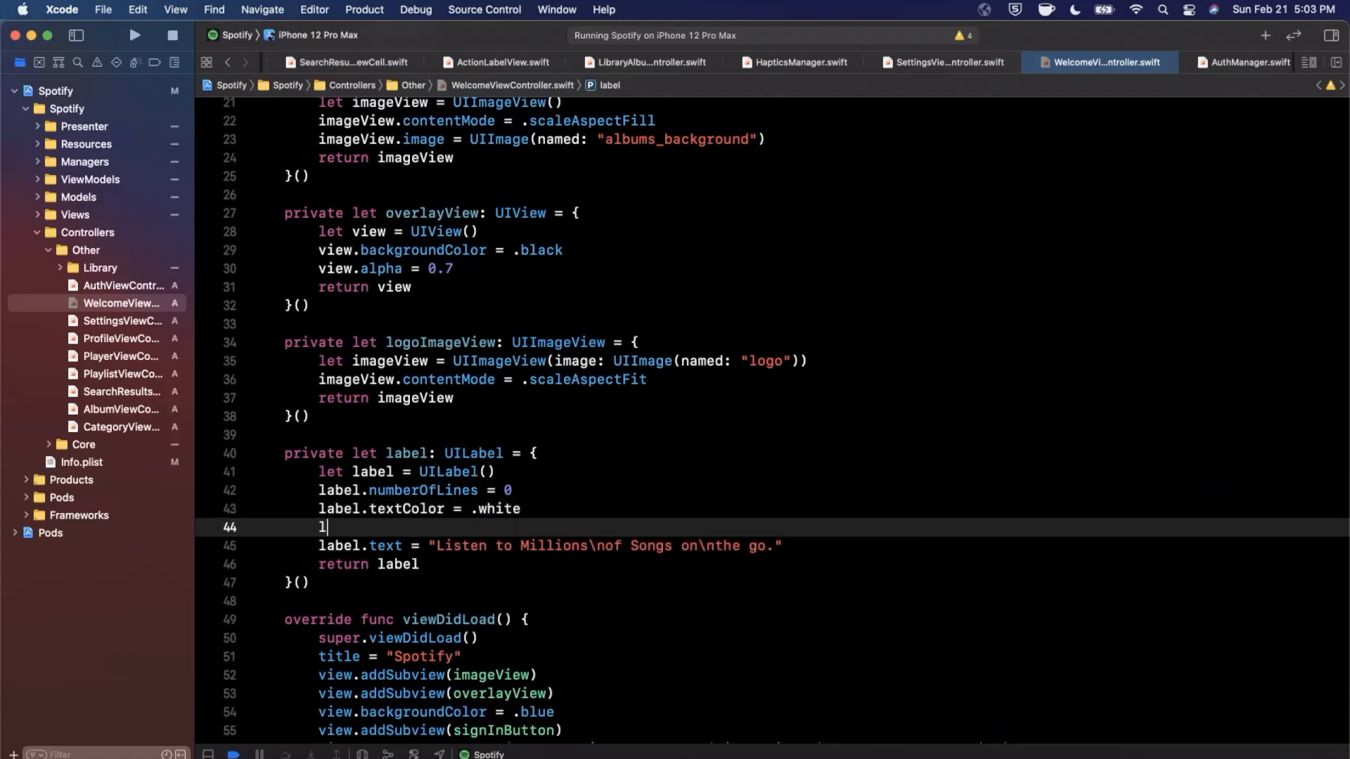
type("abel.font")
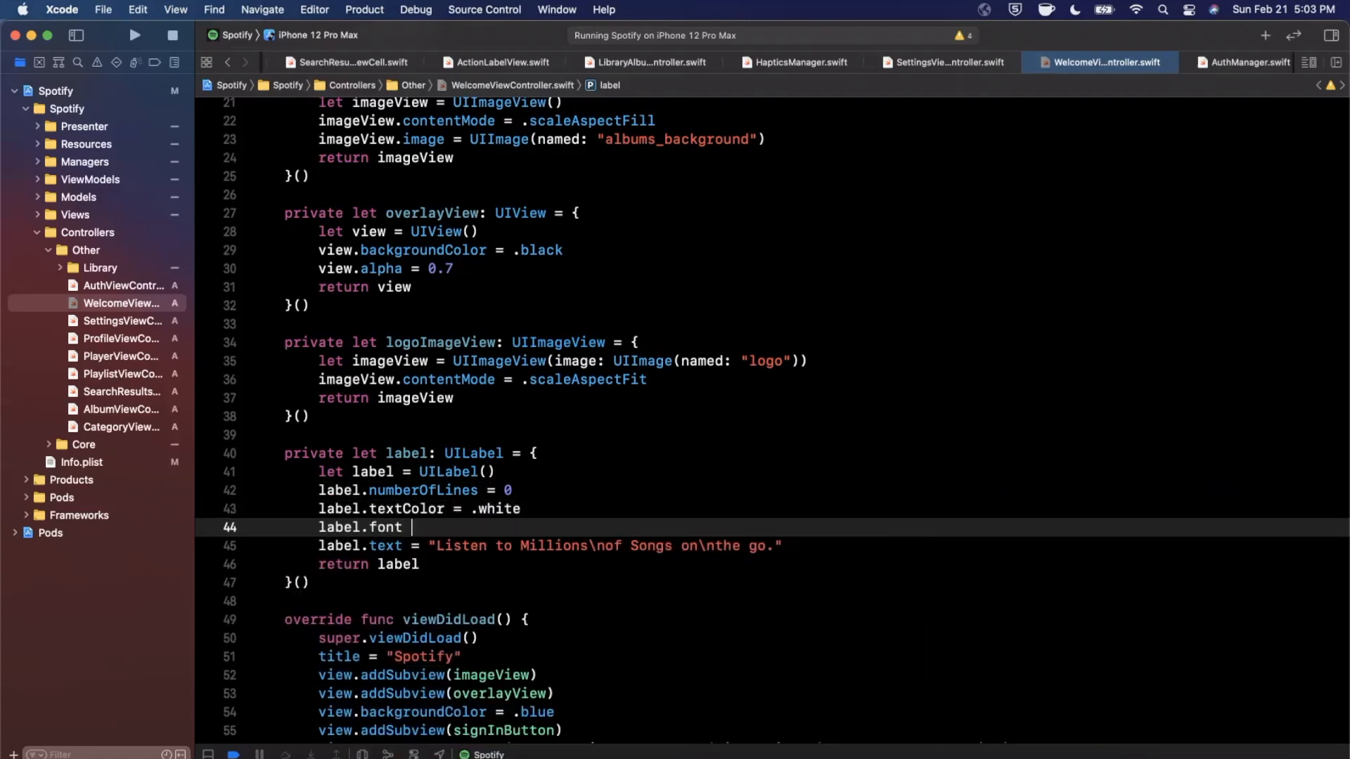
type("= .s")
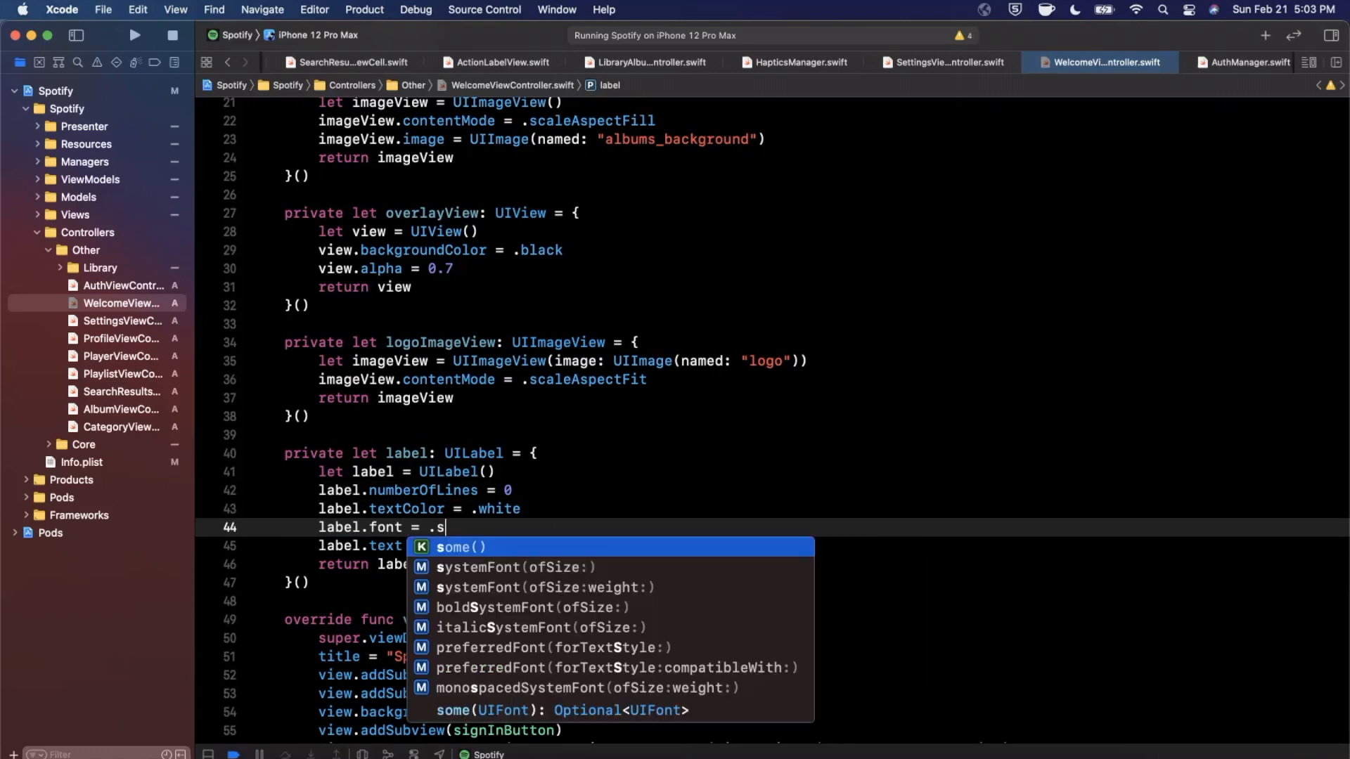
left_click(514, 566)
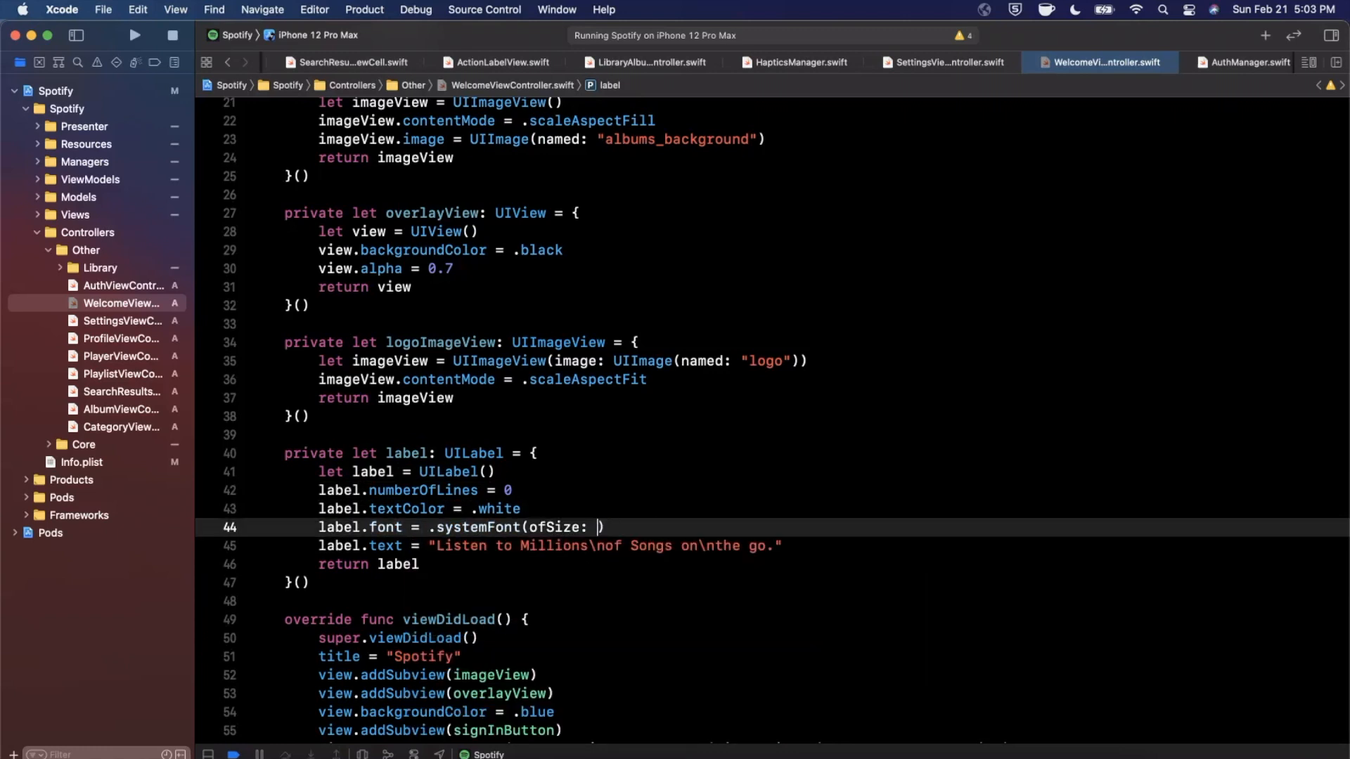
type("32, weight:")
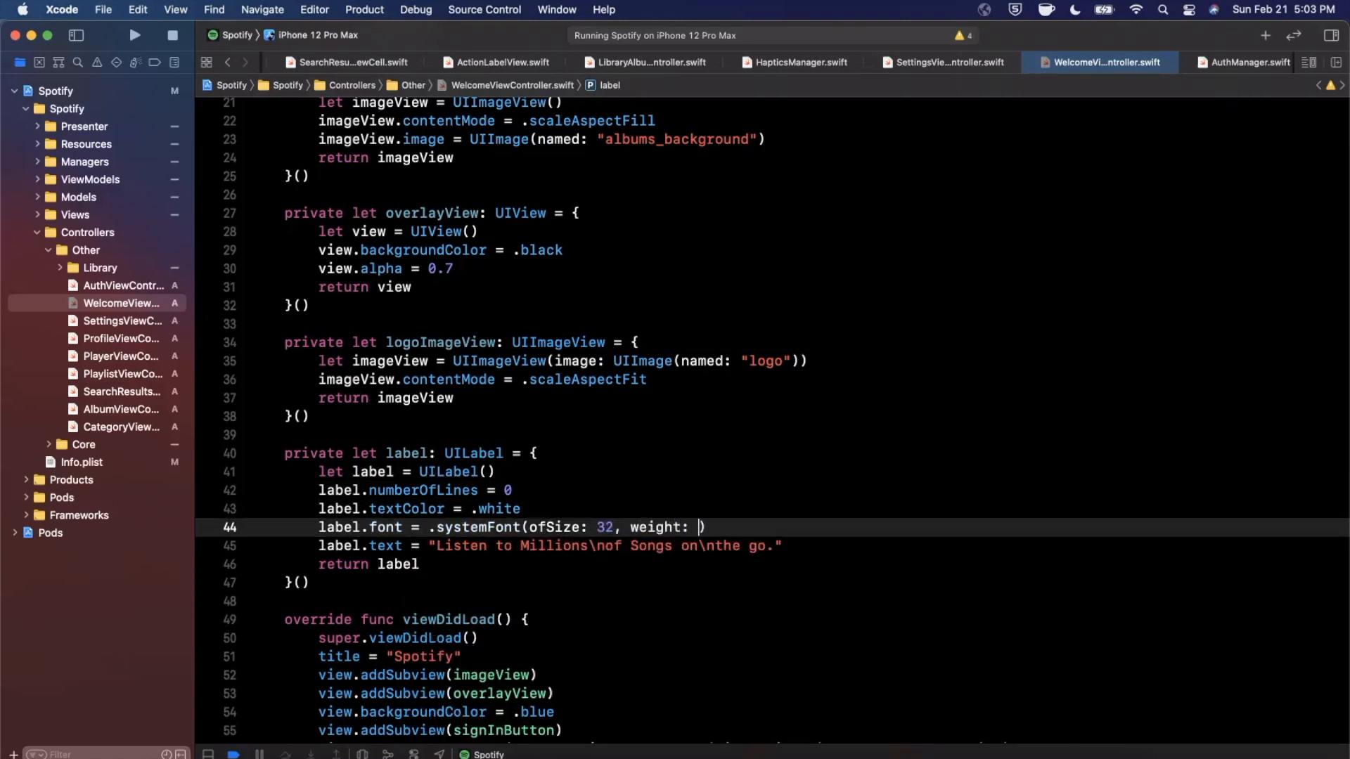
type(".semibold")
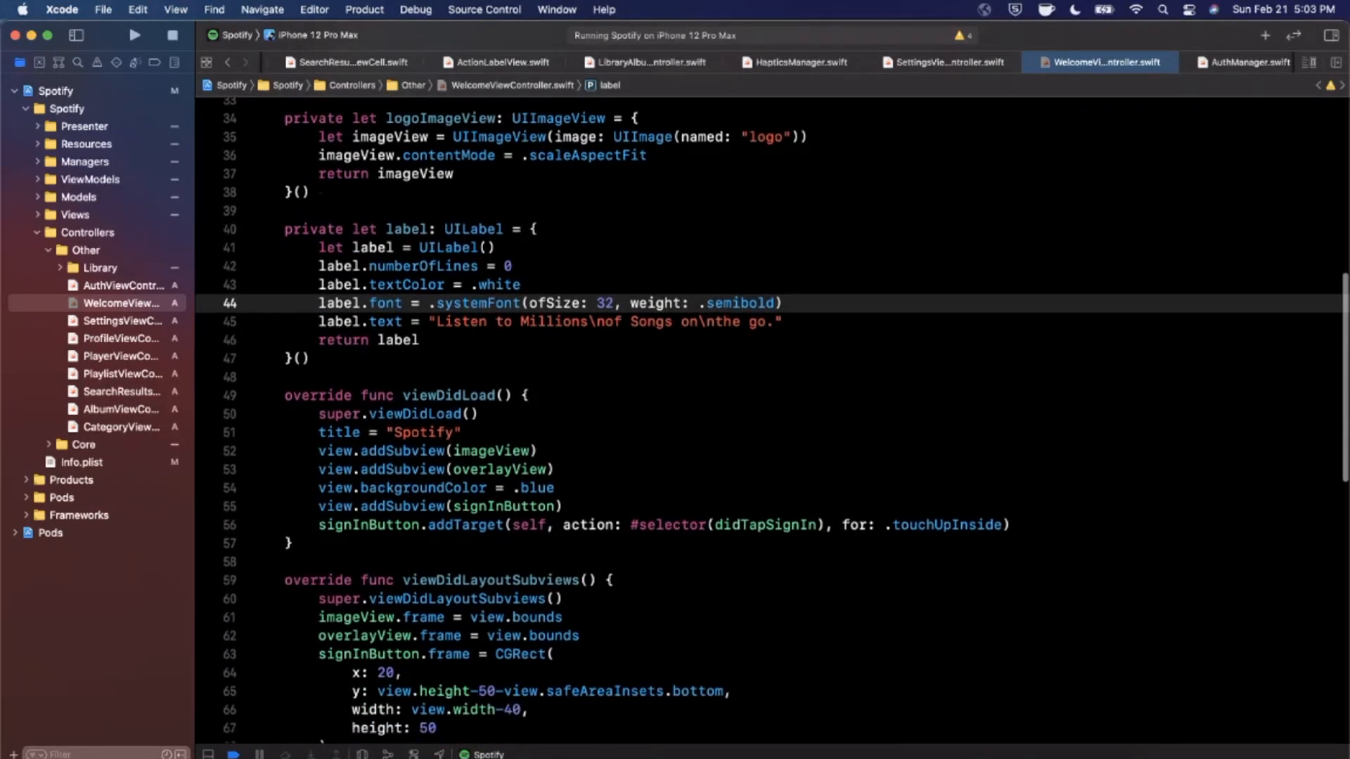
Step: Add the label and logoImageView as subviews and make the sign-in title black
type("view.")
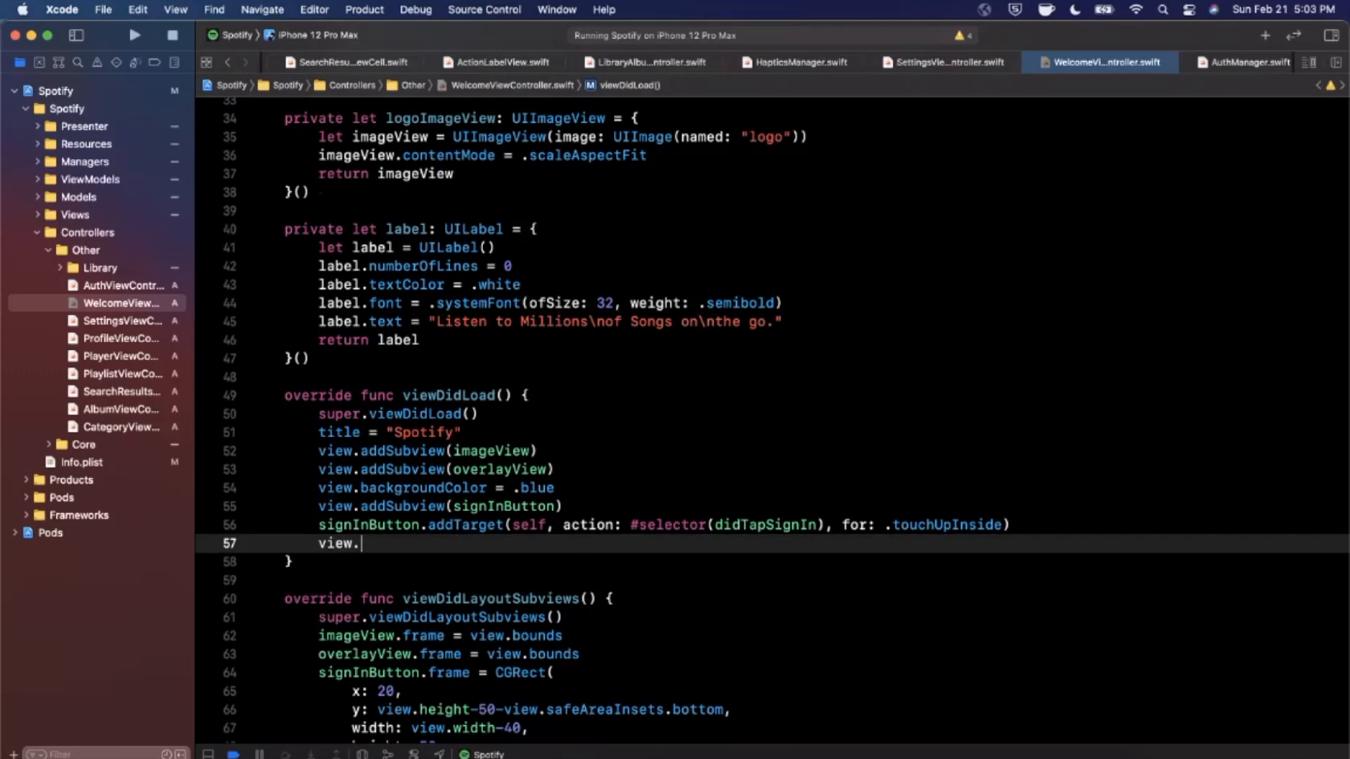
type("view.addSubview(imageView")
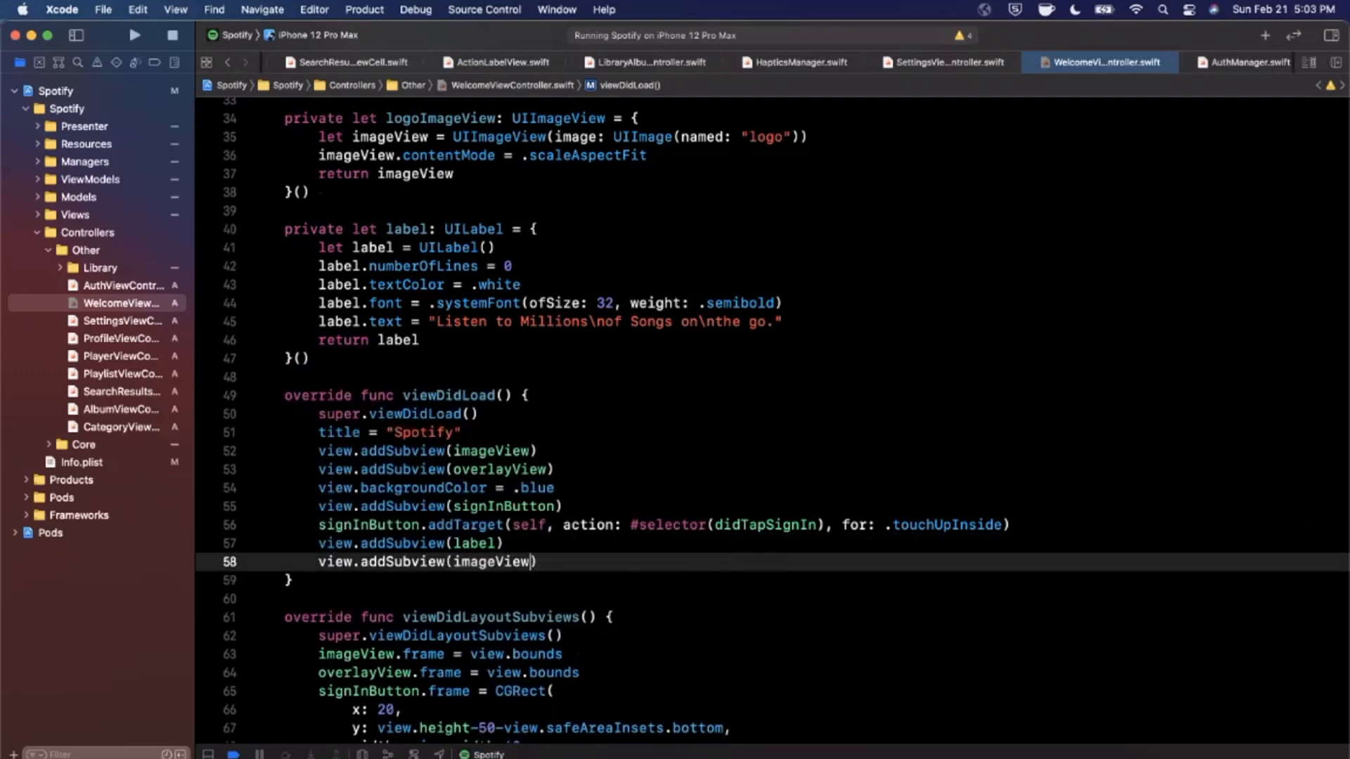
type("logoi")
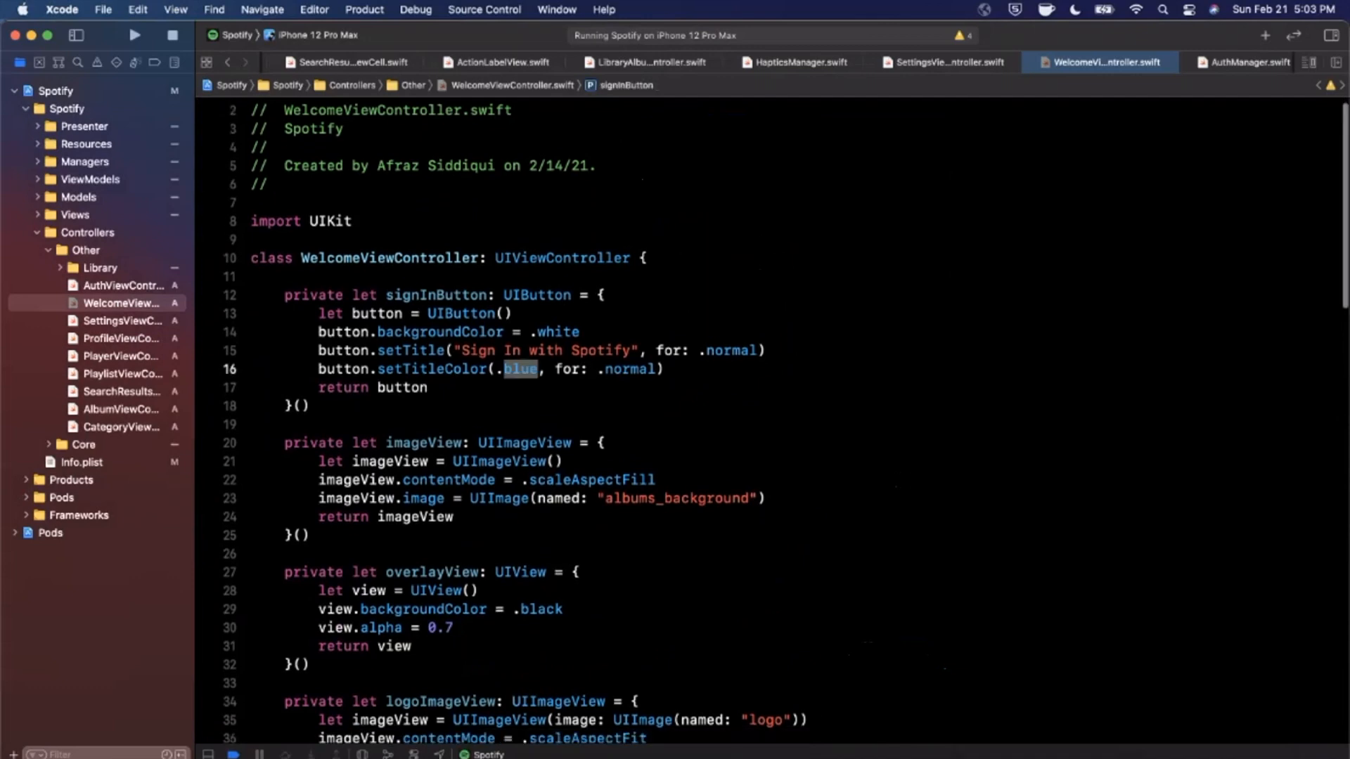
type("black")
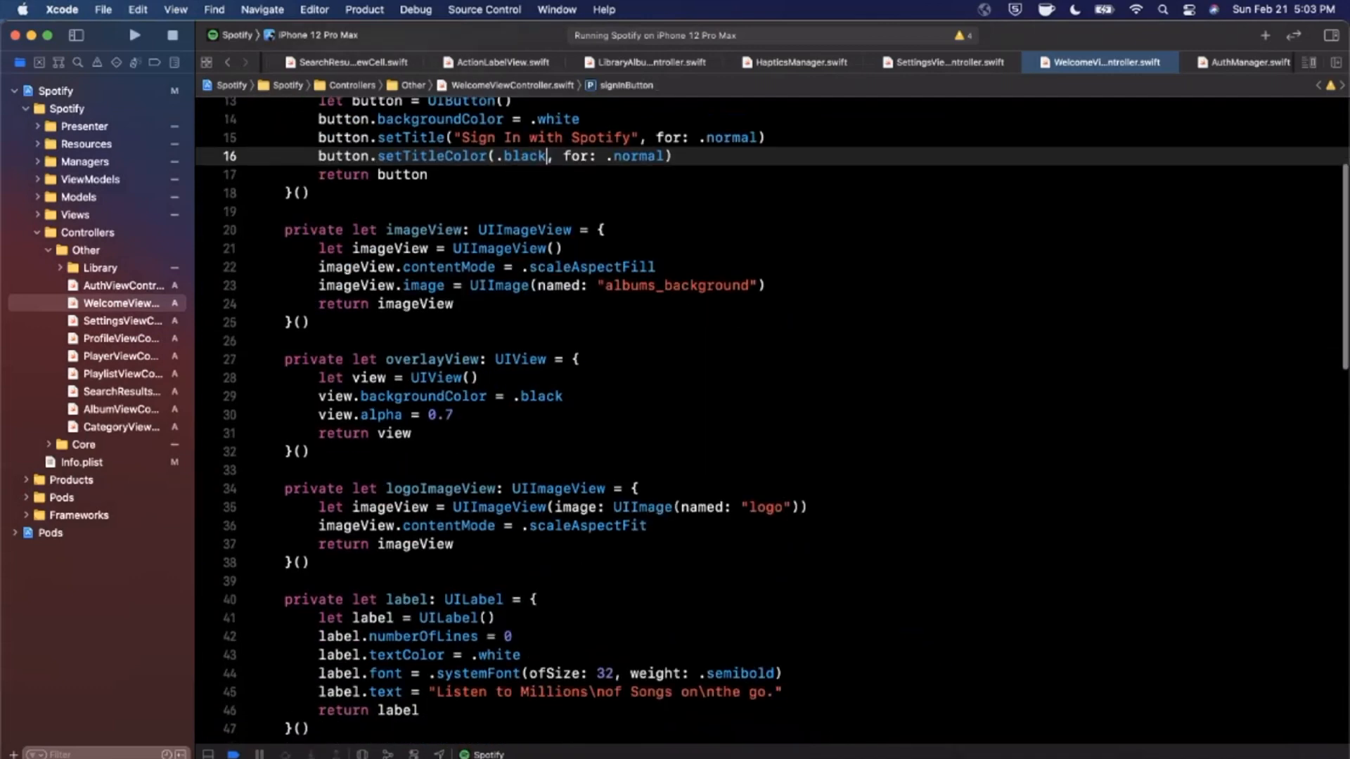
scroll("down", 3)
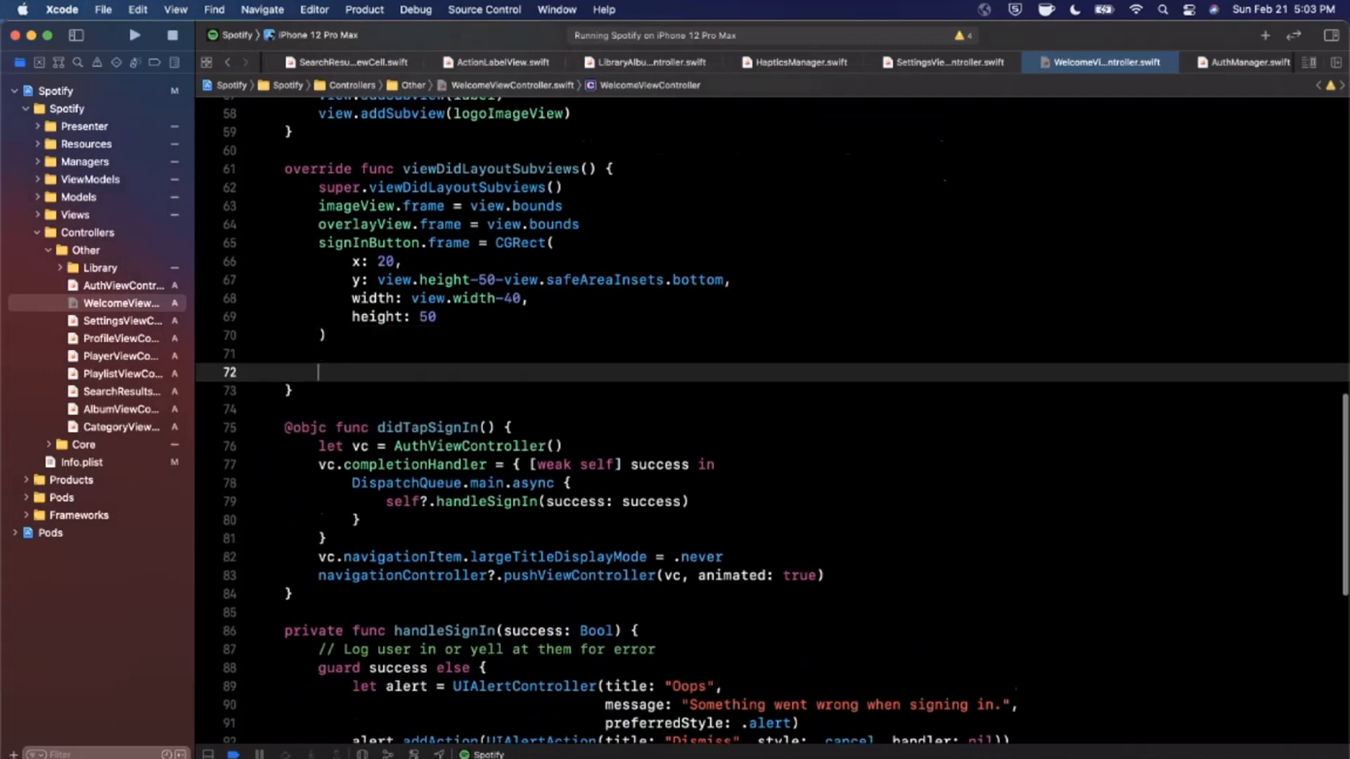
Step: Give logoImageView a horizontally centred 120×120 frame at y (view.height-200)/2
type("logoImageView.")
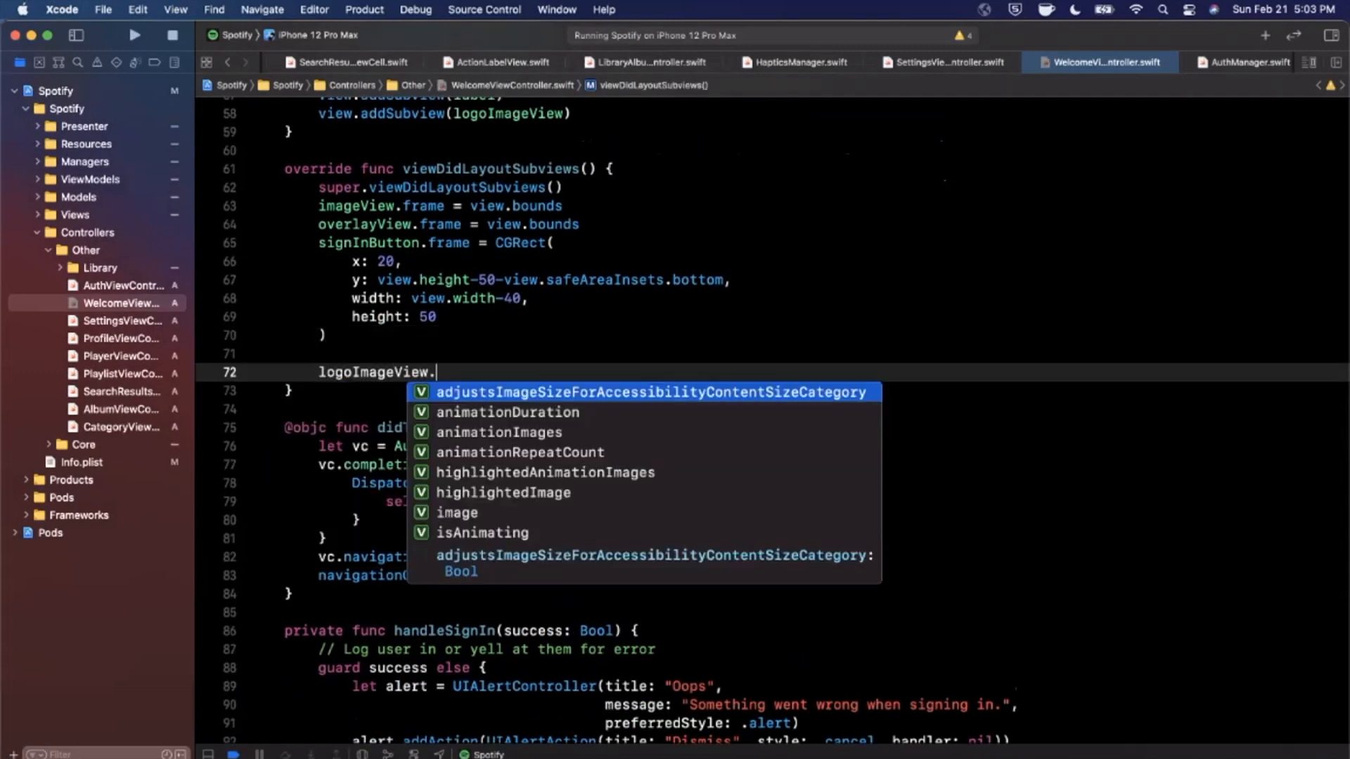
type("f")
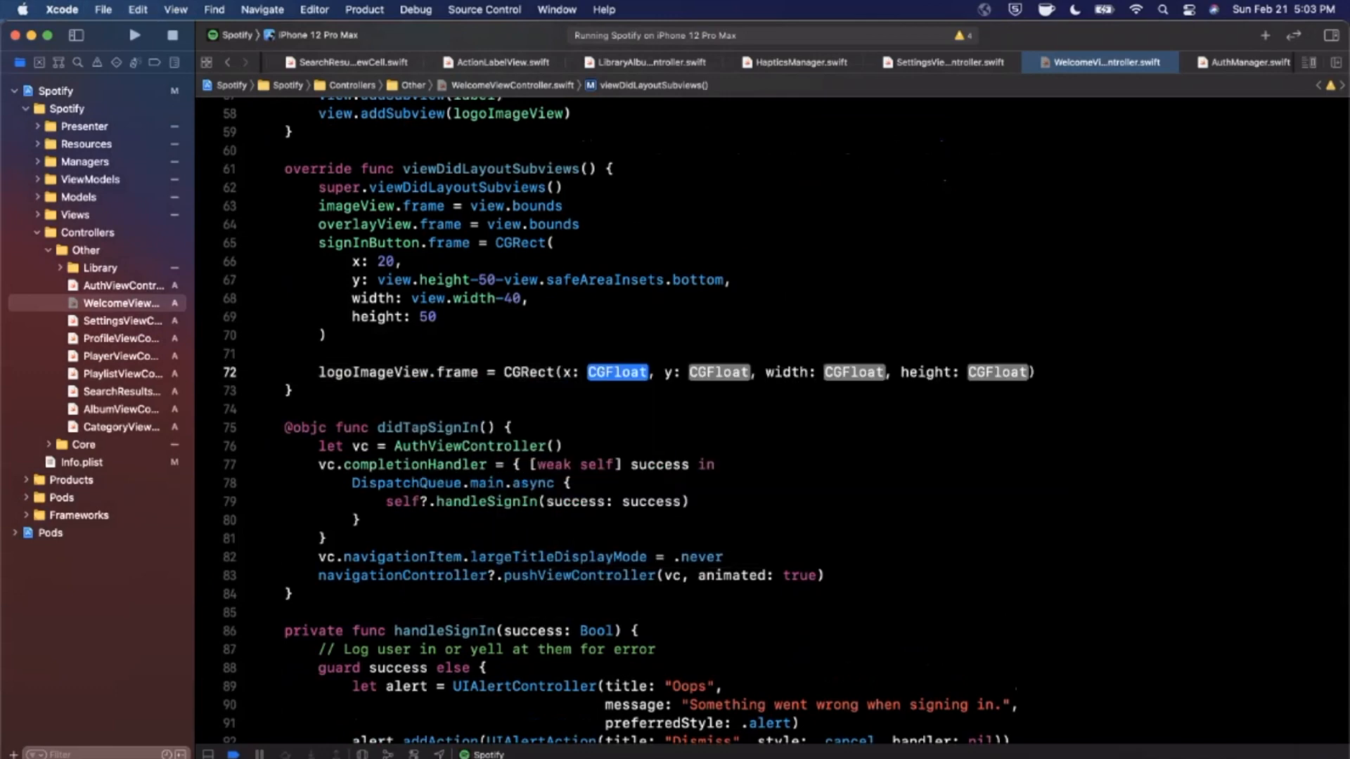
type("0")
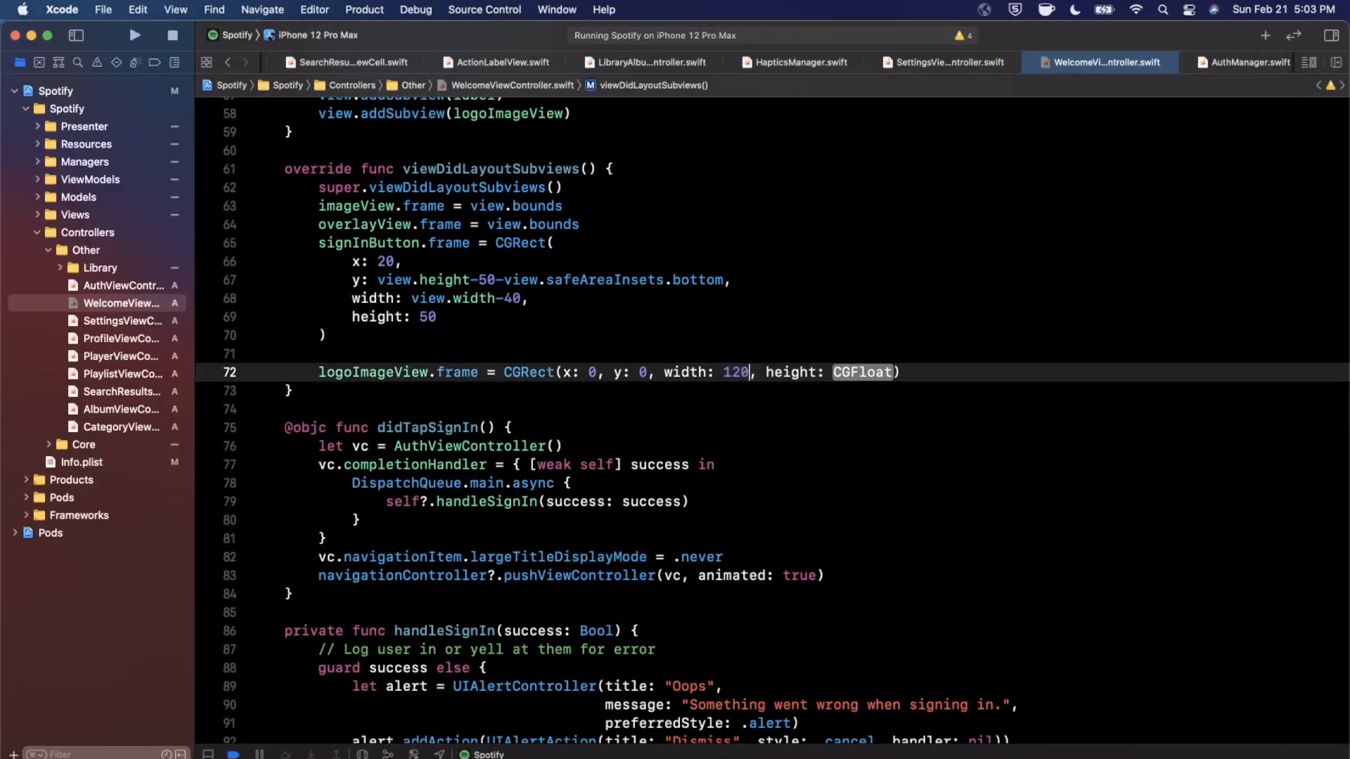
type("120)")
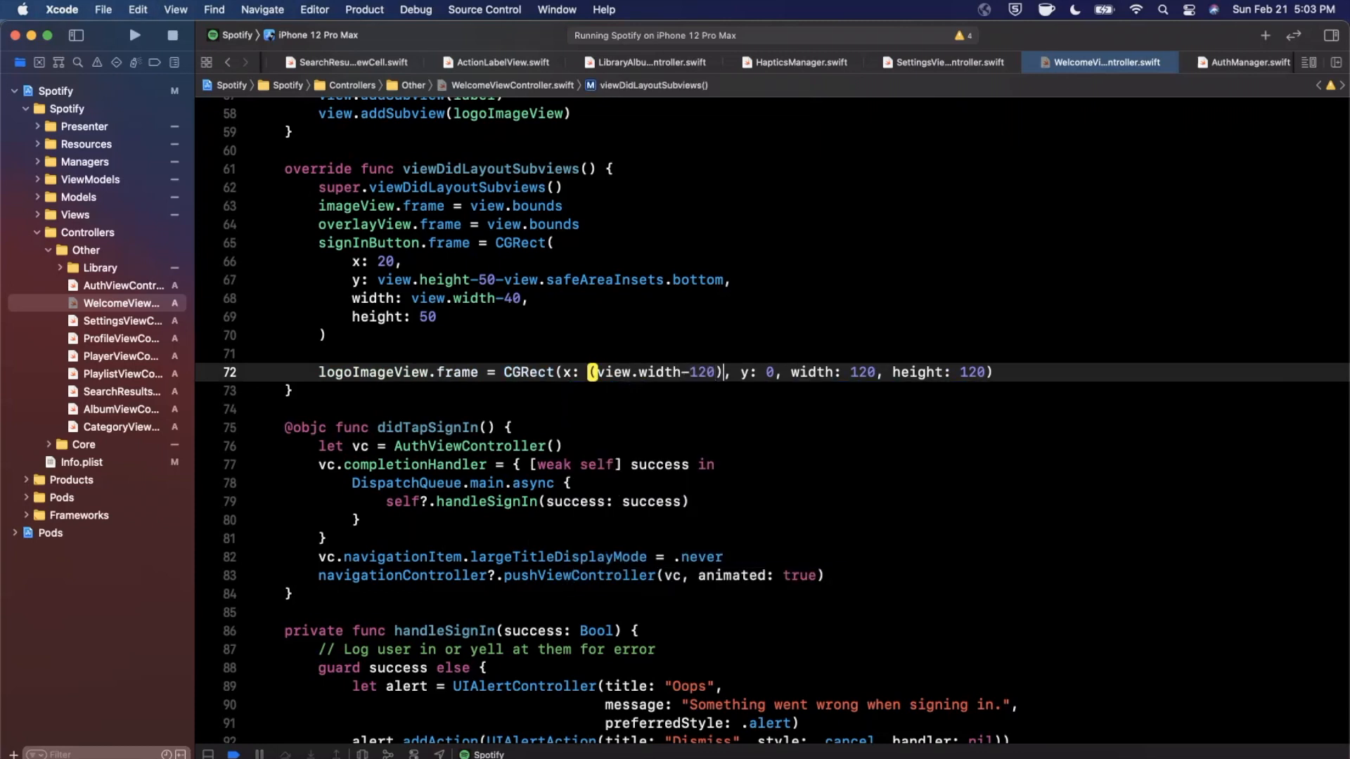
type("/2")
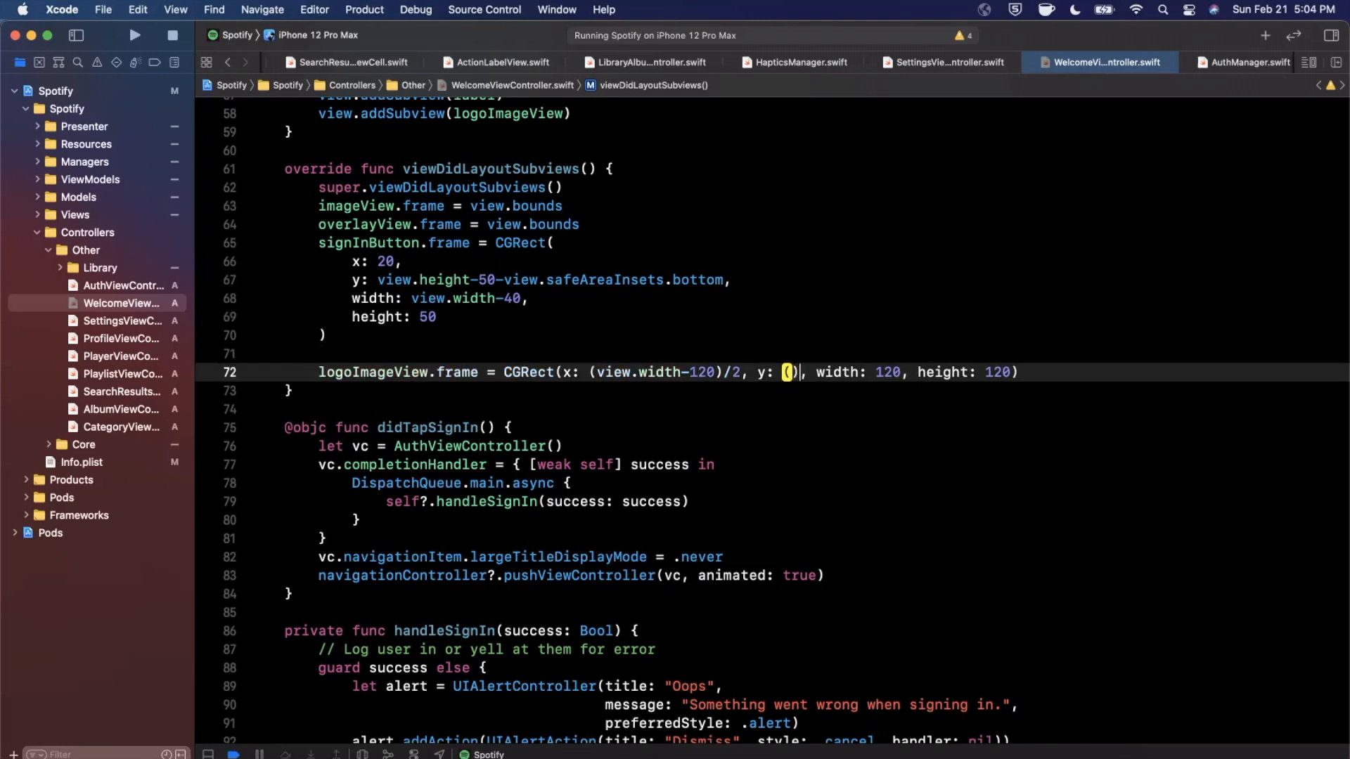
type("viw")
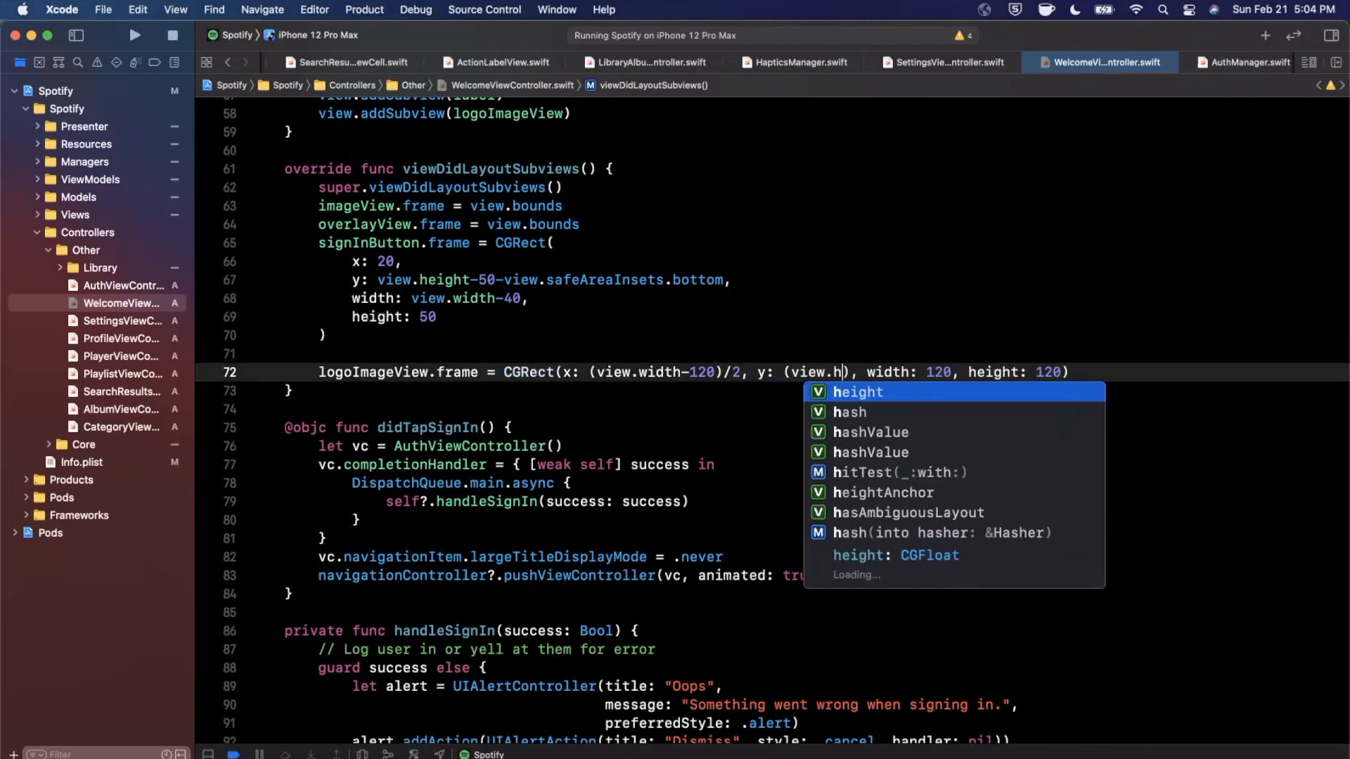
type("eight-200)/2")
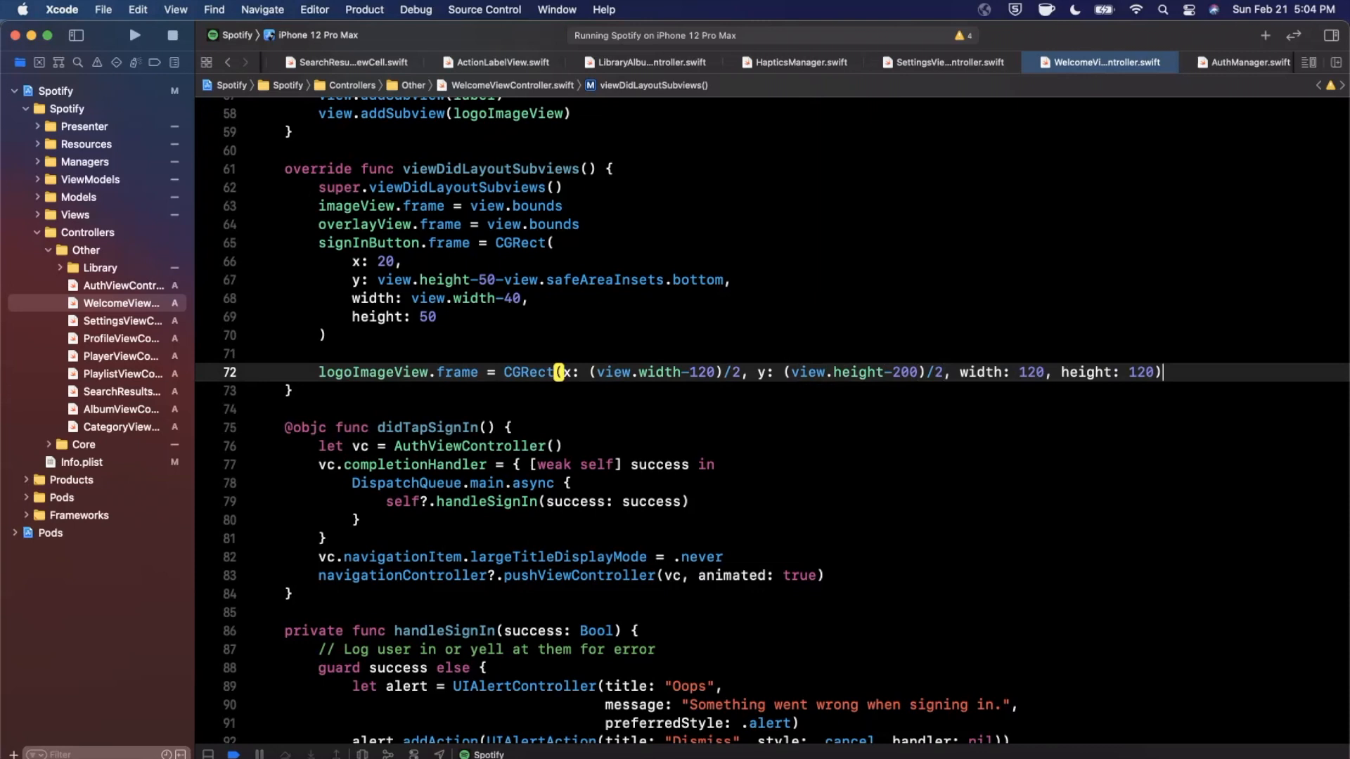
key("Return")
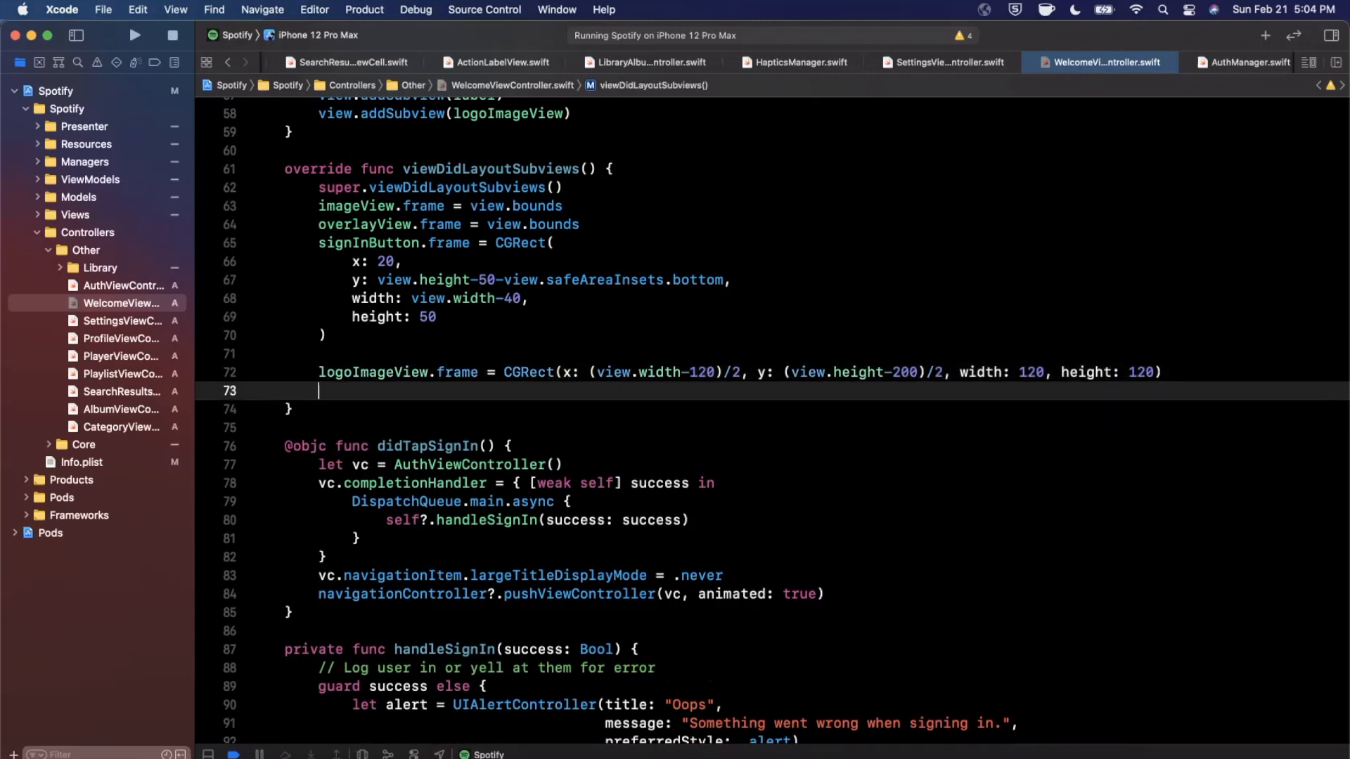
Step: Set the tagline frame to x 30, y logoImageView.bottom+30, width view.width-360, height 150
type("label.frame =")
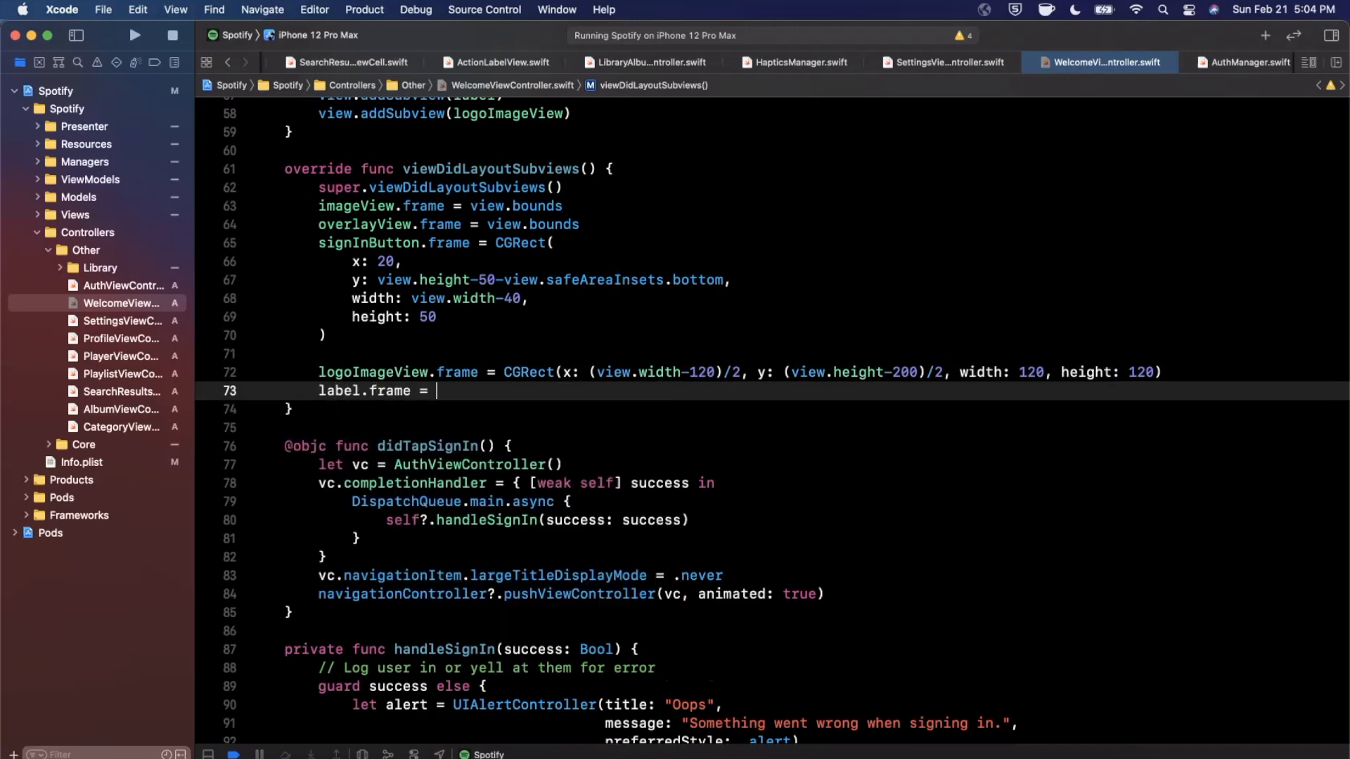
type("CGRect(x")
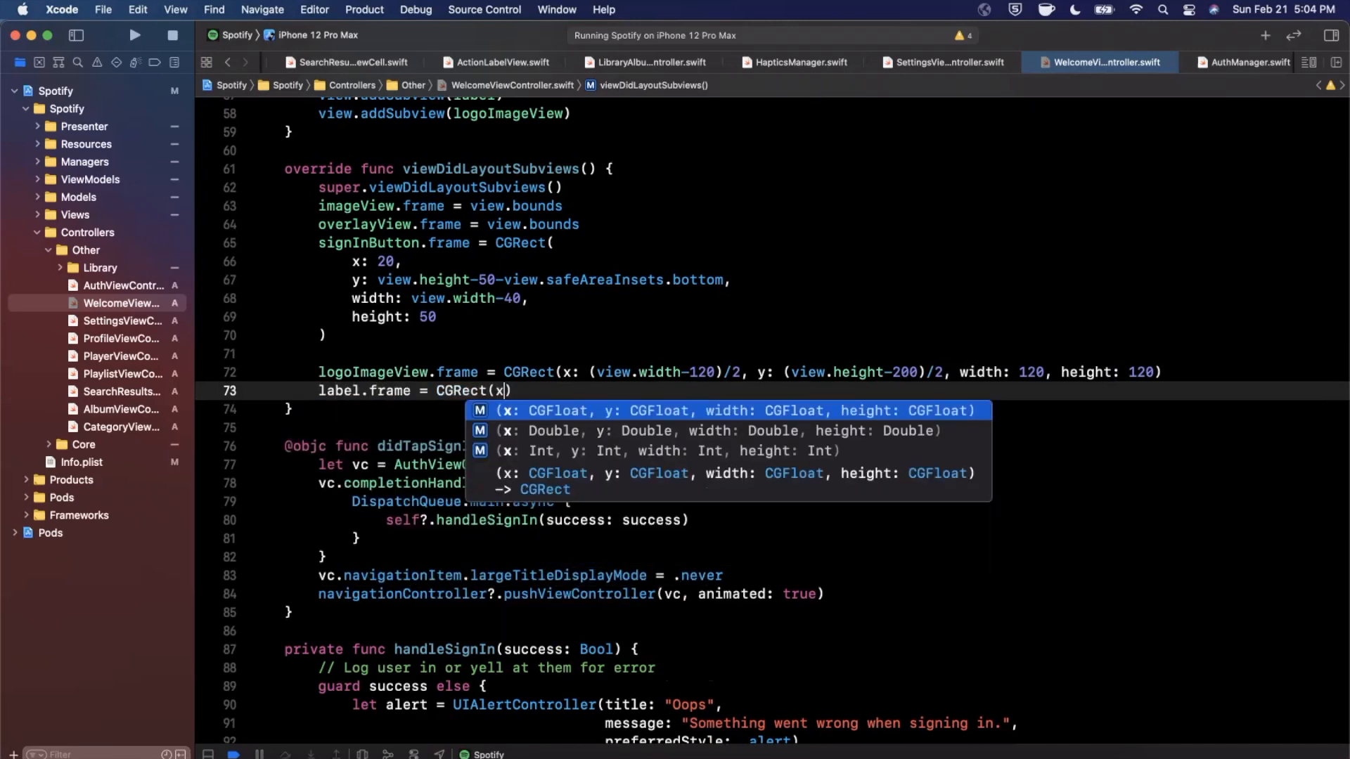
type("30,")
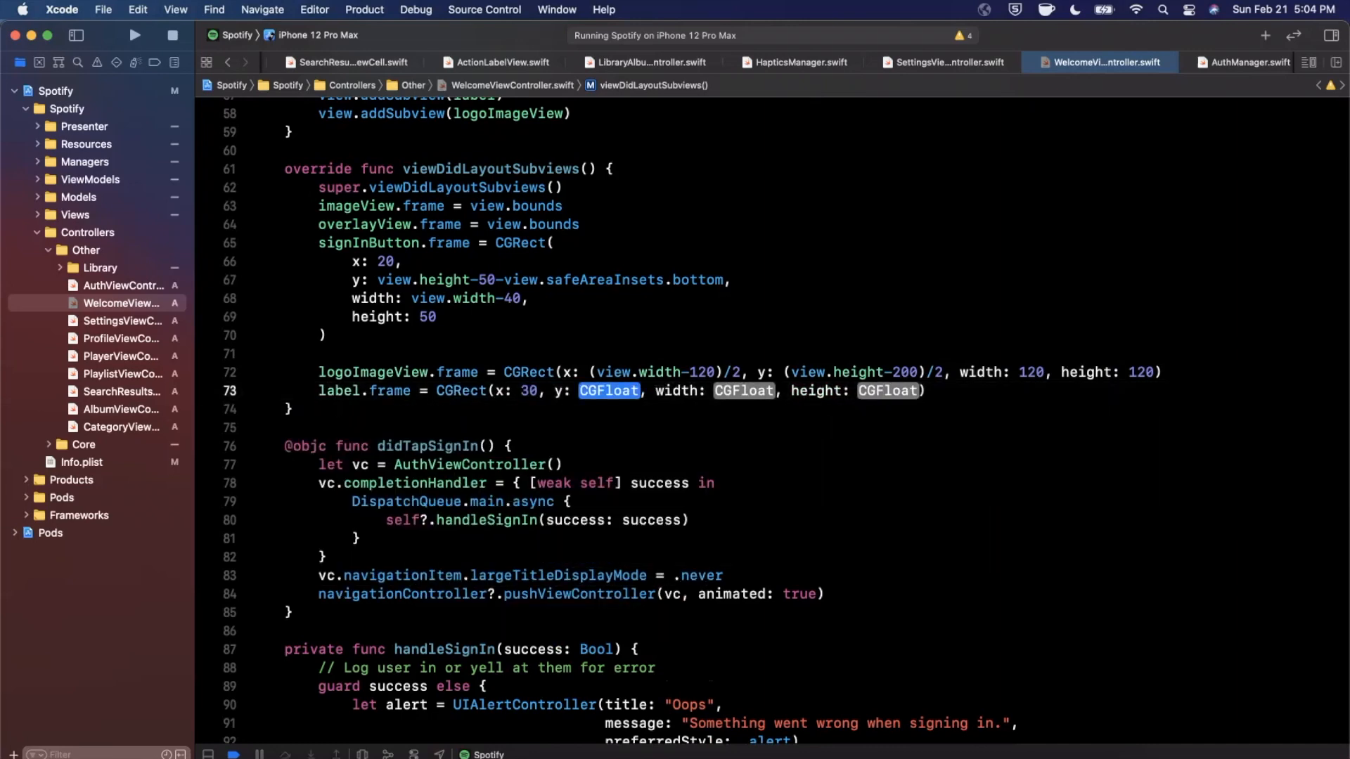
type("logoImageView.f")
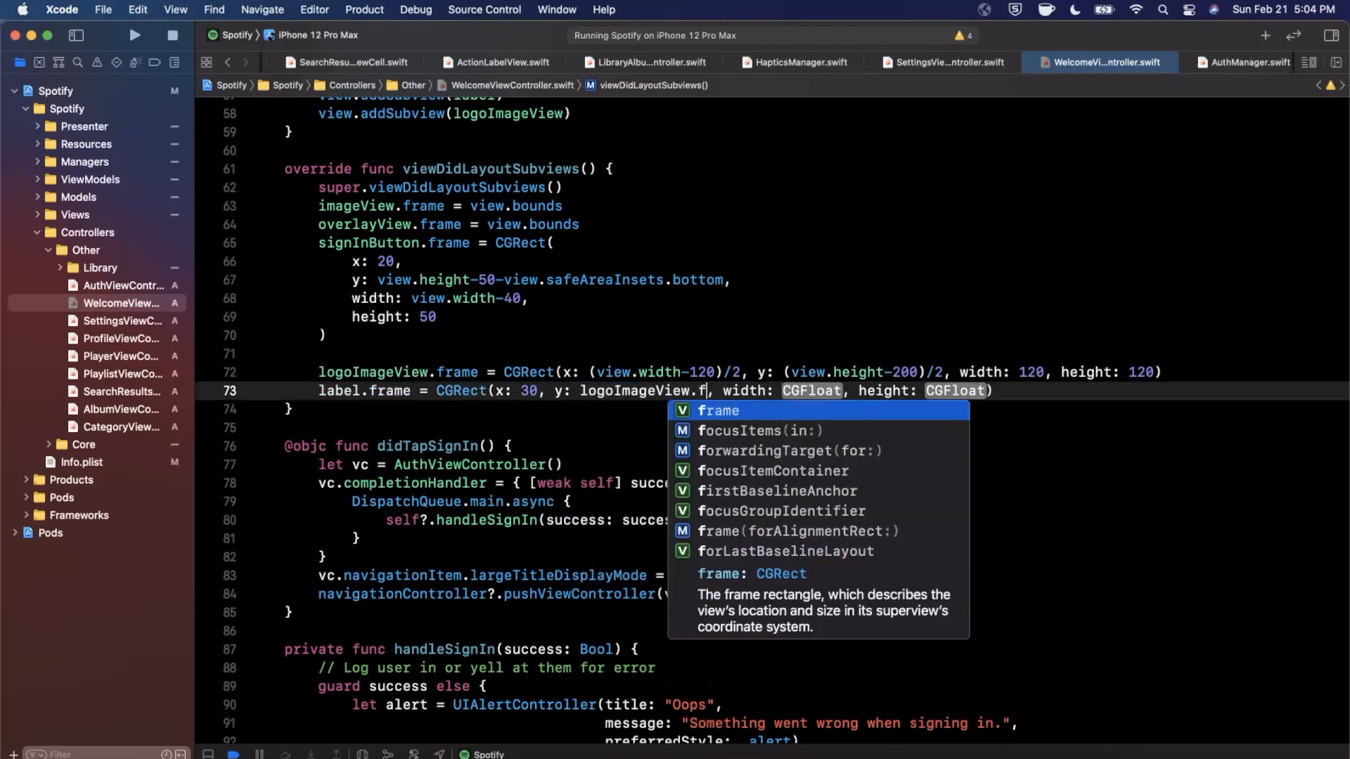
type("bottom+")
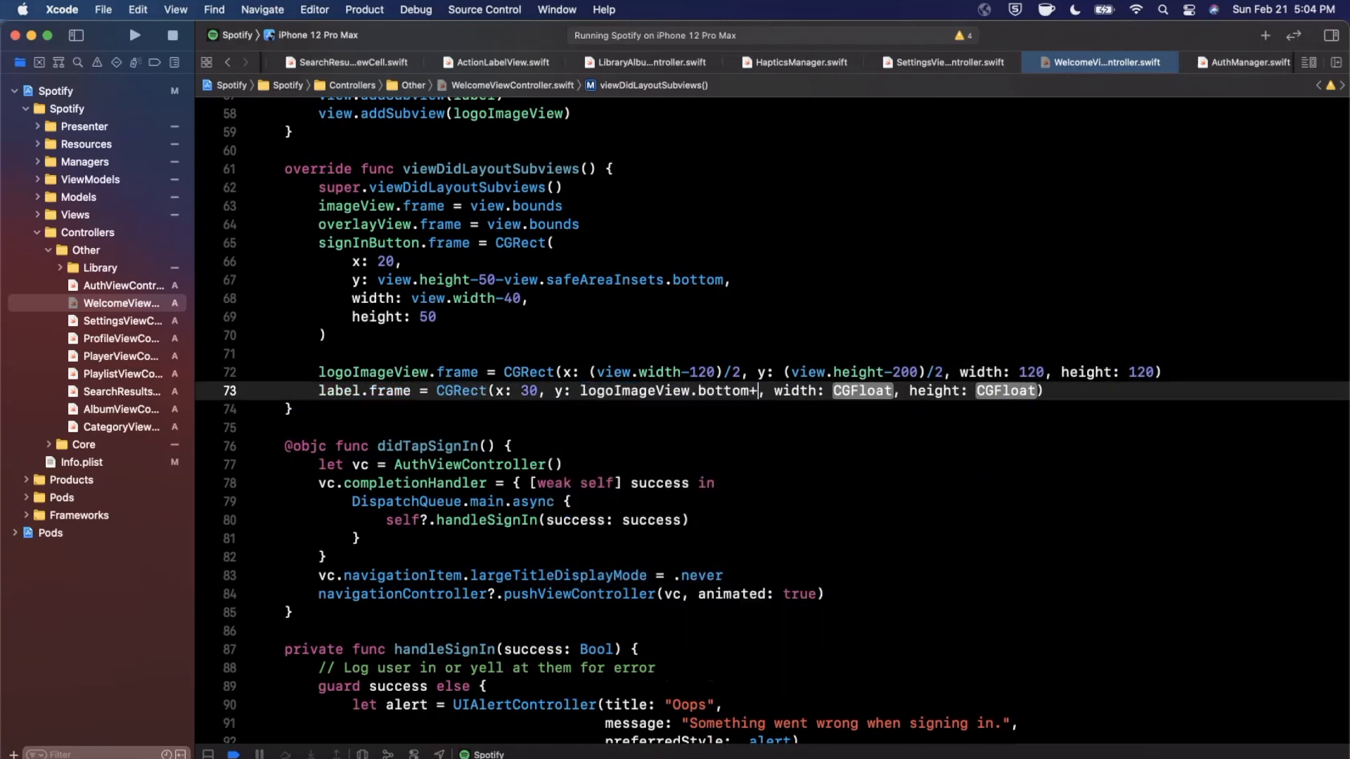
type("30, width: view.width")
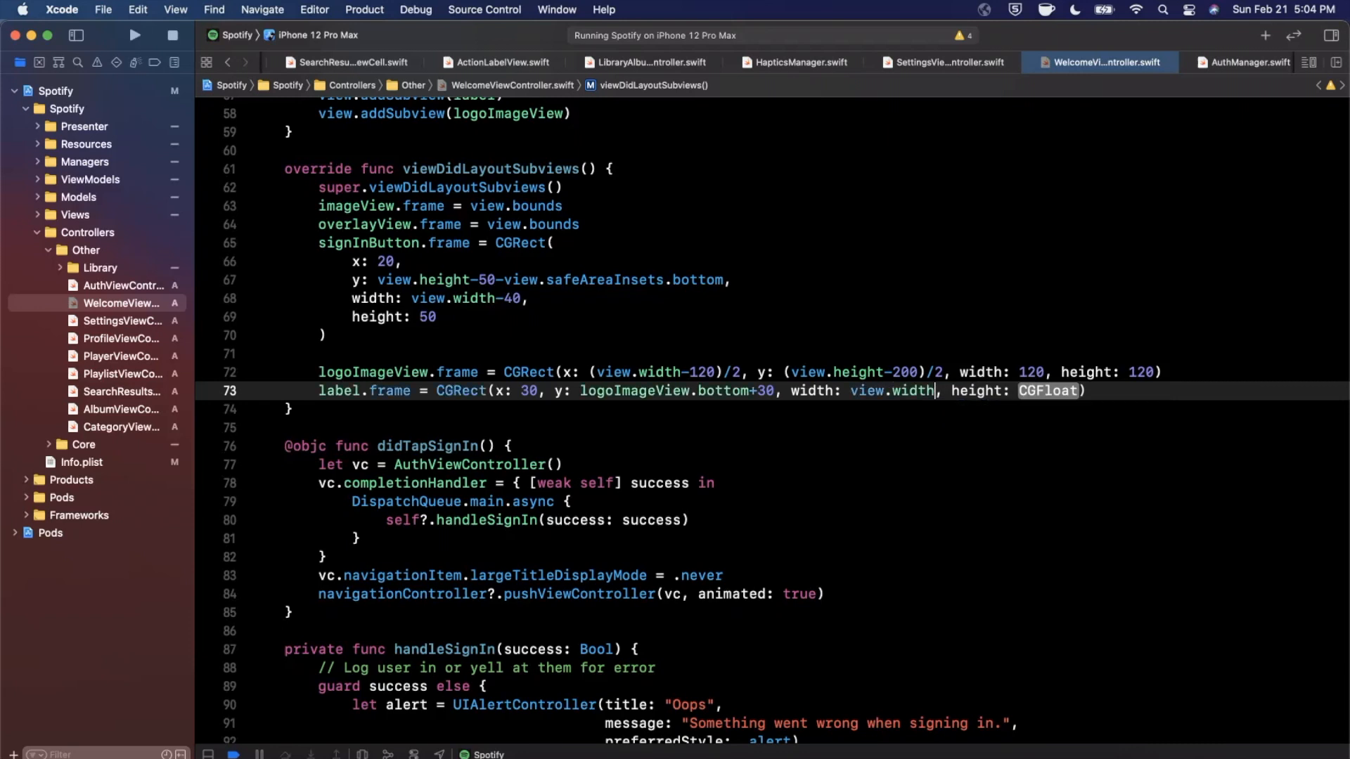
type("-360")
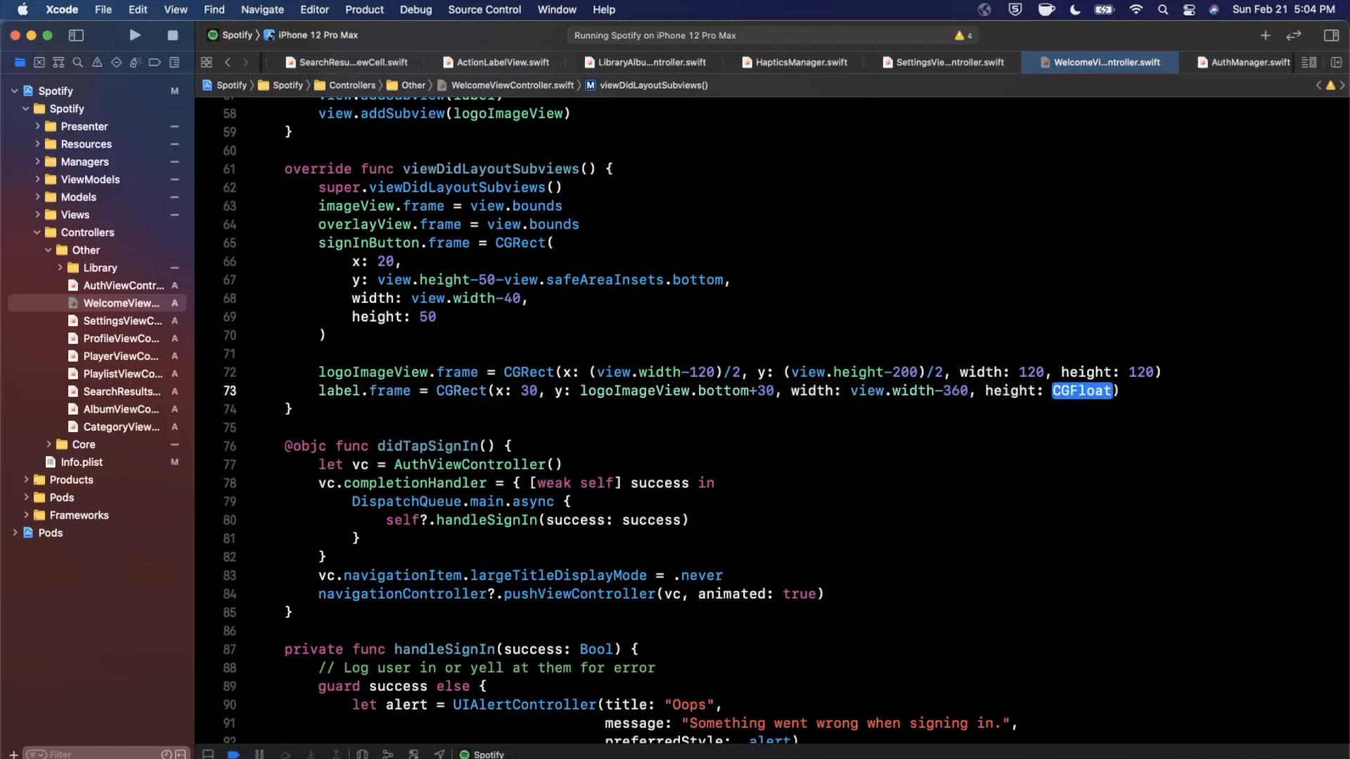
type("15")
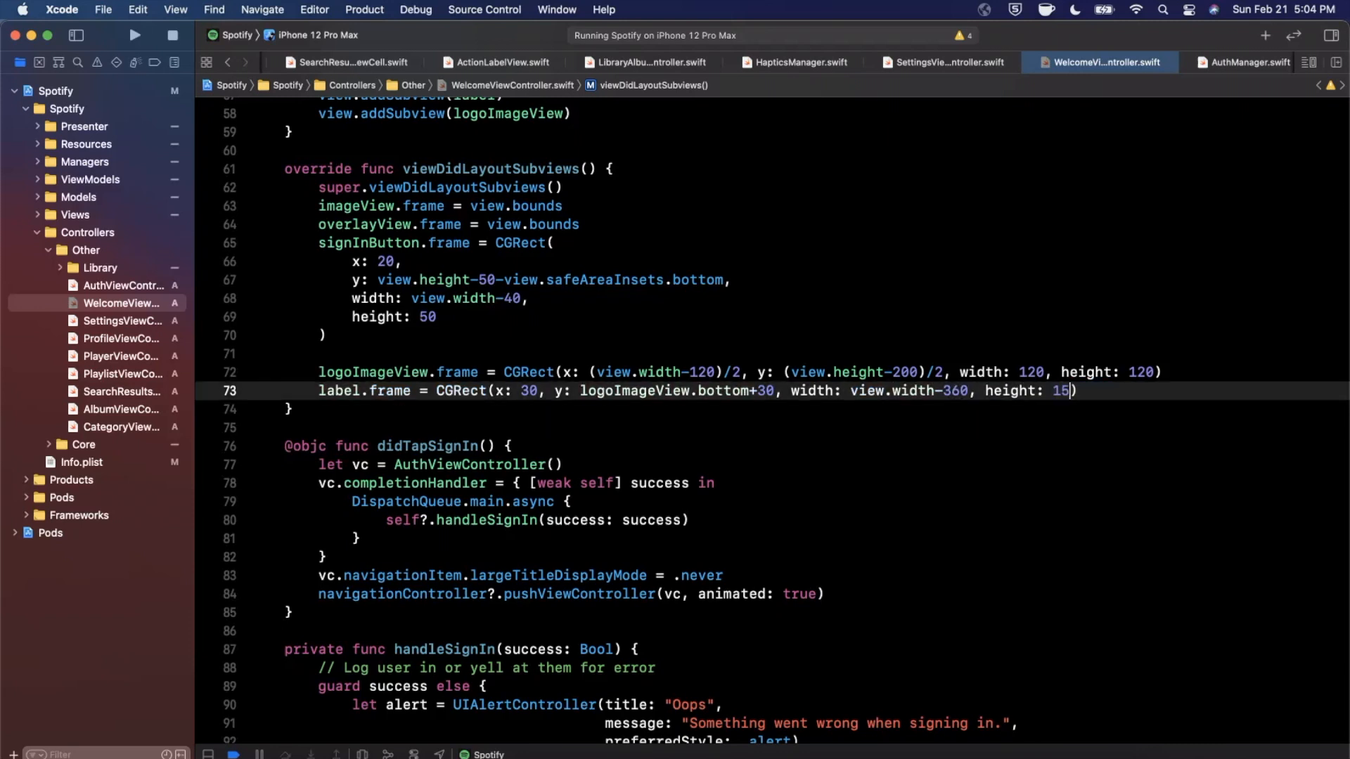
type("0")
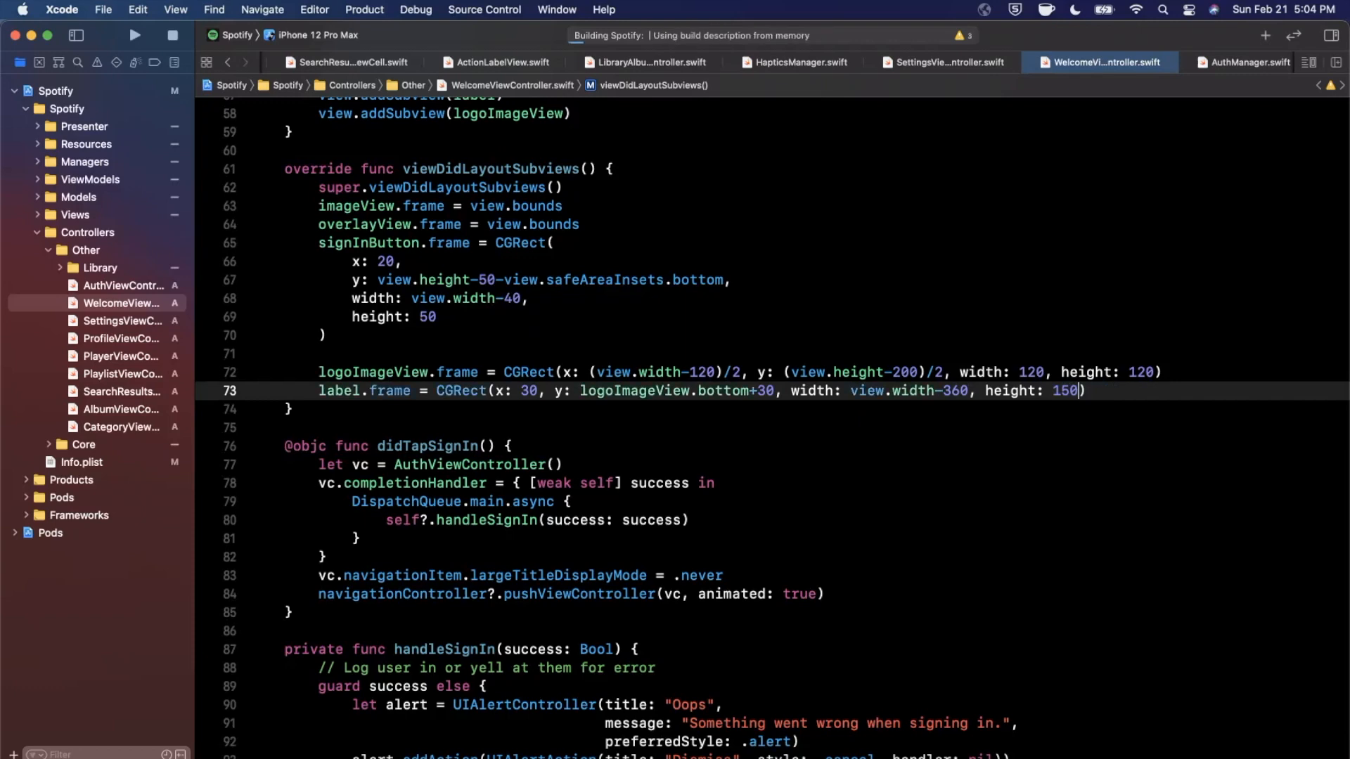
Step: Add label.textAlignment = .center to the tagline label and run the app
left_click(135, 35)
type("label")
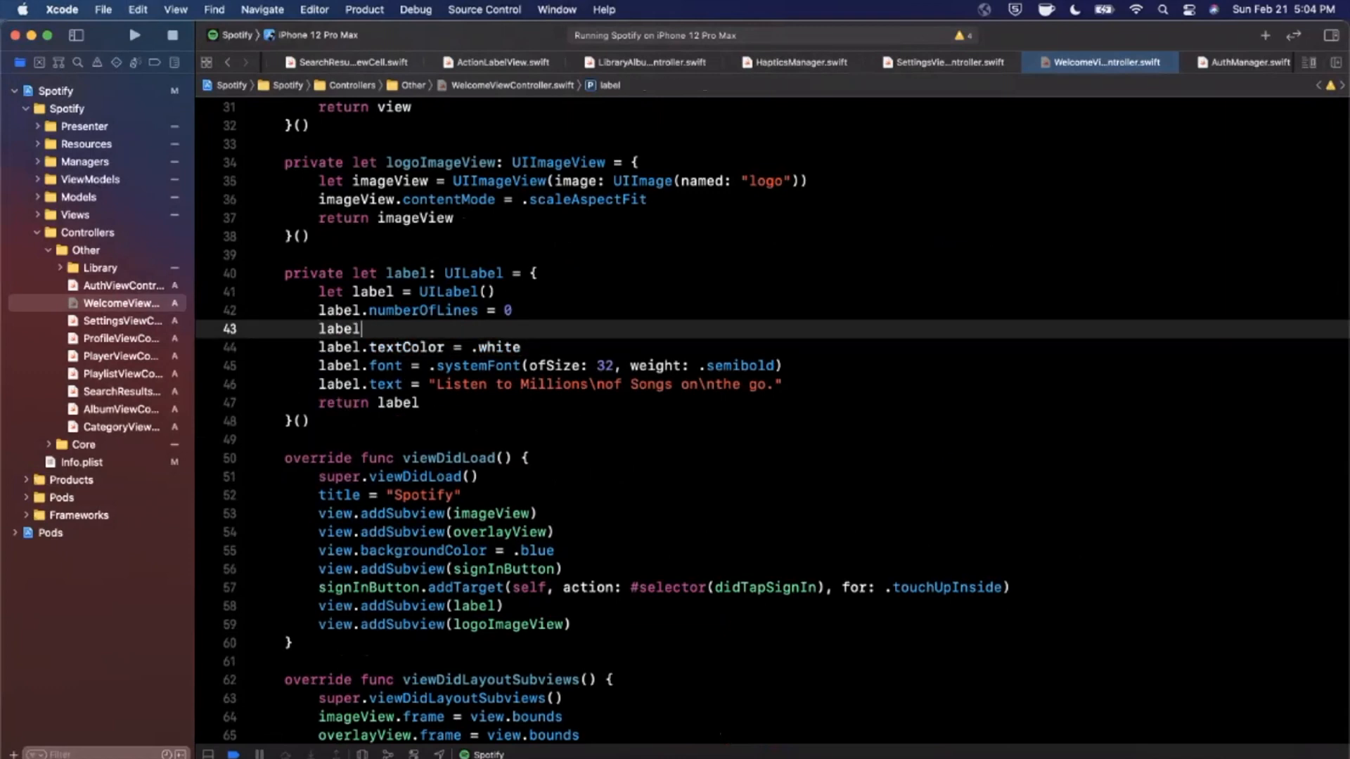
type(".textAlignment = .center")
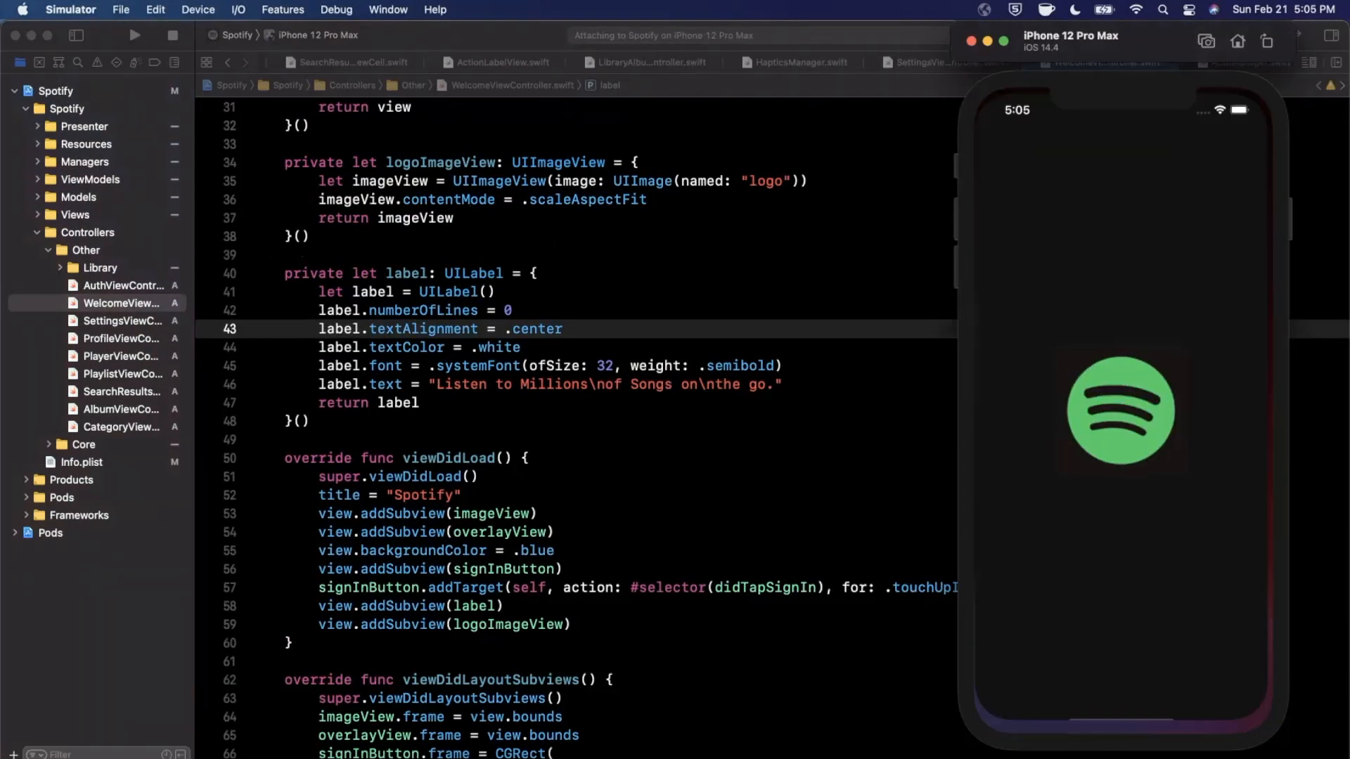
Step: Run the app and inspect the logo, centred tagline and sign-in button over the album grid
left_click(134, 36)
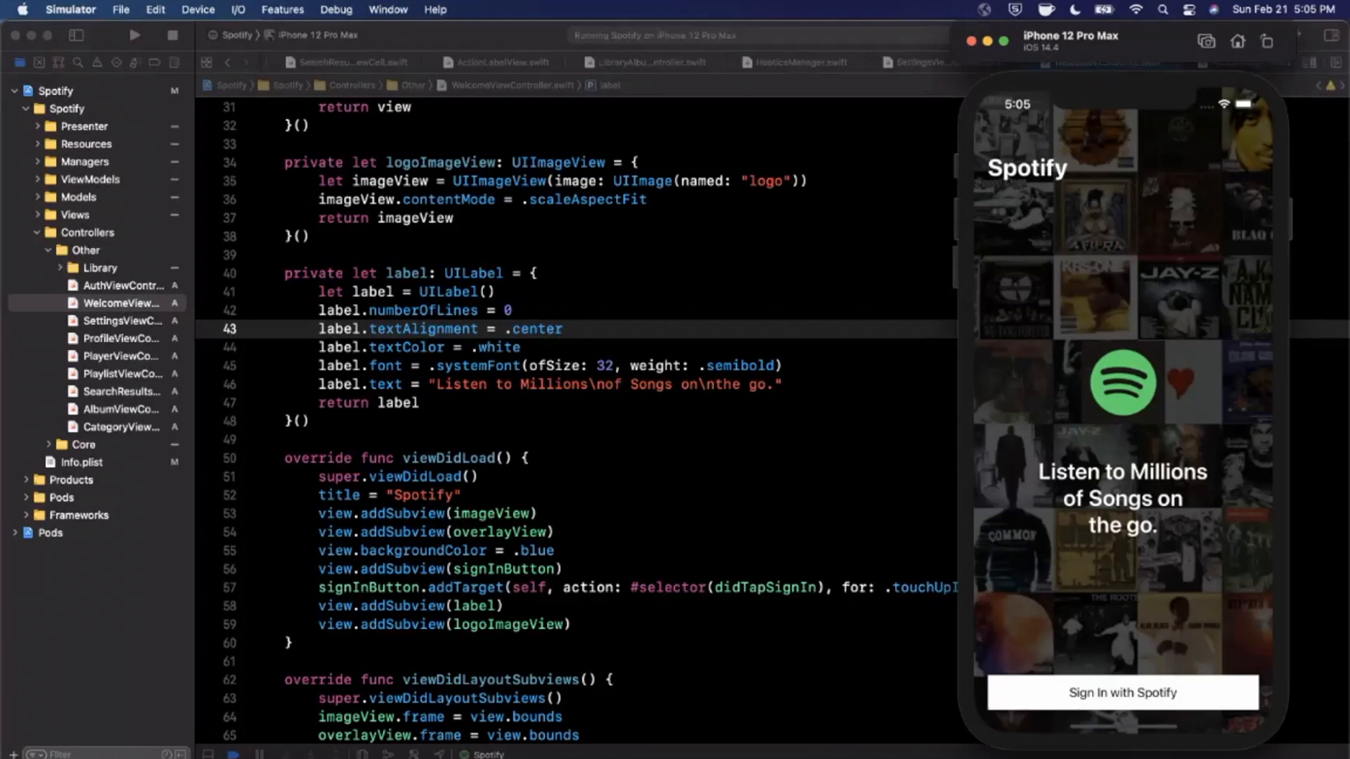
scroll("down", 3)
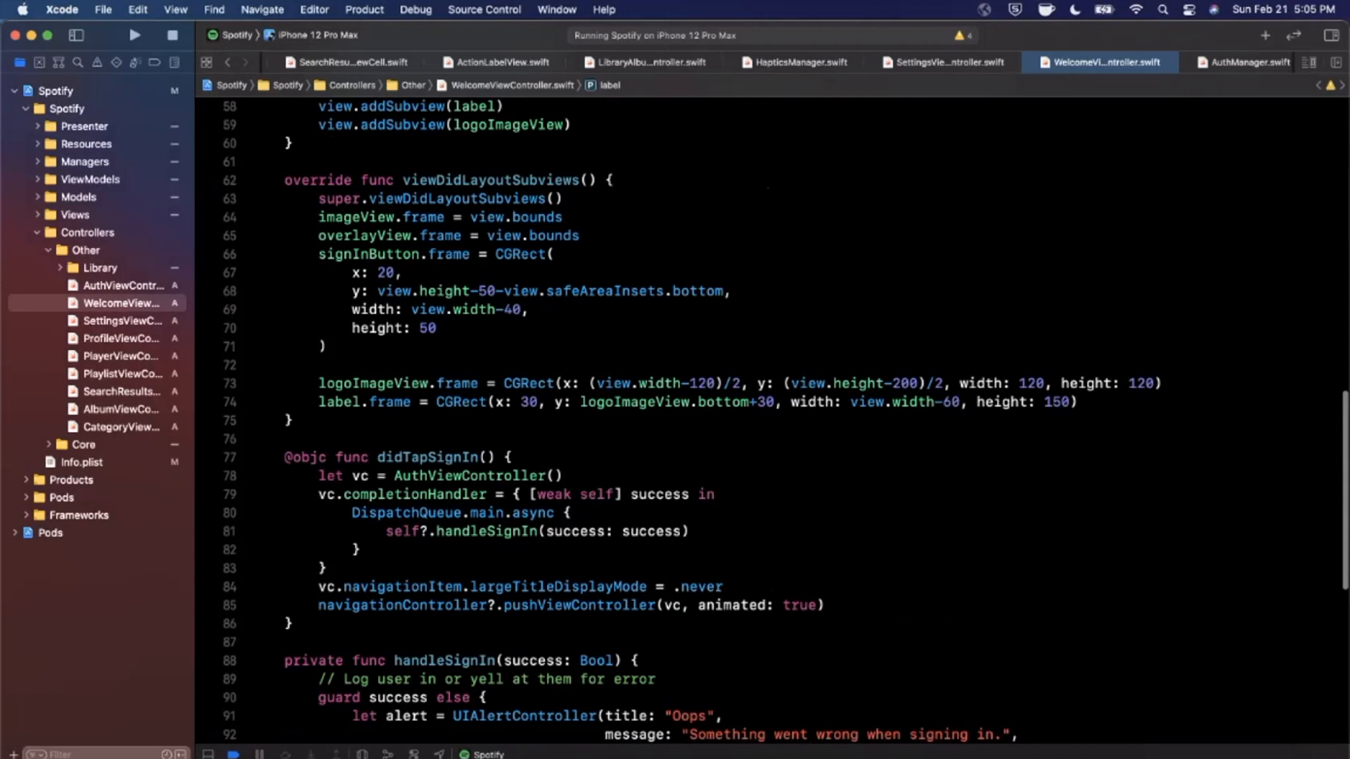
Step: Raise the logo to y (view.height-350)/2, rerun, and tap Sign In with Spotify
left_click(702, 383)
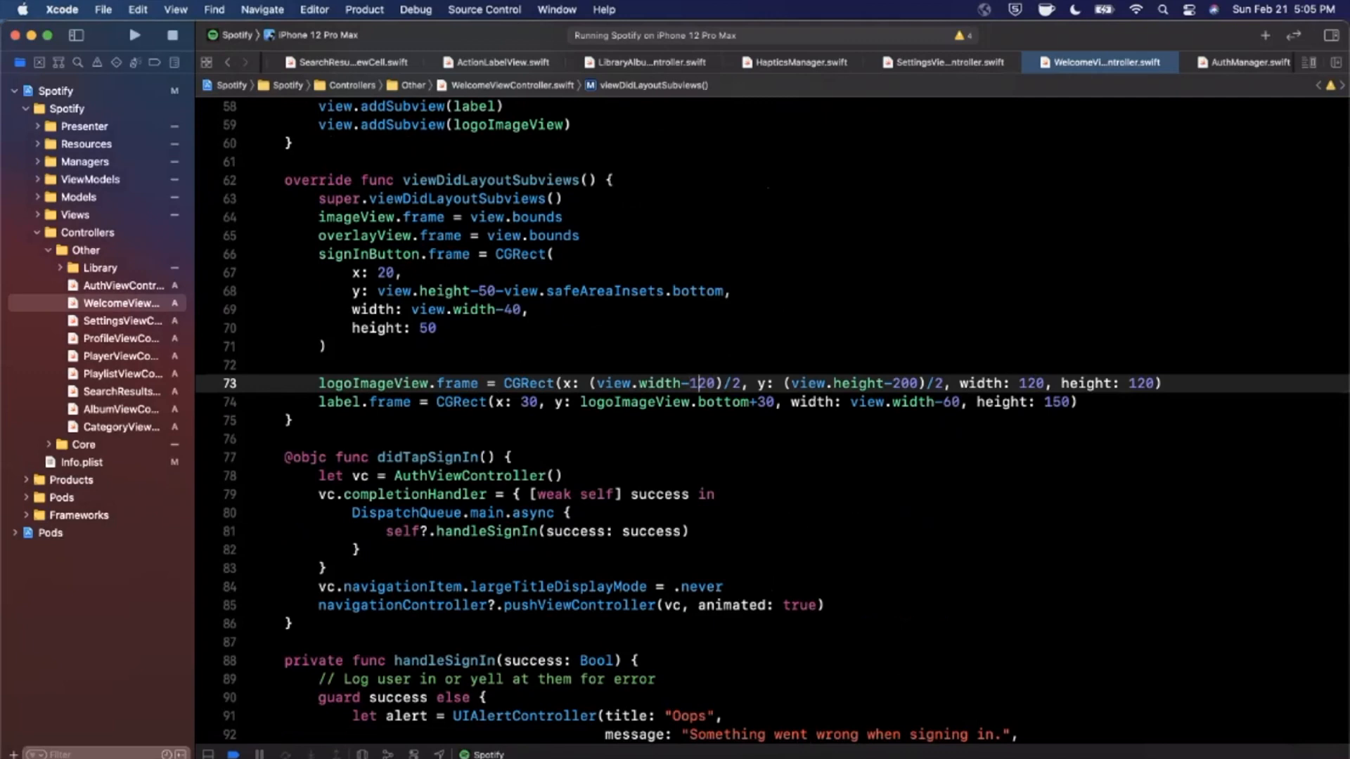
type("350")
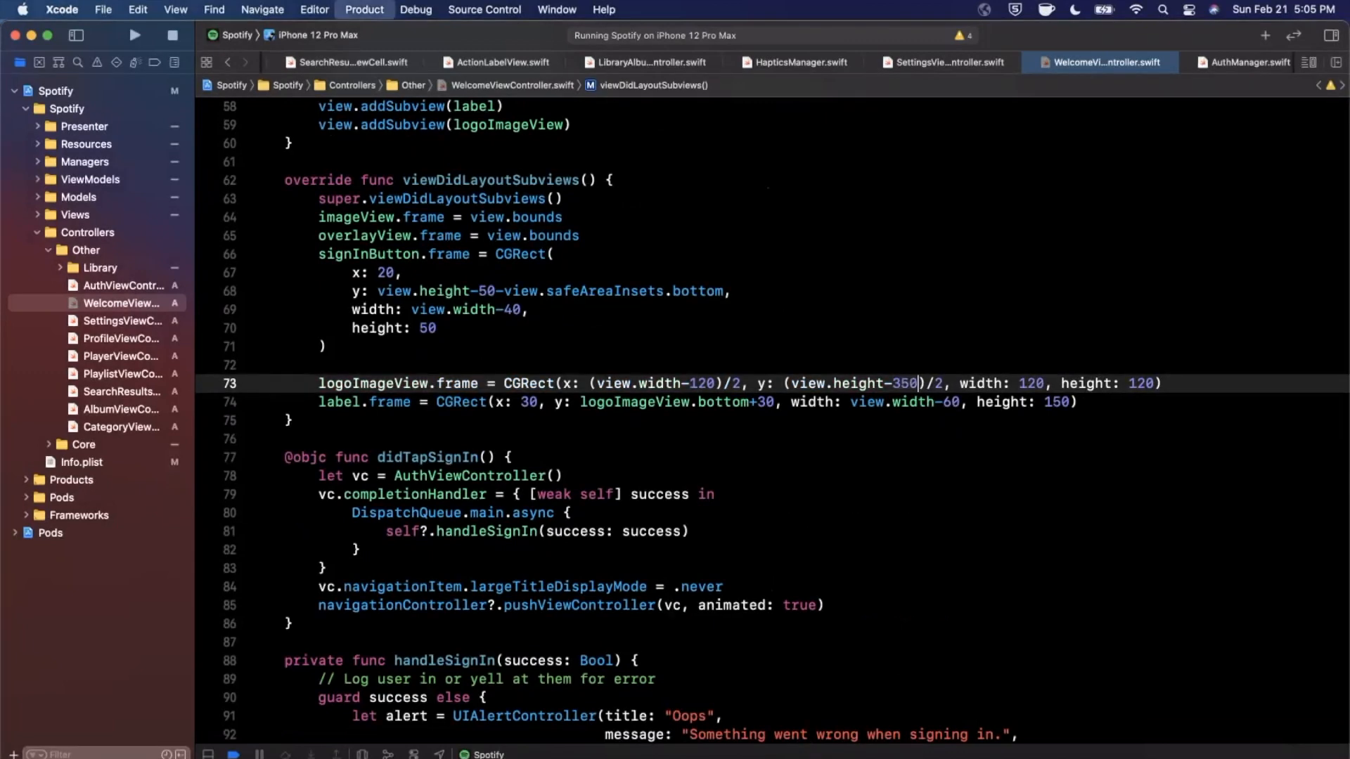
left_click(134, 35)
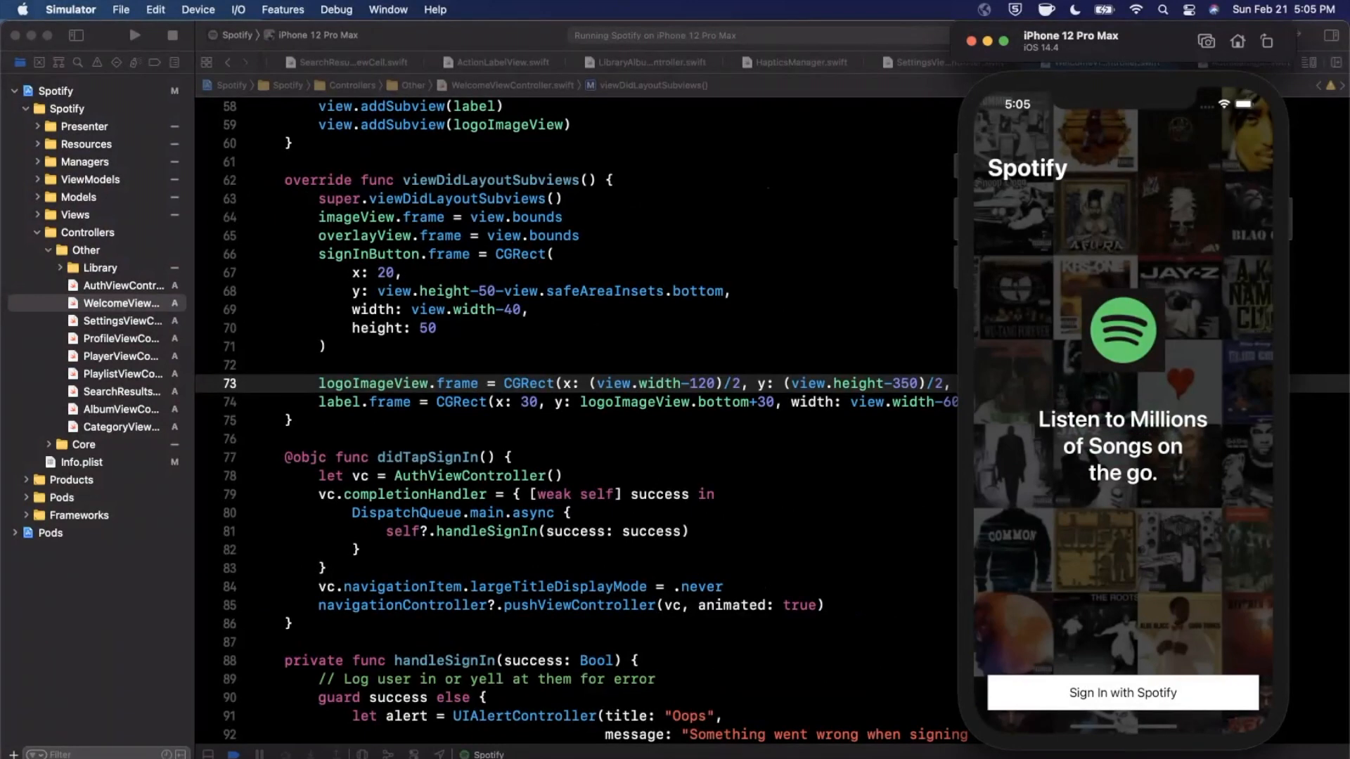
left_click(1121, 692)
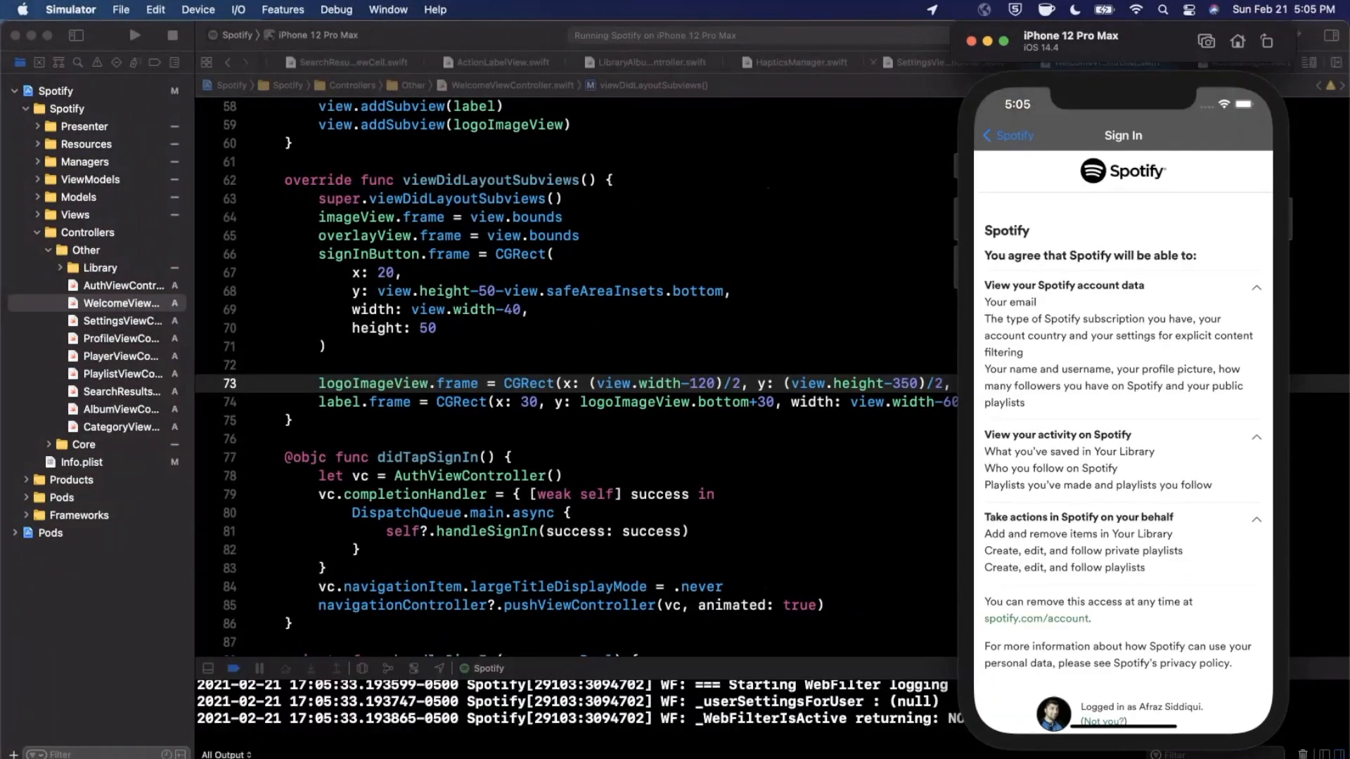